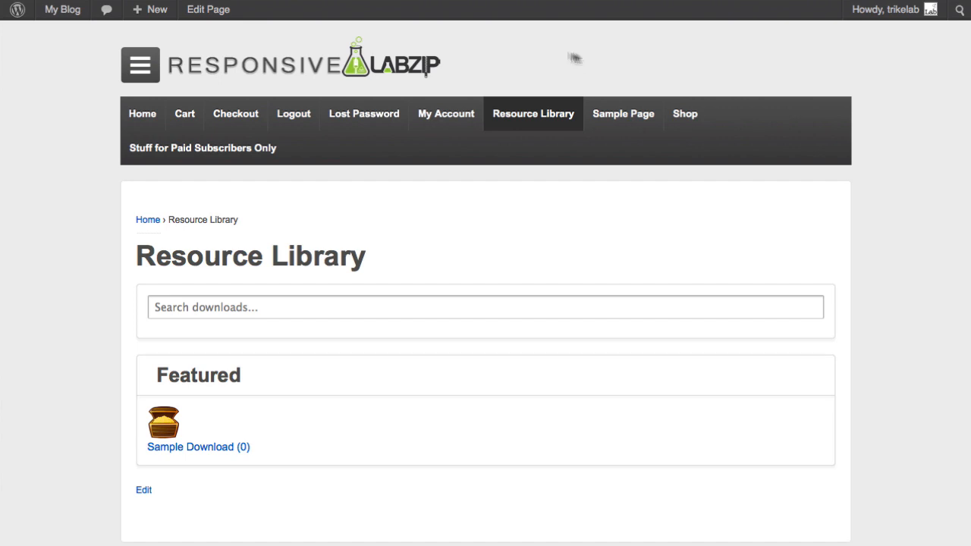
Activate the Groups and Groups WooCommerce plugins under Installed Plugins
{"action": "left_click", "coordinate": [144, 489]}
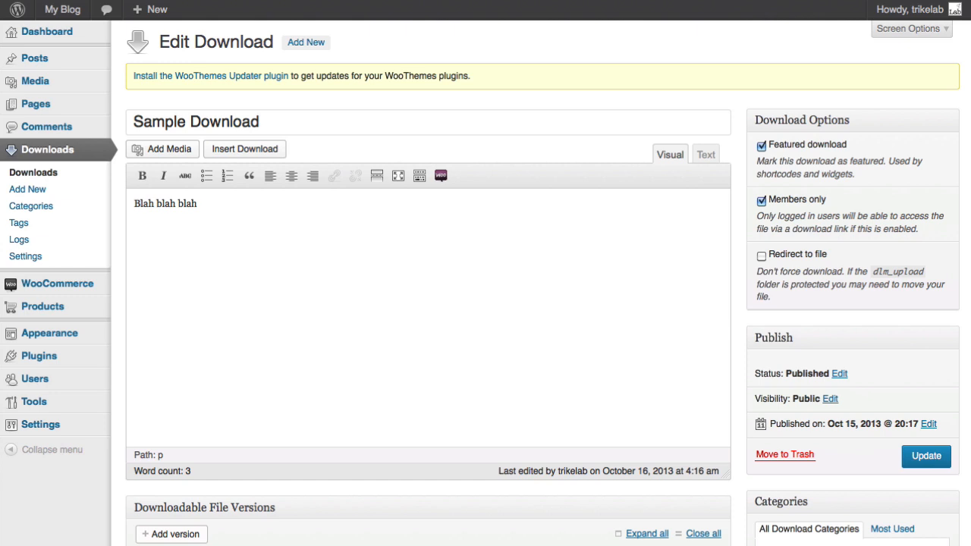
{"action": "mouse_move", "coordinate": [38, 356]}
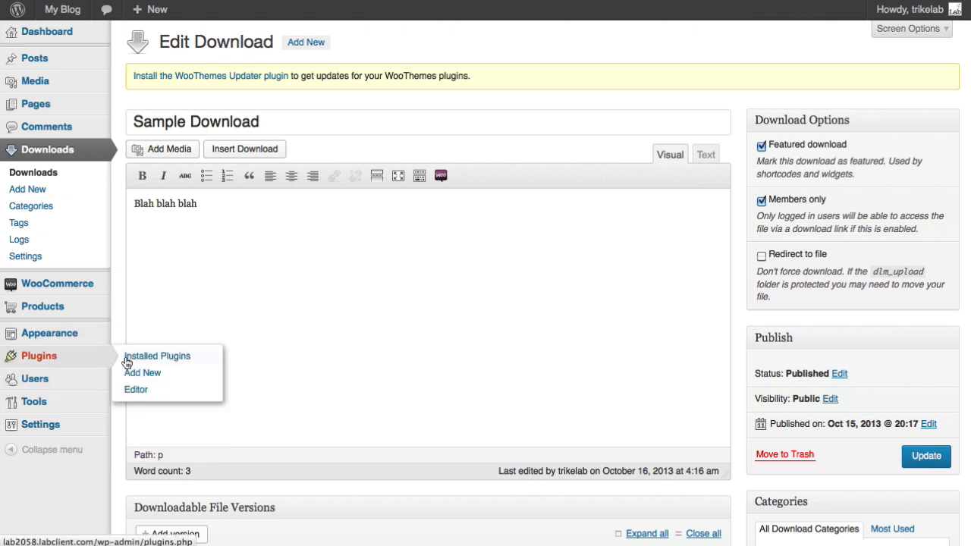
{"action": "left_click", "coordinate": [157, 356]}
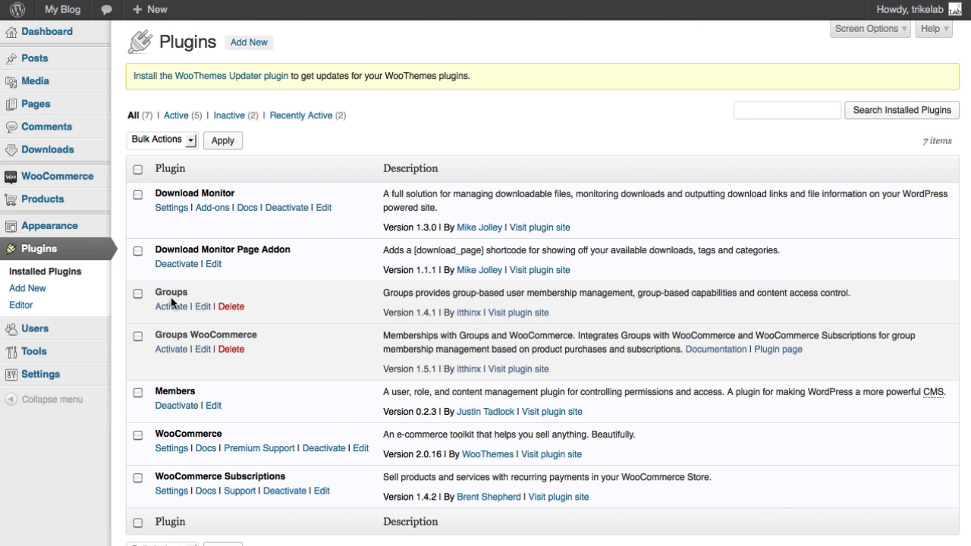
{"action": "left_click", "coordinate": [171, 349]}
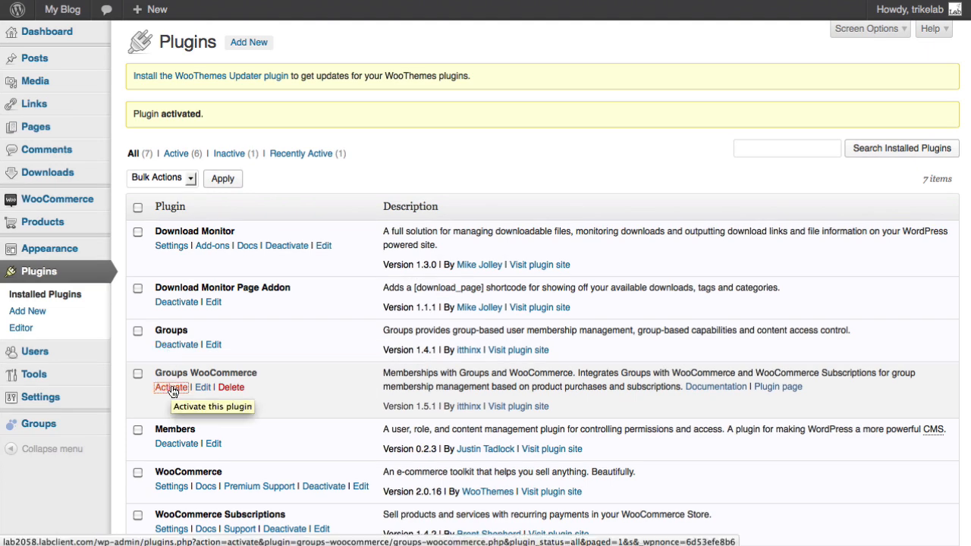
{"action": "left_click", "coordinate": [172, 387]}
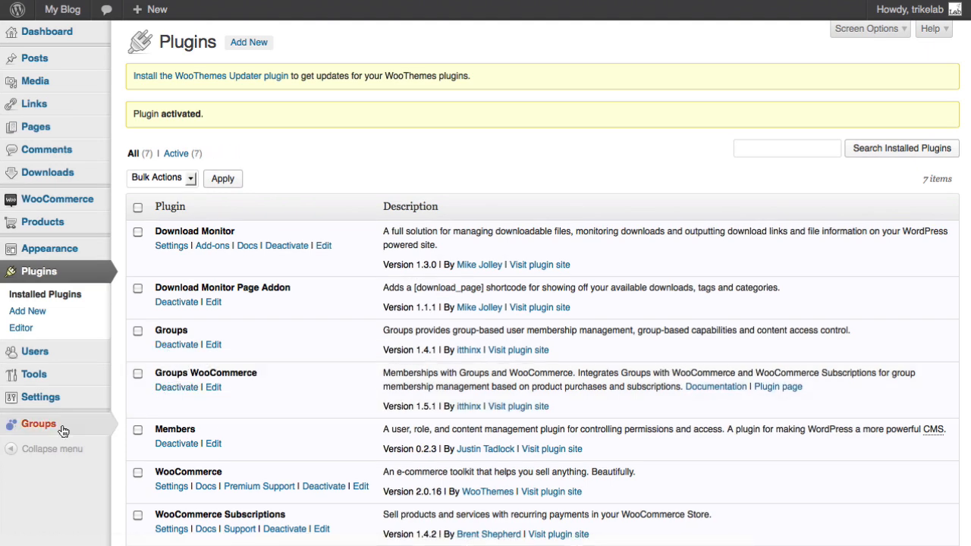
{"action": "mouse_move", "coordinate": [38, 424]}
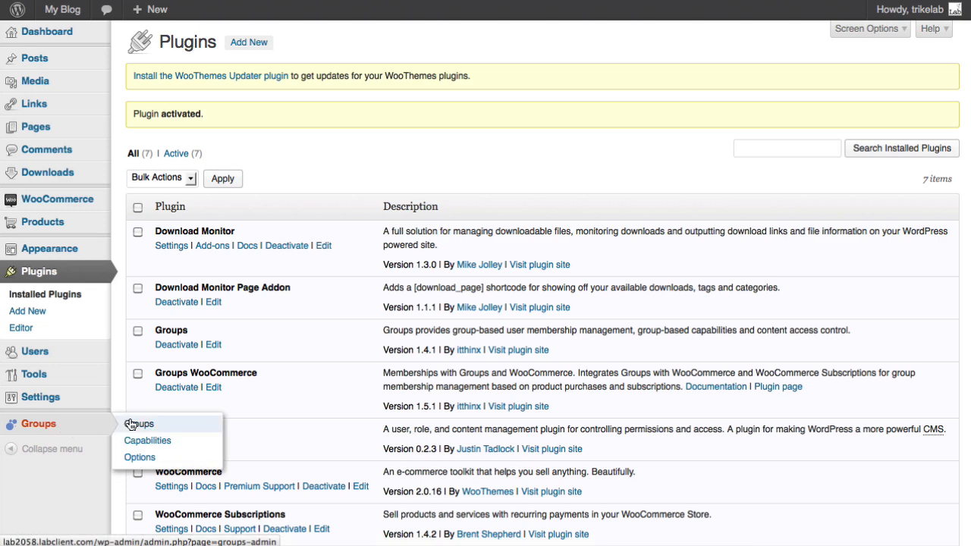
Open Groups > Groups to see the default Registered group
{"action": "left_click", "coordinate": [140, 424]}
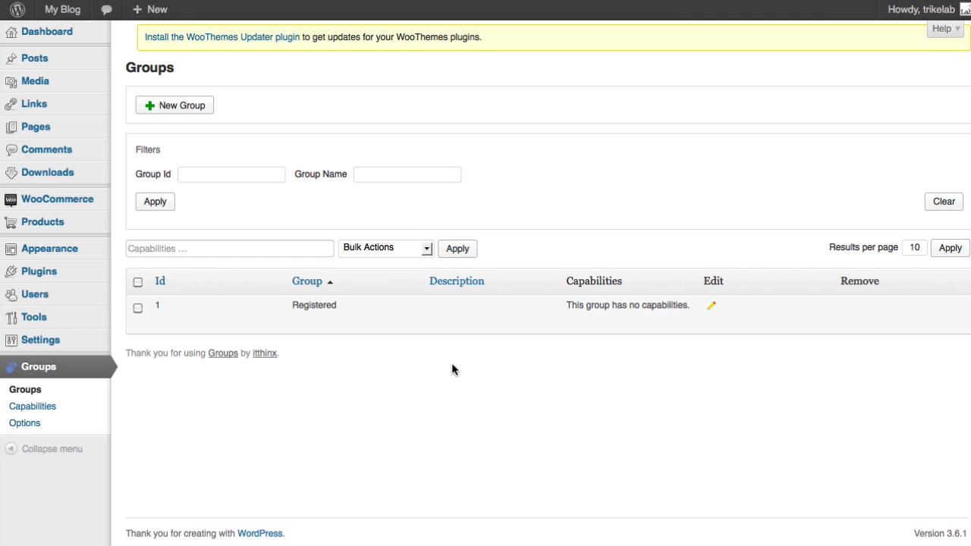
{"action": "mouse_move", "coordinate": [455, 353]}
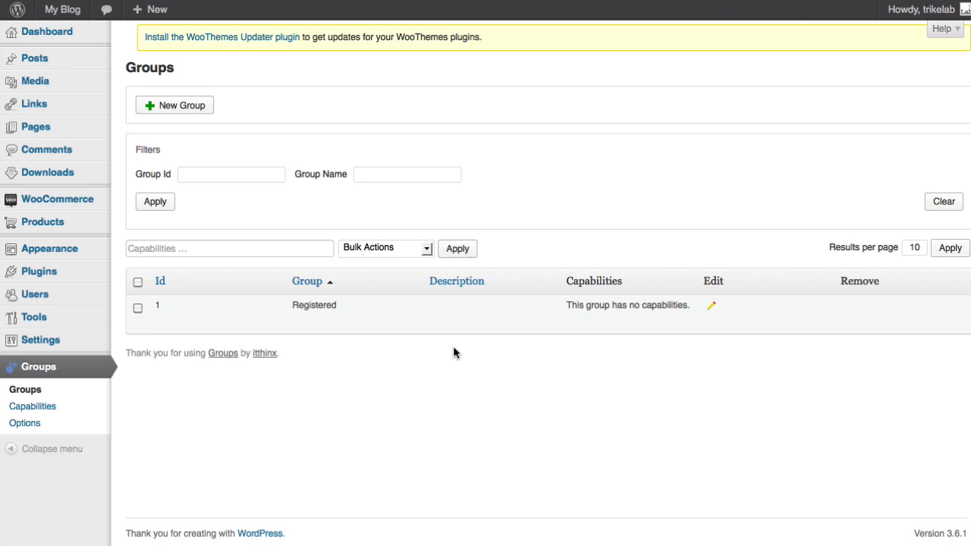
{"action": "mouse_move", "coordinate": [455, 350]}
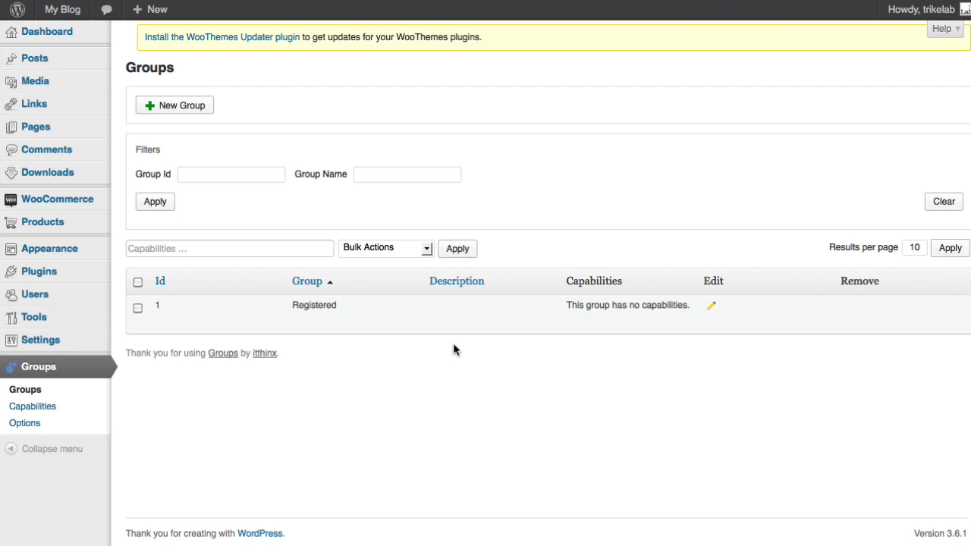
{"action": "mouse_move", "coordinate": [452, 349]}
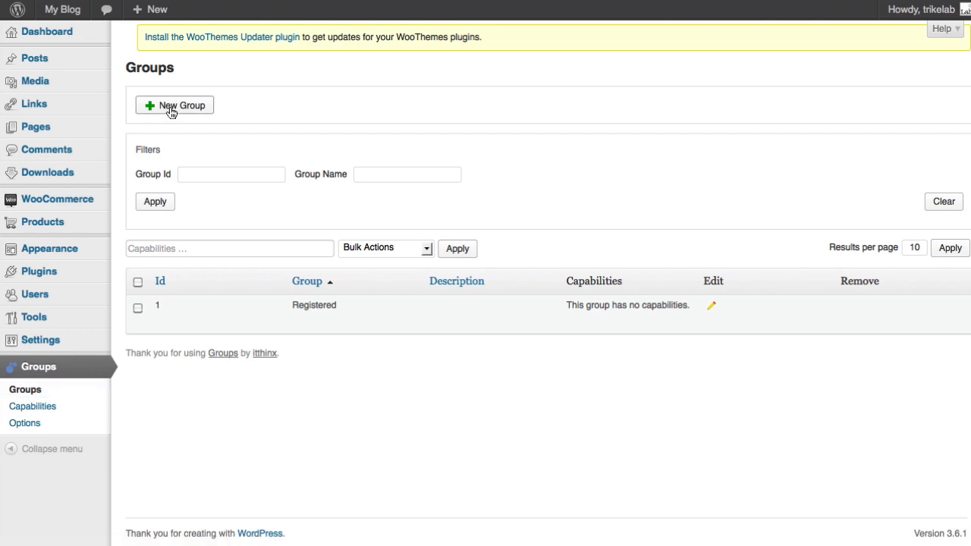
Add a group named Premium with description 'This is the premium level'
{"action": "left_click", "coordinate": [174, 104]}
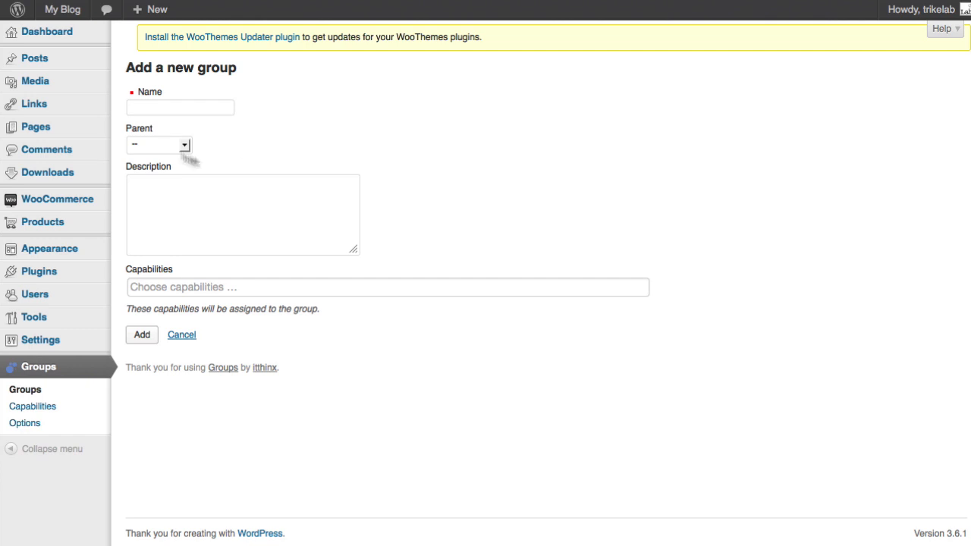
{"action": "type", "text": "Pr"}
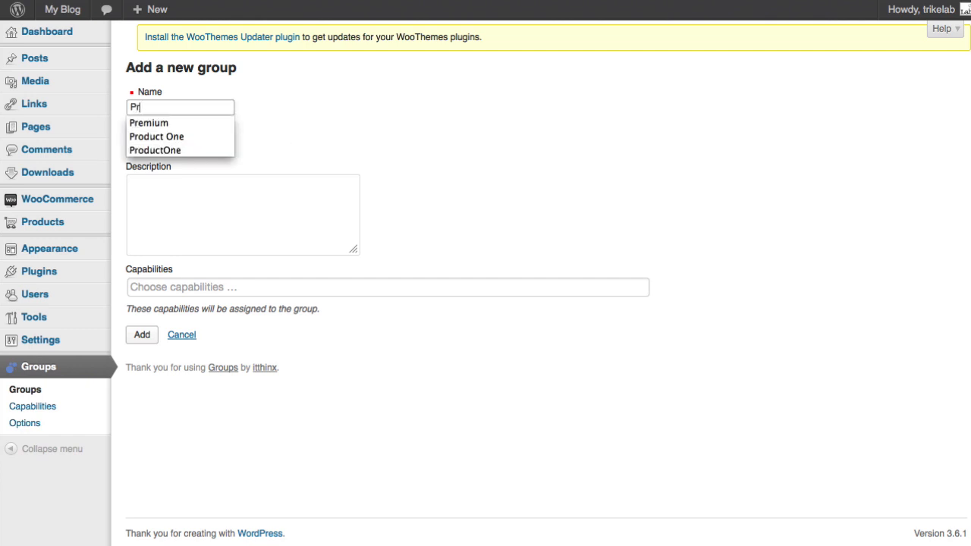
{"action": "left_click", "coordinate": [149, 122]}
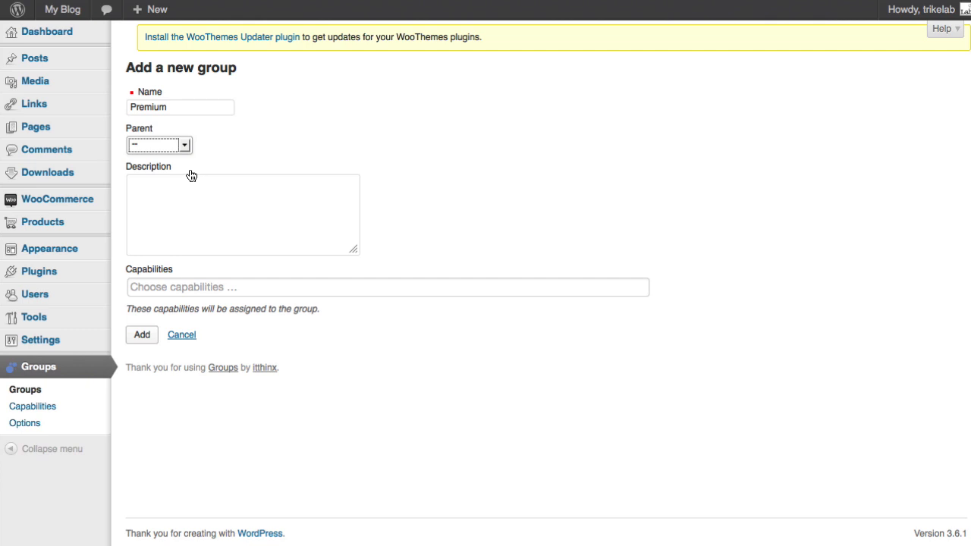
{"action": "left_click", "coordinate": [242, 215]}
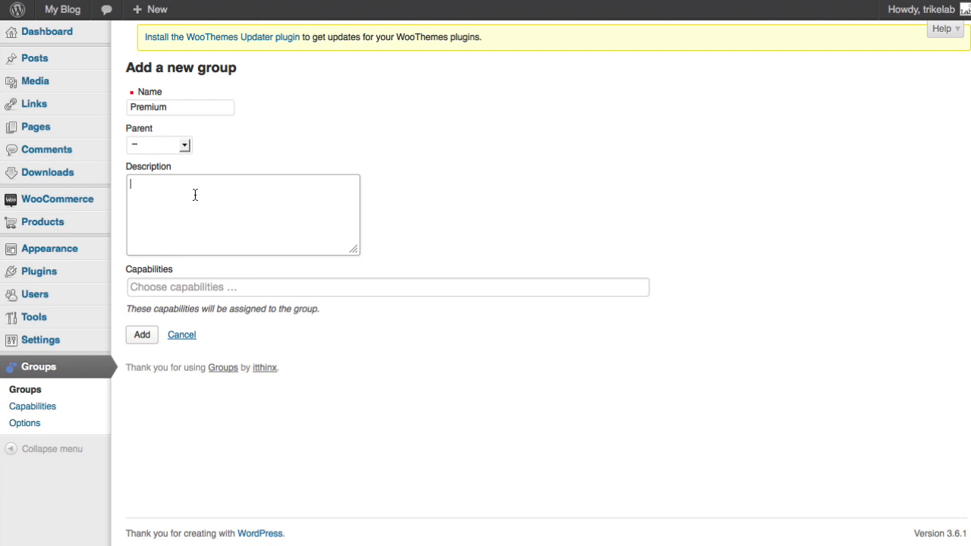
{"action": "type", "text": "This is the premium level"}
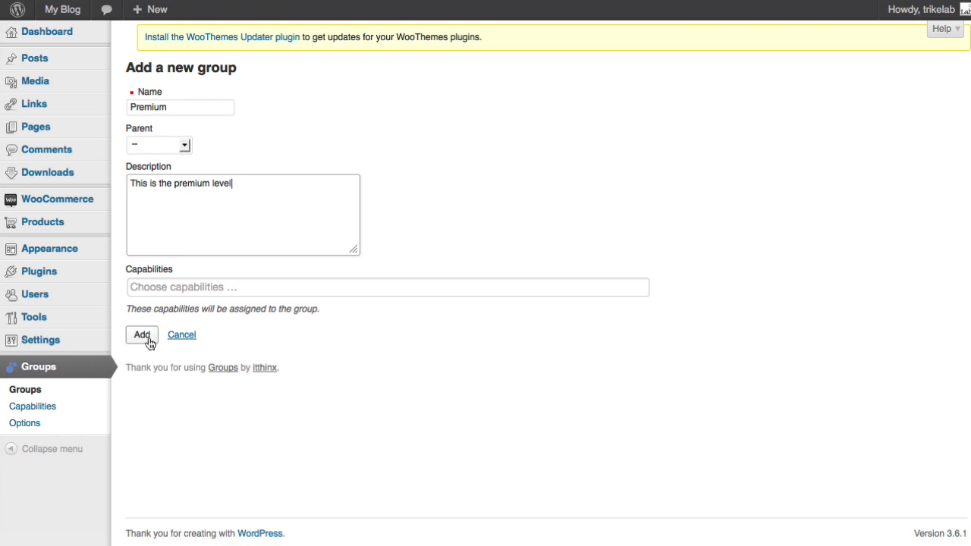
{"action": "left_click", "coordinate": [142, 334]}
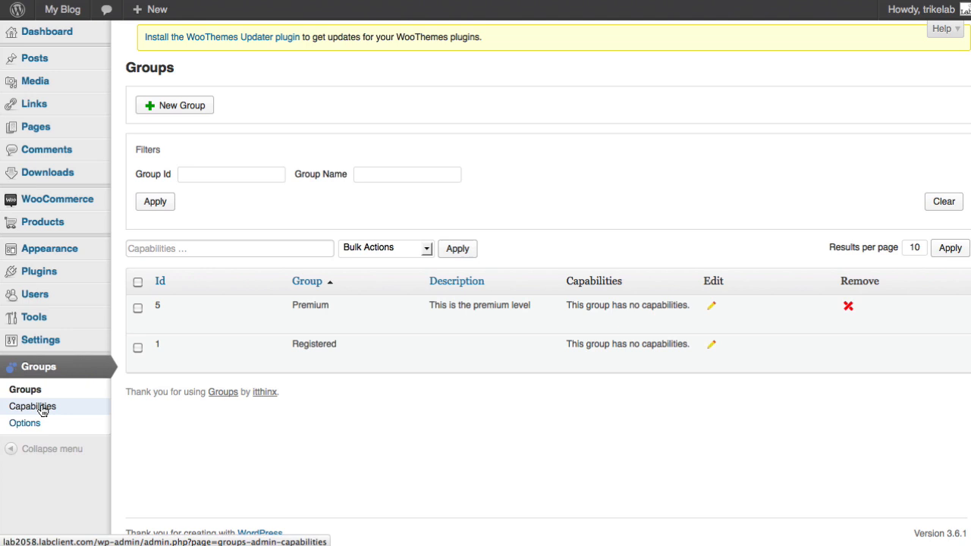
Start a new capability under Groups > Capabilities and name it 'Premium'
{"action": "left_click", "coordinate": [32, 406]}
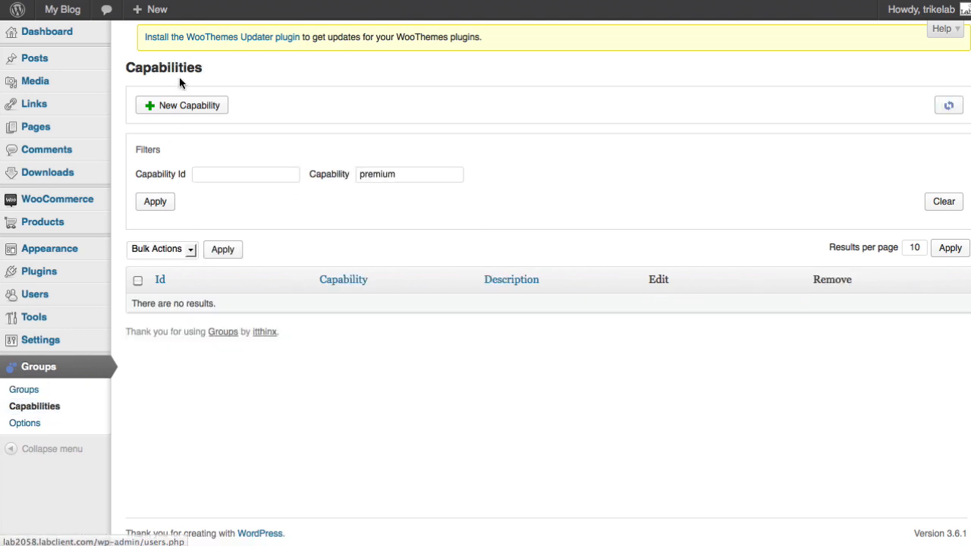
{"action": "left_click", "coordinate": [181, 105]}
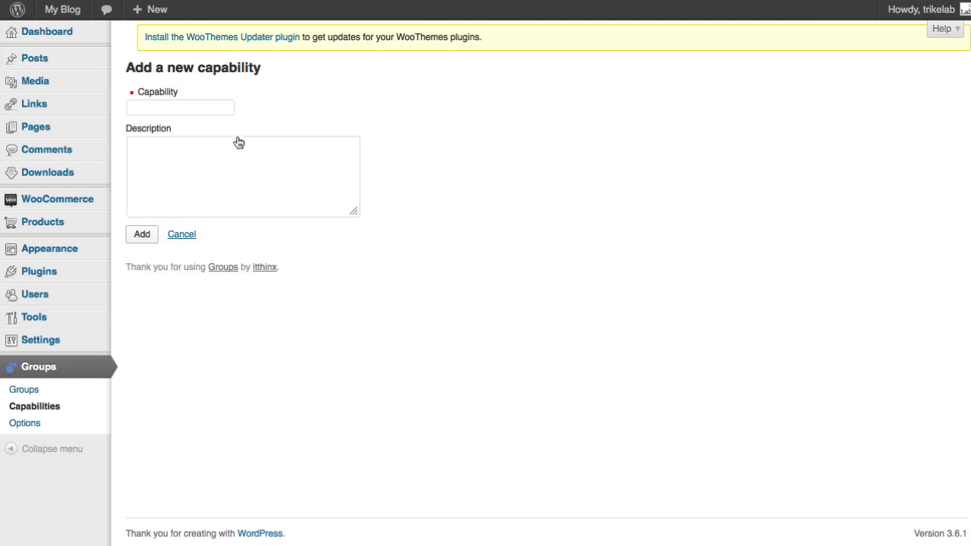
{"action": "left_click", "coordinate": [180, 107]}
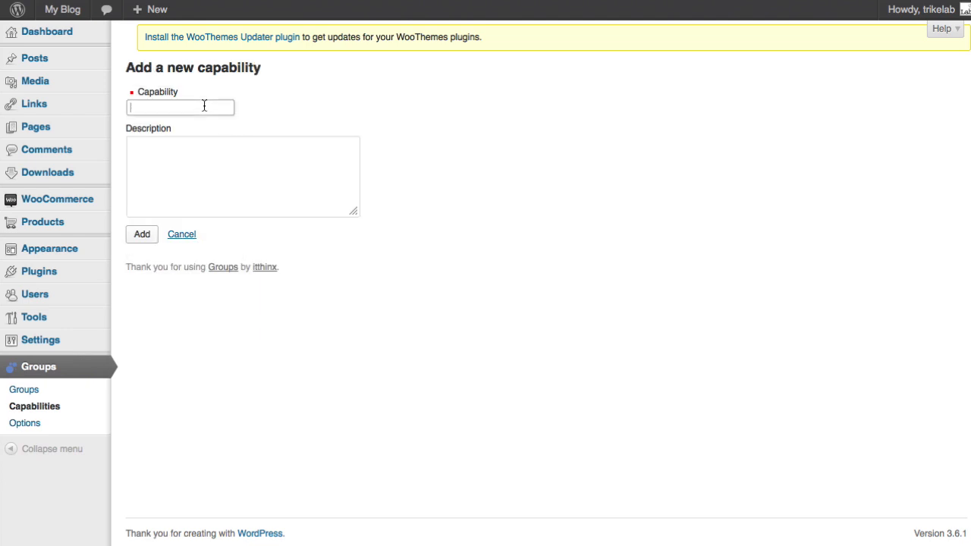
{"action": "type", "text": "Premium"}
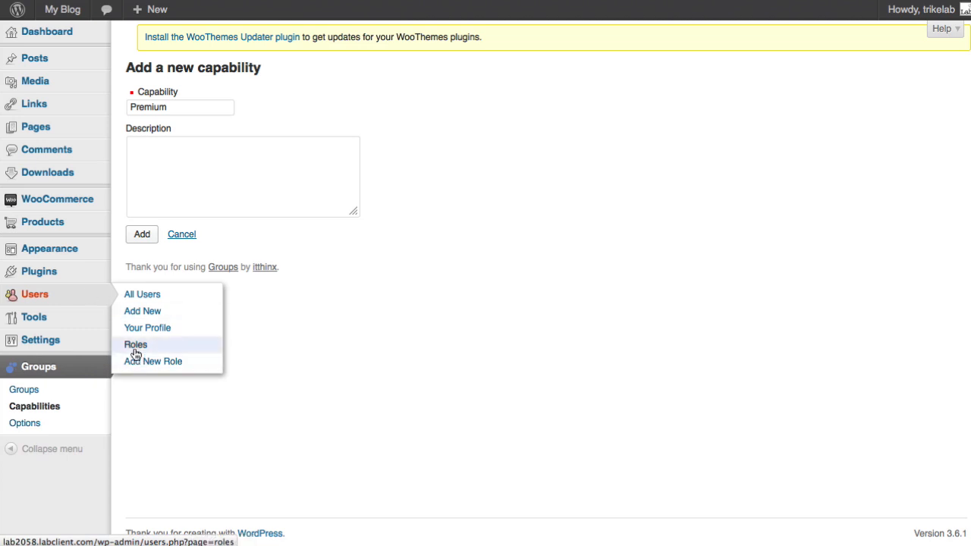
{"action": "mouse_move", "coordinate": [505, 120]}
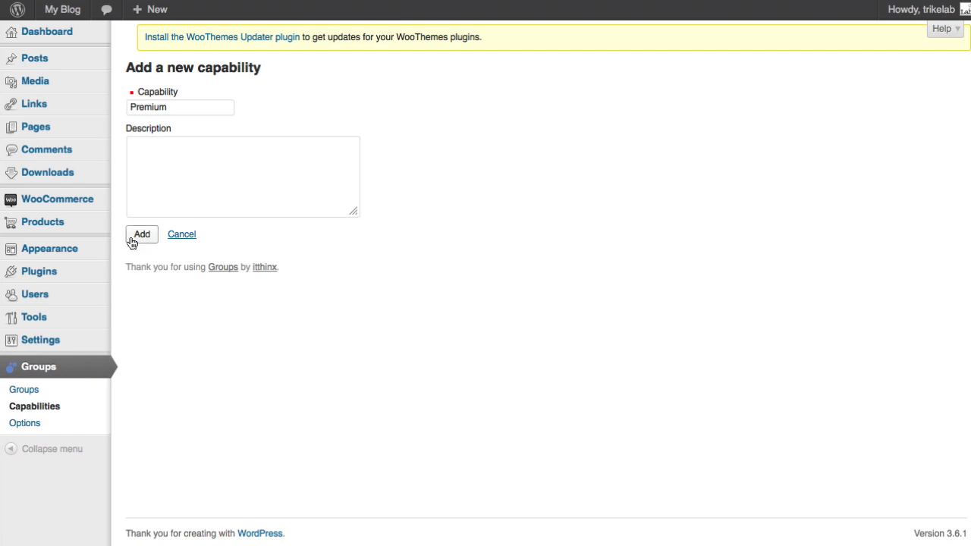
Save the Premium capability so it appears in the capabilities list with ID 129
{"action": "left_click", "coordinate": [142, 233]}
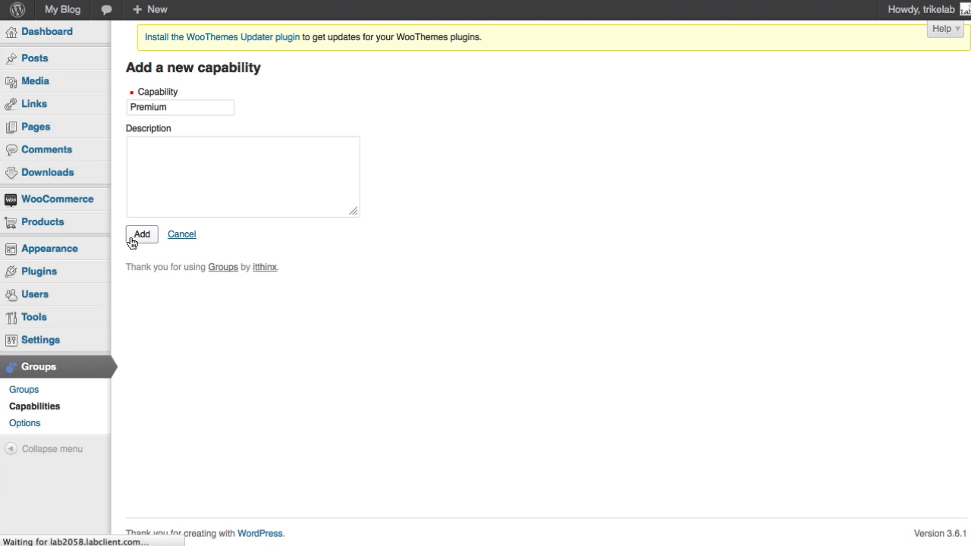
{"action": "mouse_move", "coordinate": [176, 249]}
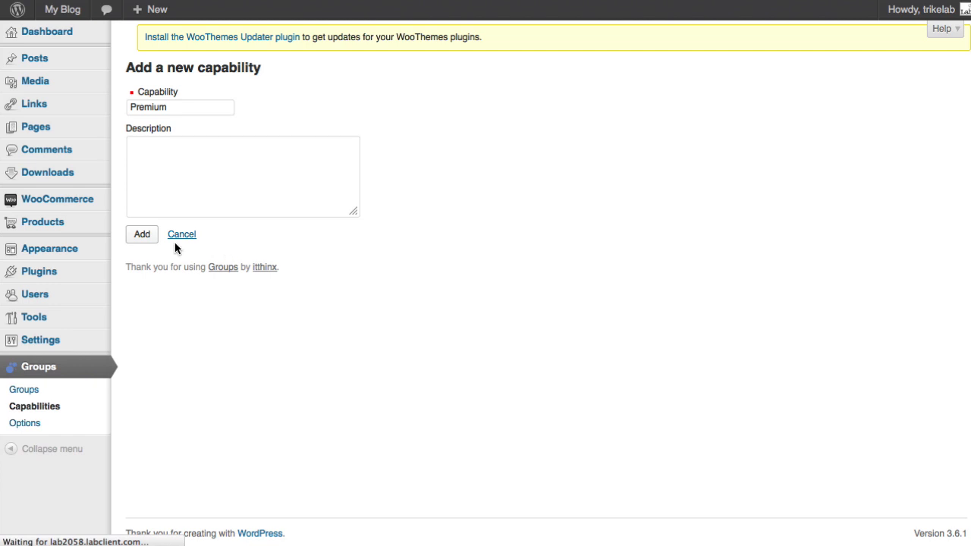
{"action": "mouse_move", "coordinate": [168, 245]}
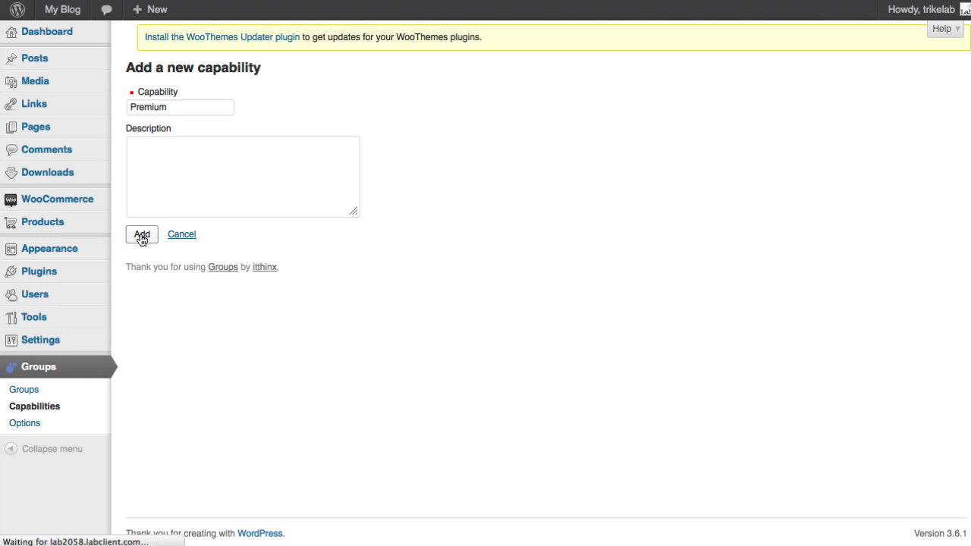
{"action": "mouse_move", "coordinate": [385, 267]}
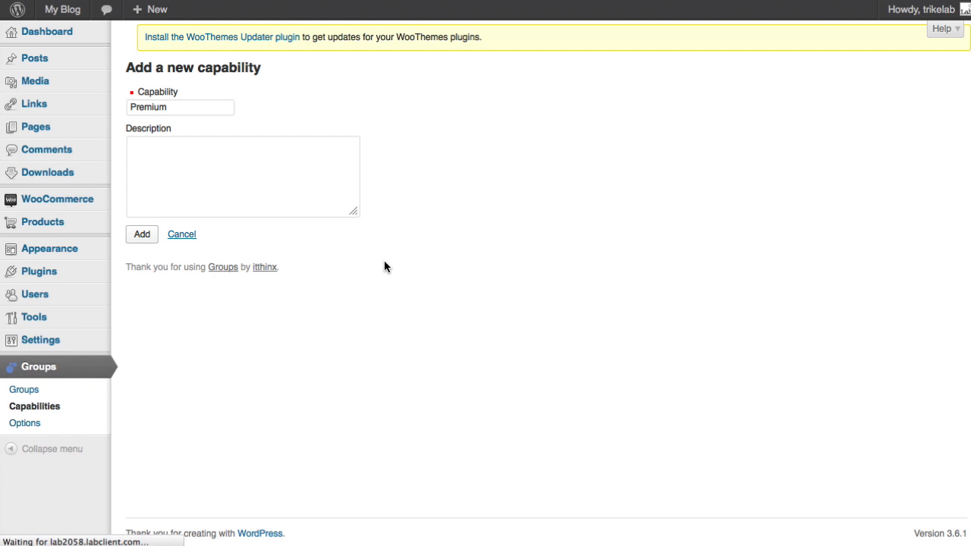
{"action": "mouse_move", "coordinate": [400, 219]}
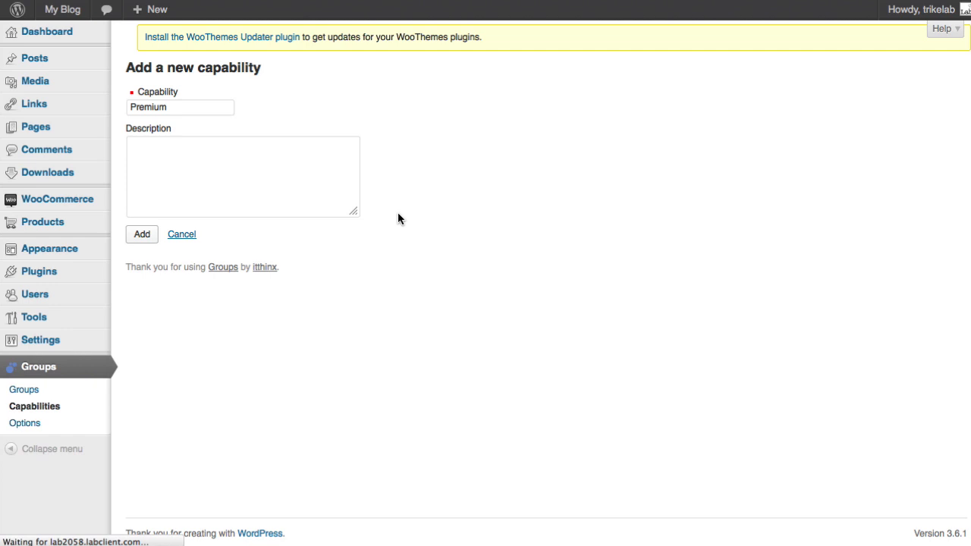
{"action": "mouse_move", "coordinate": [403, 200]}
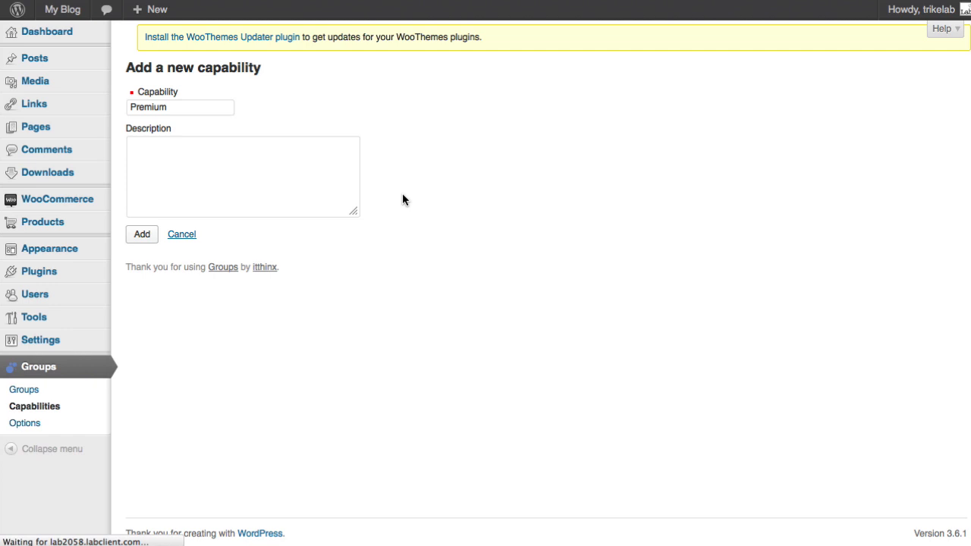
{"action": "left_click", "coordinate": [141, 234]}
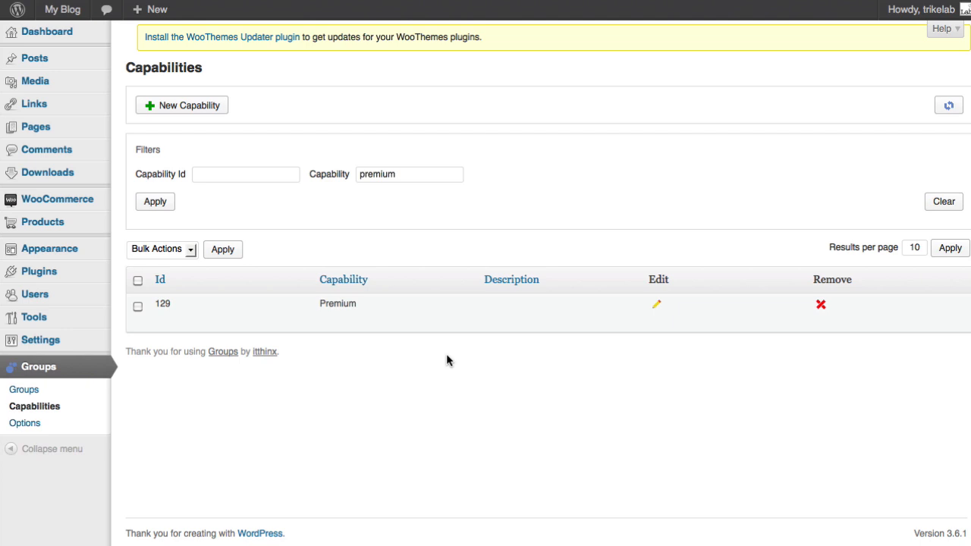
{"action": "mouse_move", "coordinate": [479, 374]}
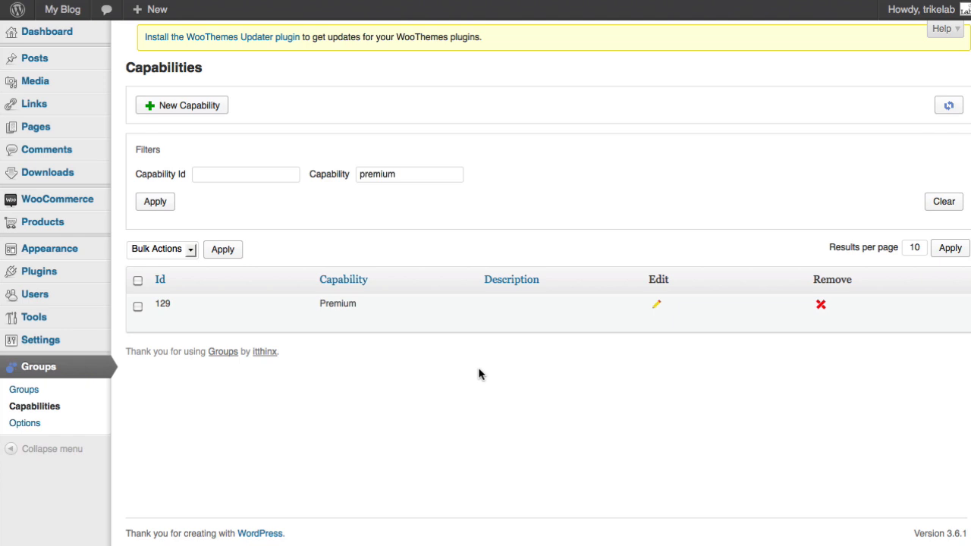
{"action": "mouse_move", "coordinate": [211, 391]}
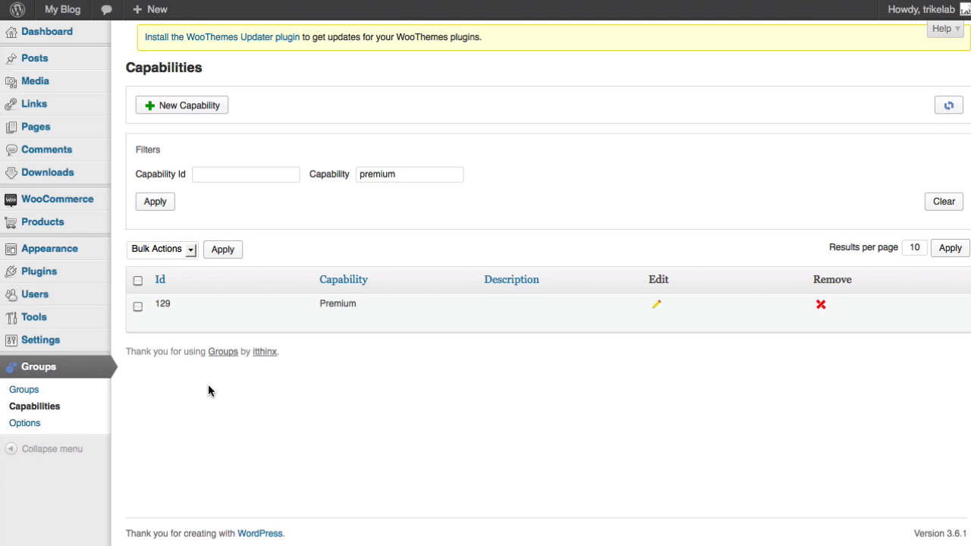
{"action": "mouse_move", "coordinate": [24, 389]}
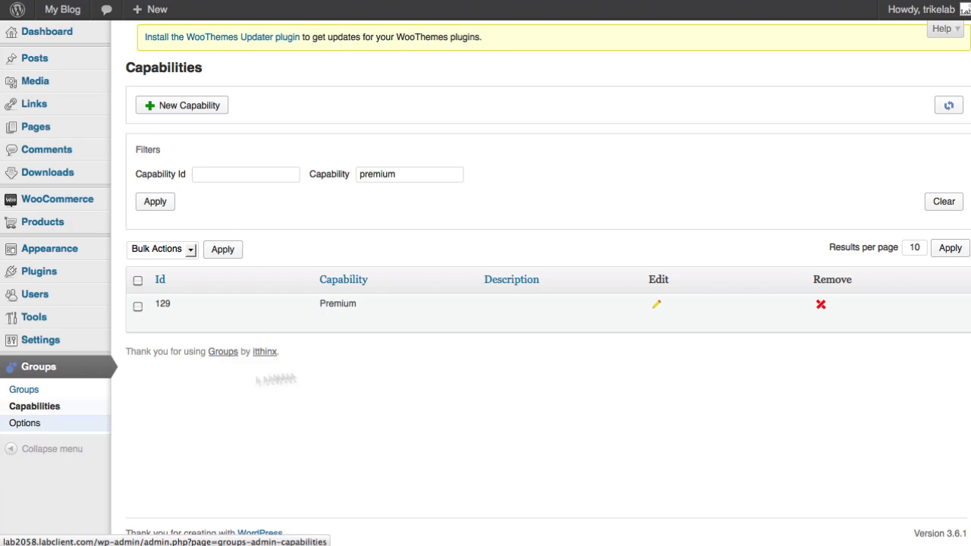
Re-add Premium to the read-access capabilities in Groups Options
{"action": "left_click", "coordinate": [25, 423]}
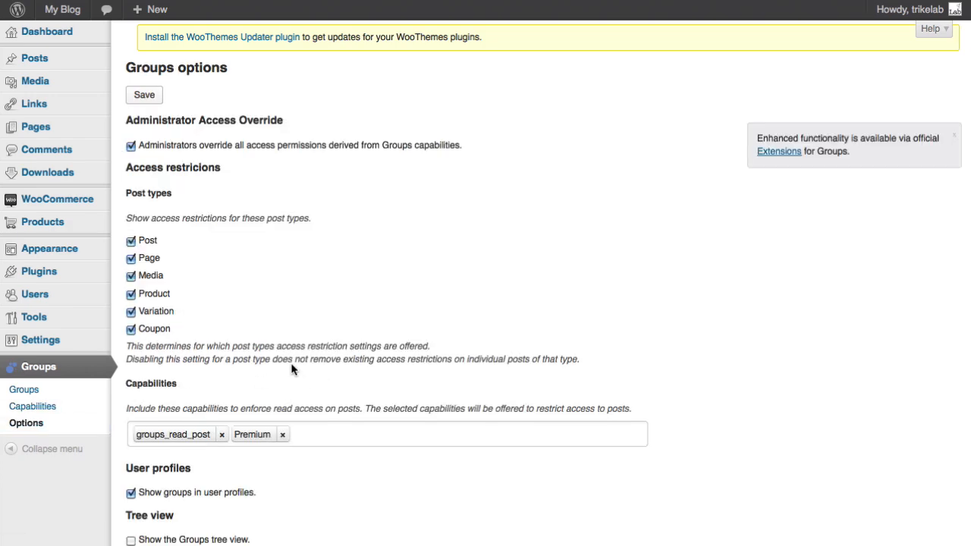
{"action": "scroll", "scroll_direction": "down", "scroll_amount": 3}
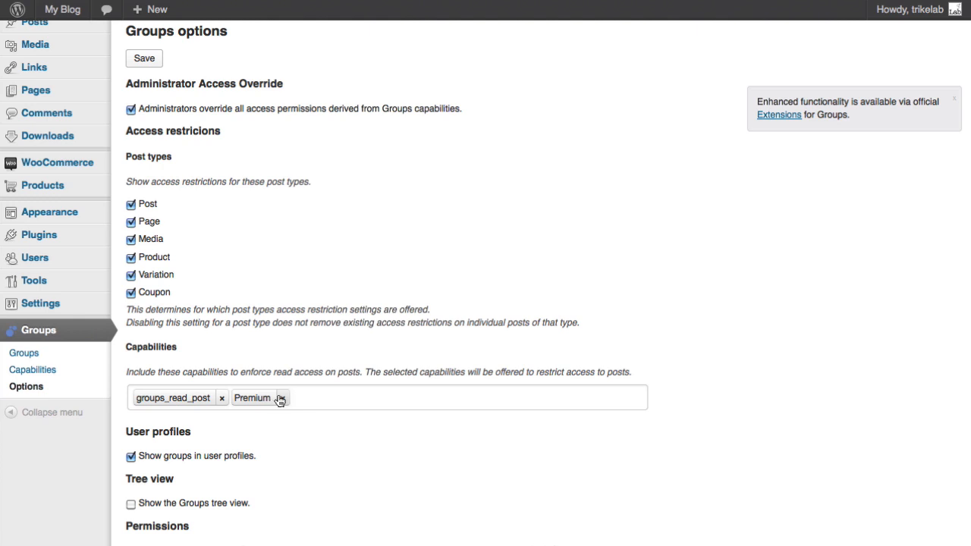
{"action": "type", "text": "premium"}
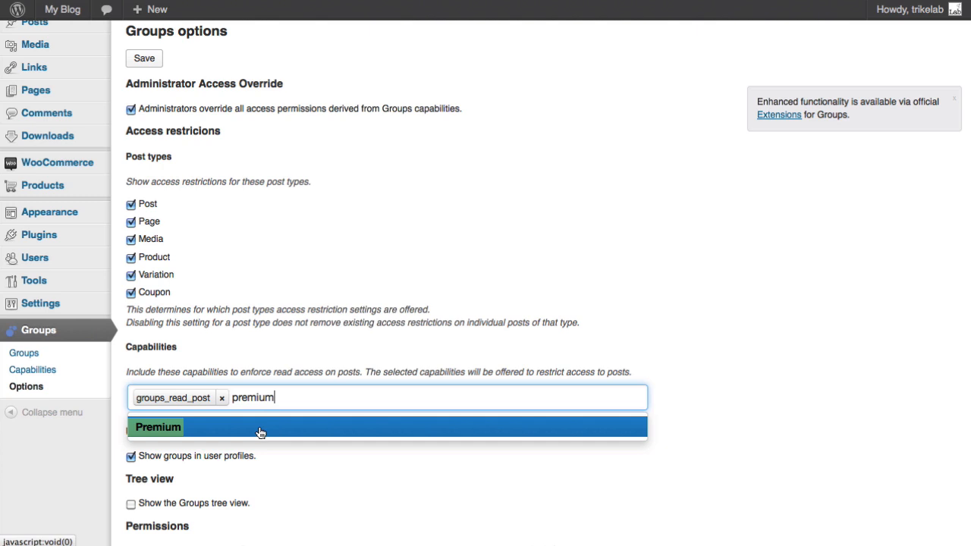
{"action": "left_click", "coordinate": [158, 426]}
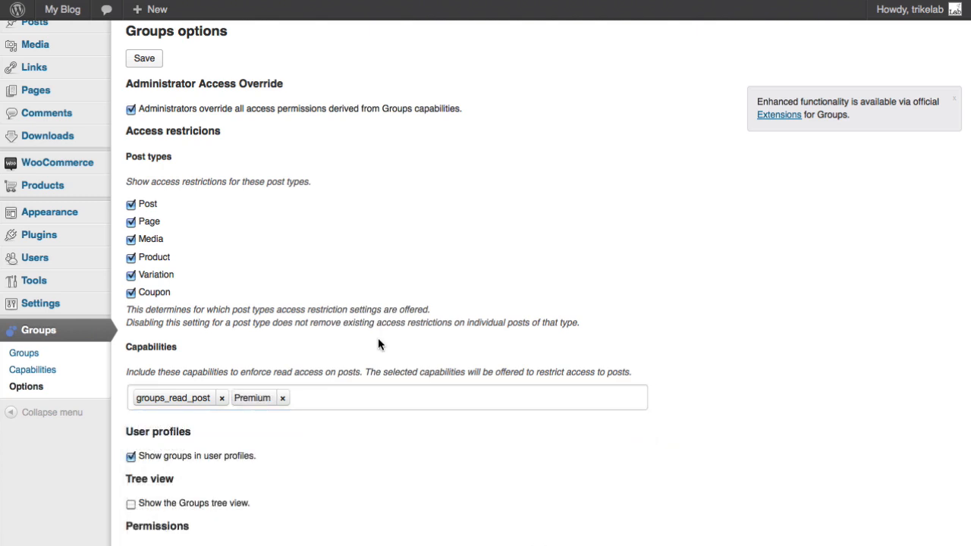
{"action": "mouse_move", "coordinate": [340, 353]}
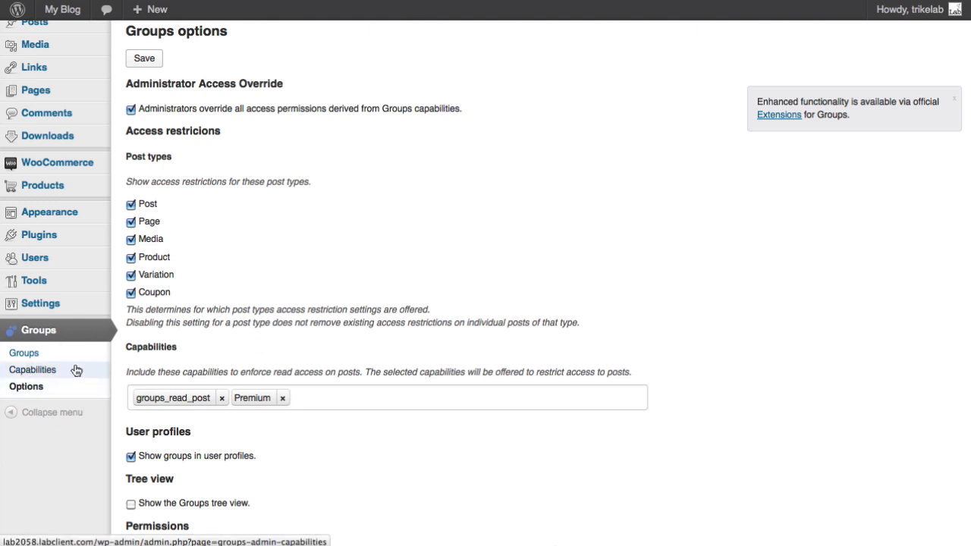
{"action": "mouse_move", "coordinate": [283, 398]}
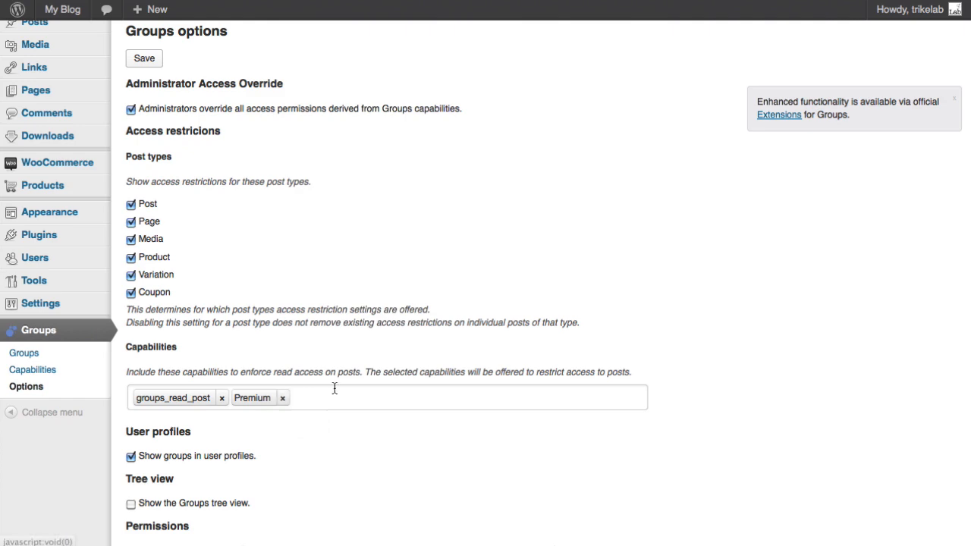
{"action": "scroll", "scroll_direction": "down", "scroll_amount": 3}
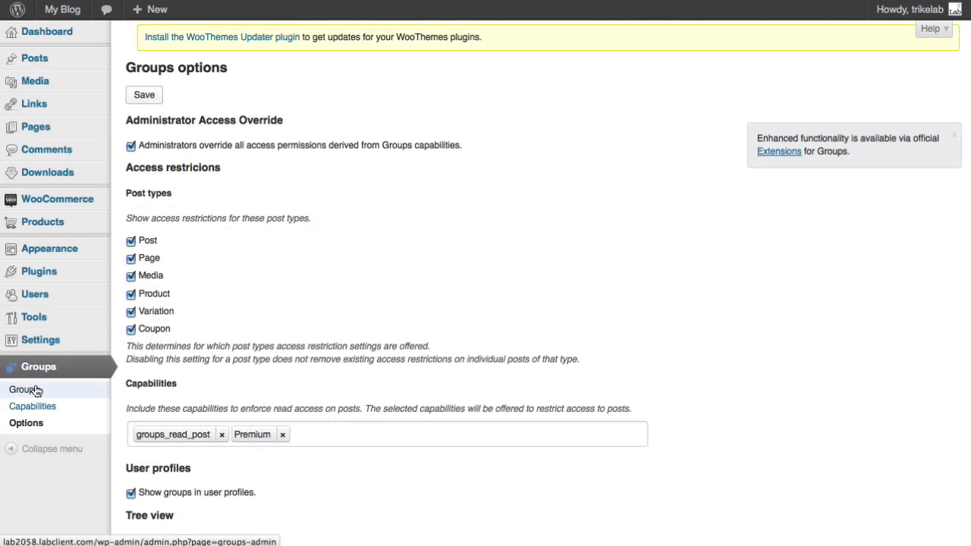
{"action": "left_click", "coordinate": [24, 389]}
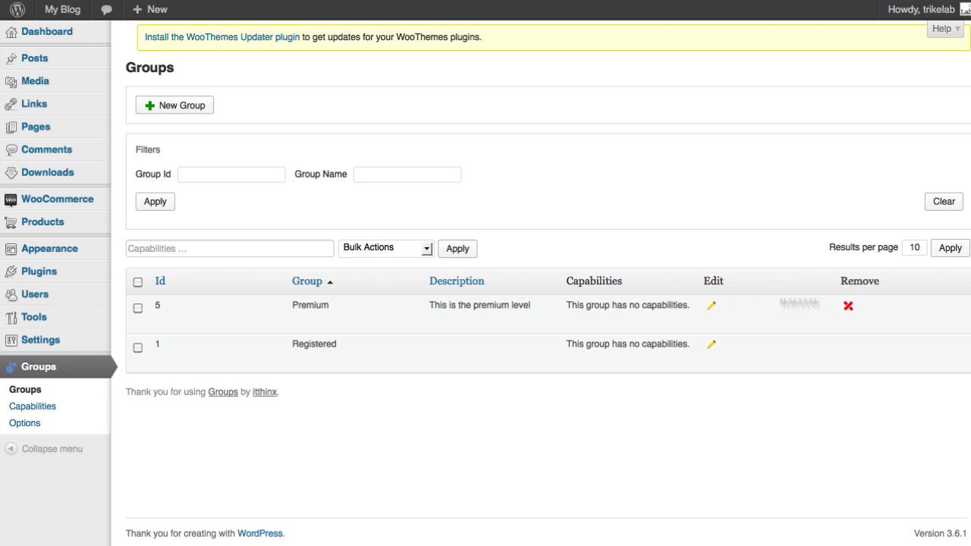
{"action": "left_click", "coordinate": [848, 306]}
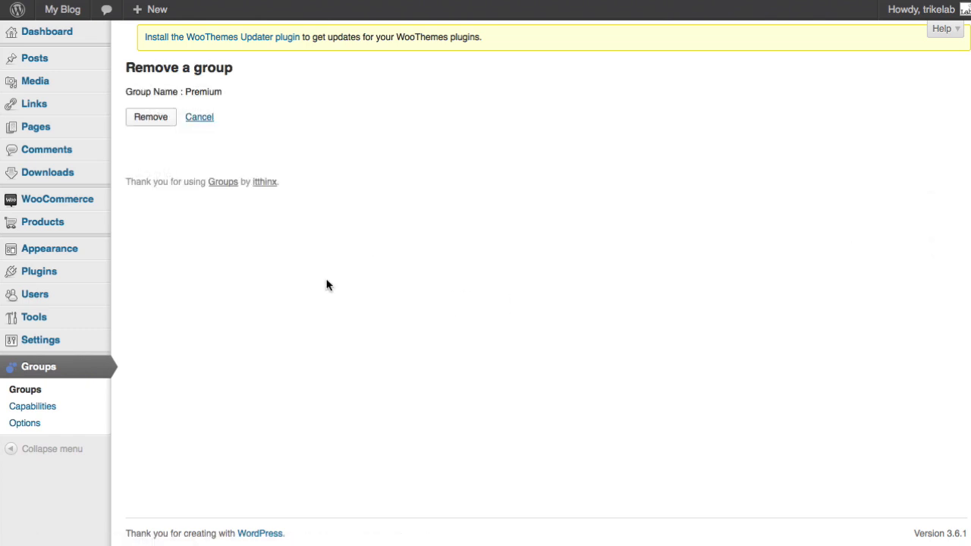
{"action": "mouse_move", "coordinate": [200, 119]}
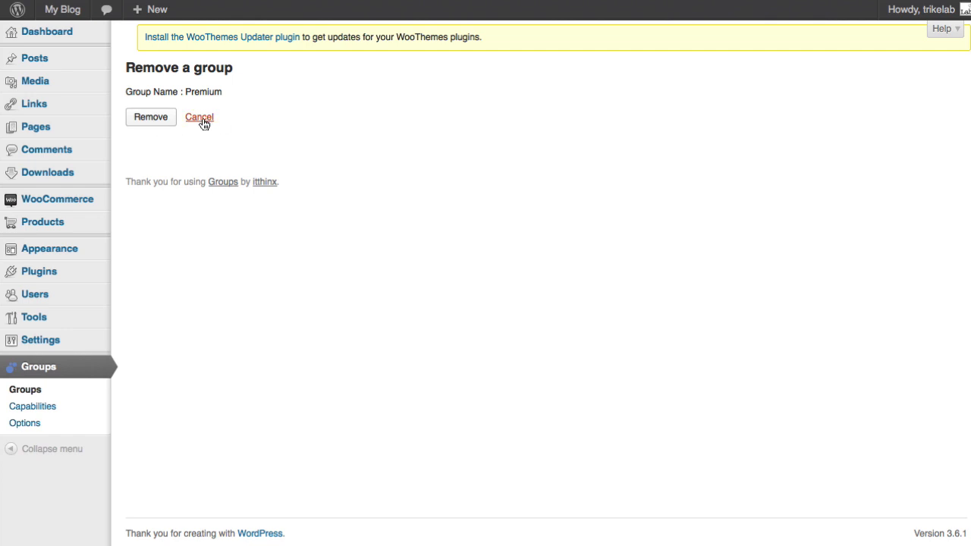
{"action": "left_click", "coordinate": [199, 118]}
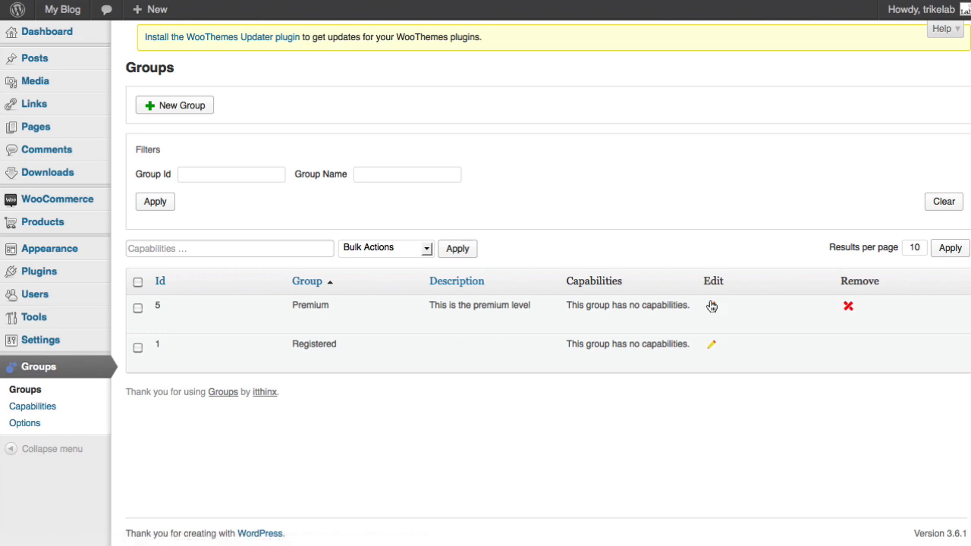
Edit the Premium group to include the Premium capability and save it
{"action": "left_click", "coordinate": [711, 305]}
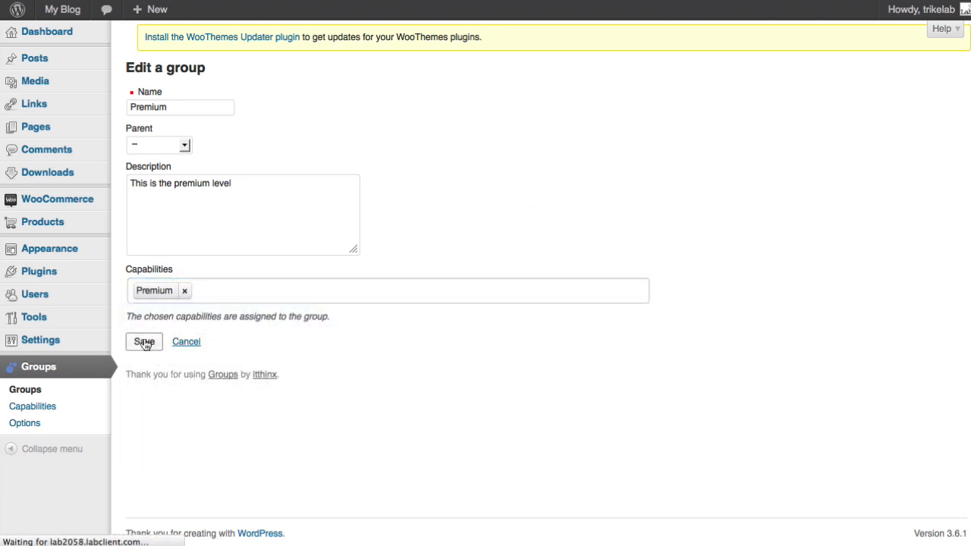
{"action": "left_click", "coordinate": [143, 341]}
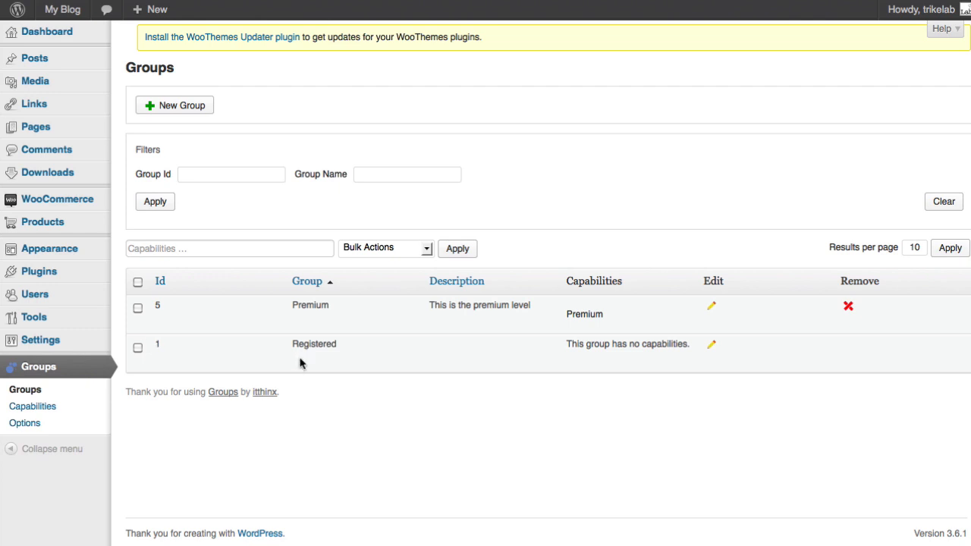
{"action": "mouse_move", "coordinate": [450, 376]}
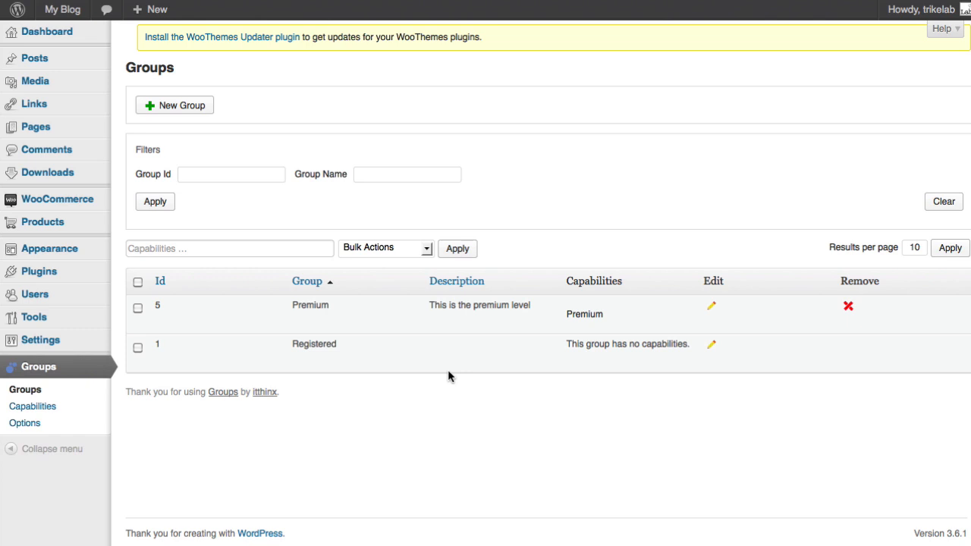
{"action": "mouse_move", "coordinate": [476, 368]}
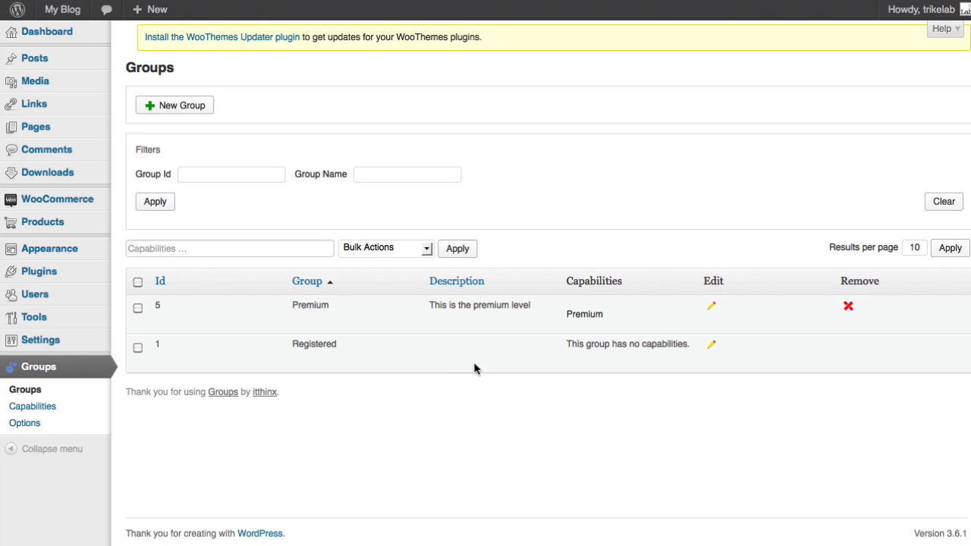
{"action": "mouse_move", "coordinate": [516, 240]}
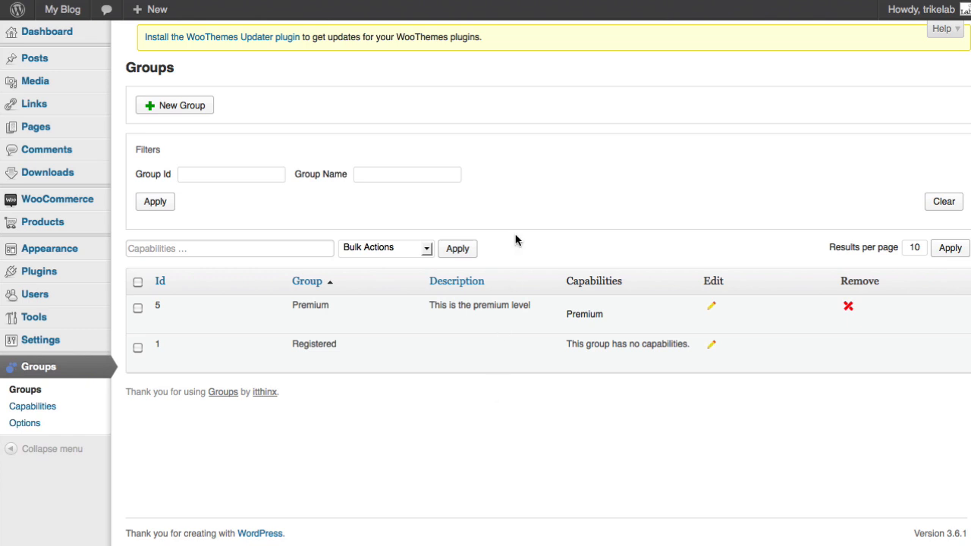
{"action": "mouse_move", "coordinate": [518, 239]}
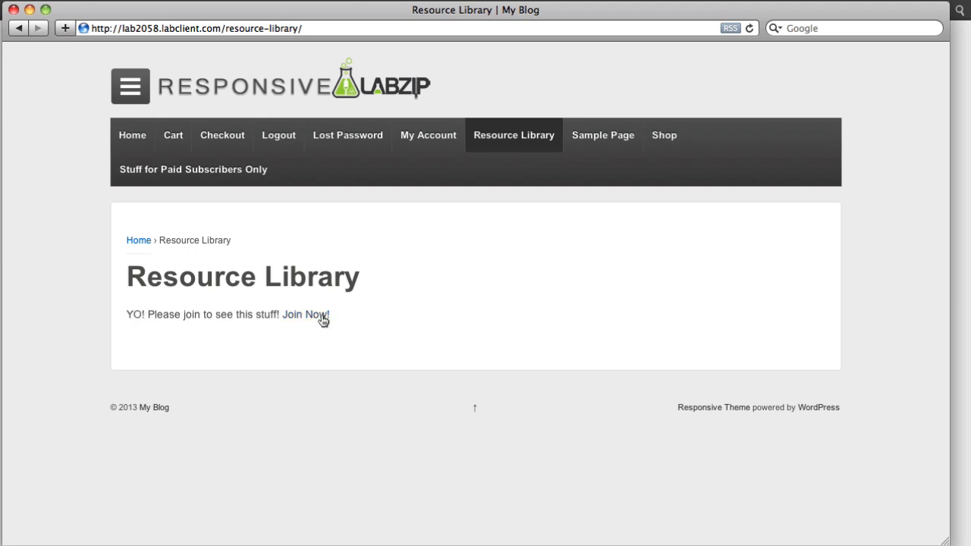
Switch to the logged-in Resource Library window and open the page editor
{"action": "left_click", "coordinate": [307, 314]}
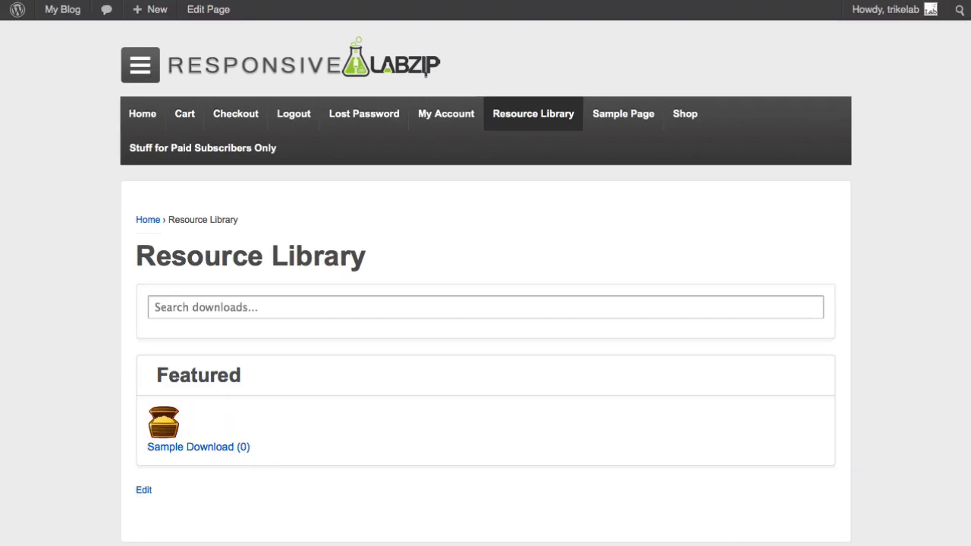
{"action": "mouse_move", "coordinate": [209, 9]}
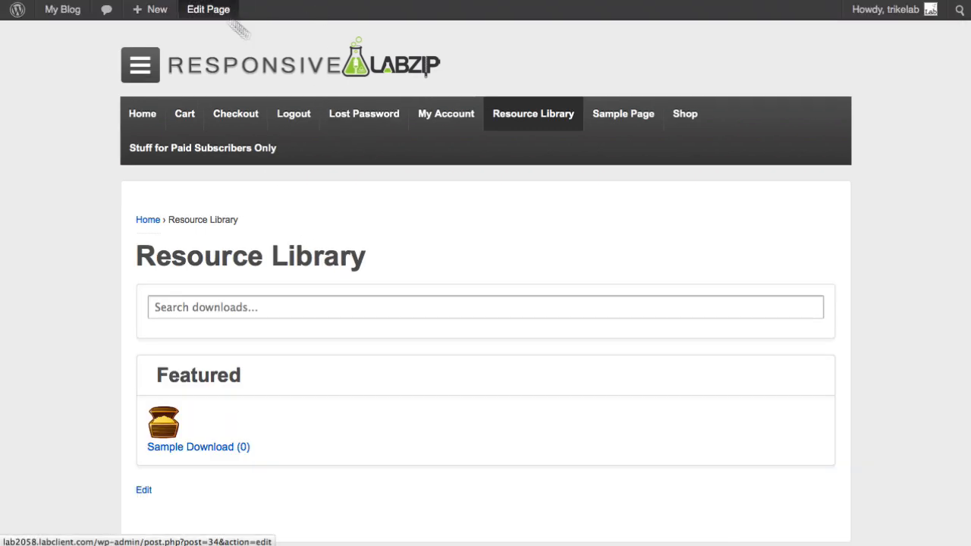
{"action": "left_click", "coordinate": [208, 9]}
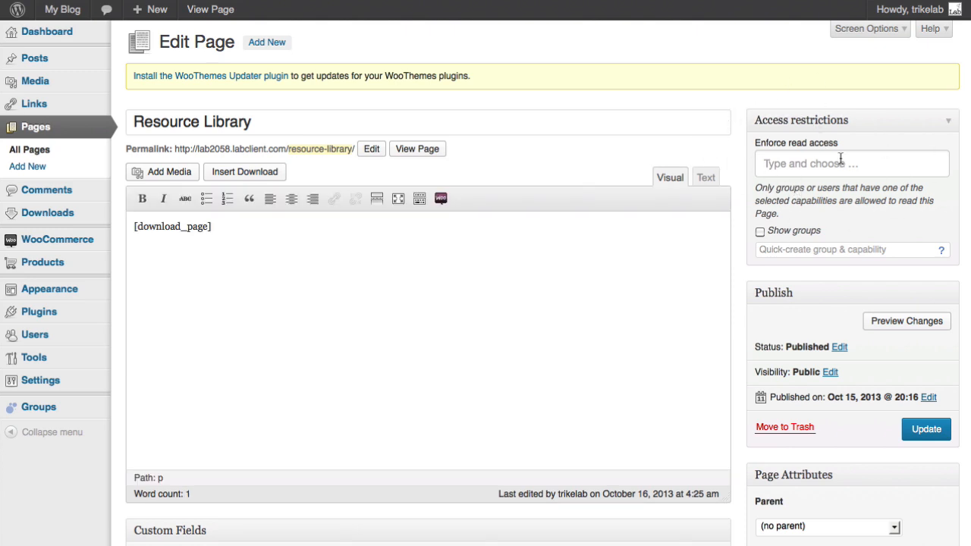
Set Enforce read access to Premium and update the Resource Library page
{"action": "left_click", "coordinate": [851, 164]}
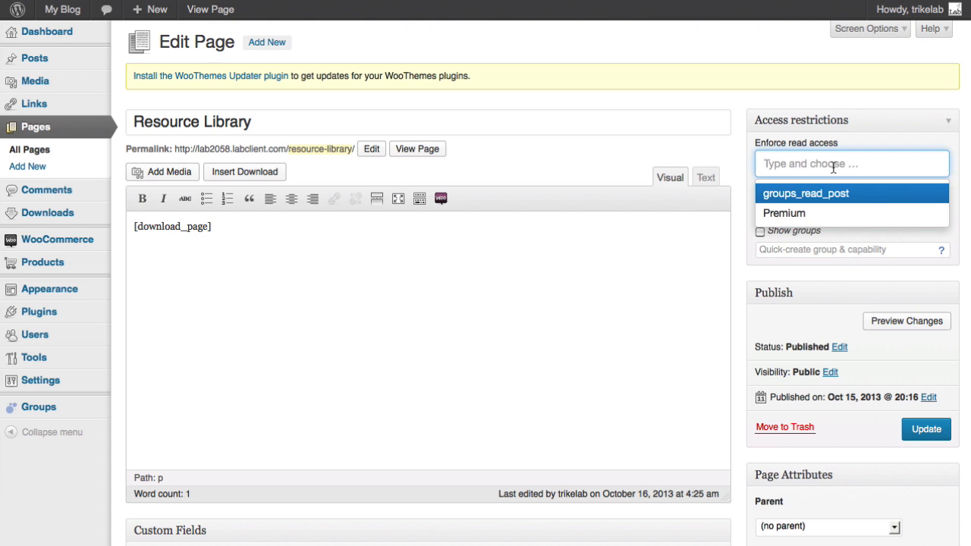
{"action": "left_click", "coordinate": [783, 214]}
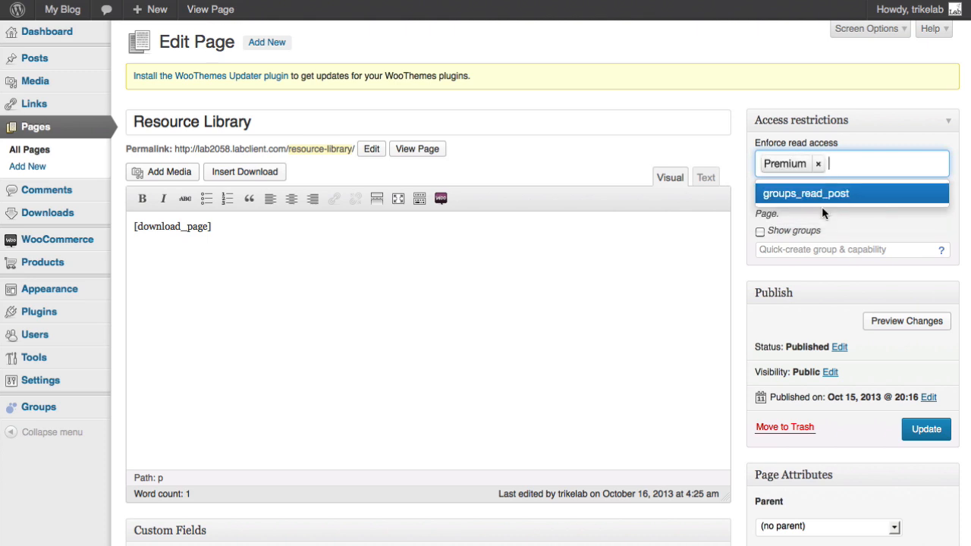
{"action": "mouse_move", "coordinate": [701, 157]}
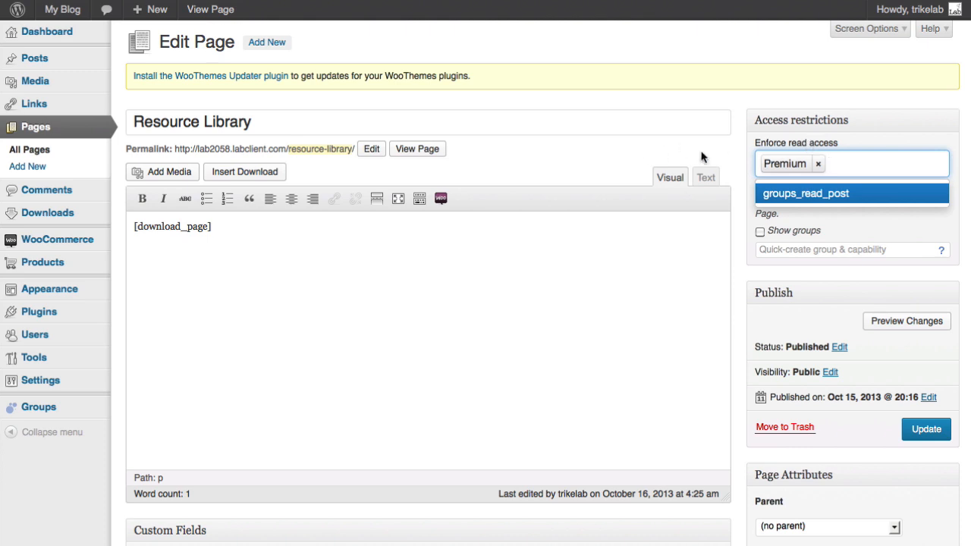
{"action": "mouse_move", "coordinate": [444, 171]}
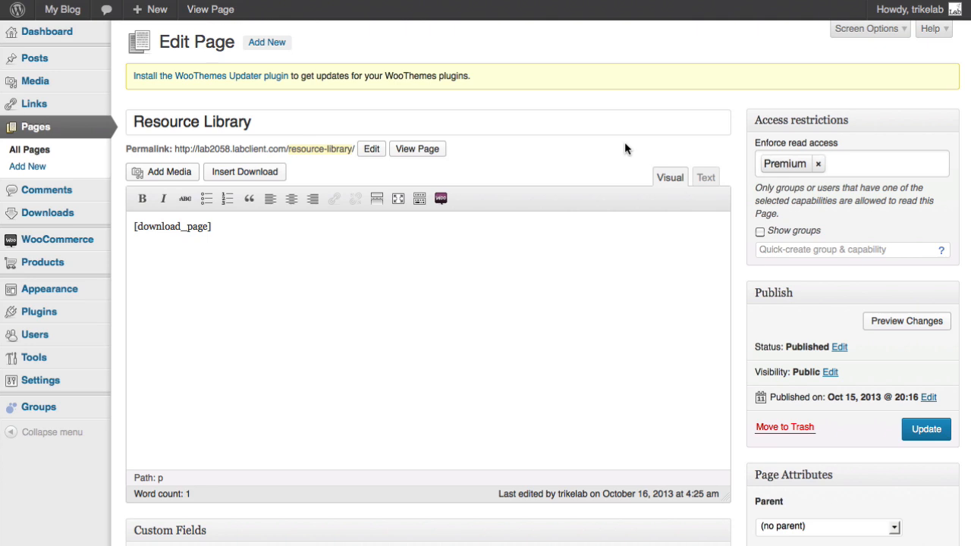
{"action": "left_click", "coordinate": [926, 428]}
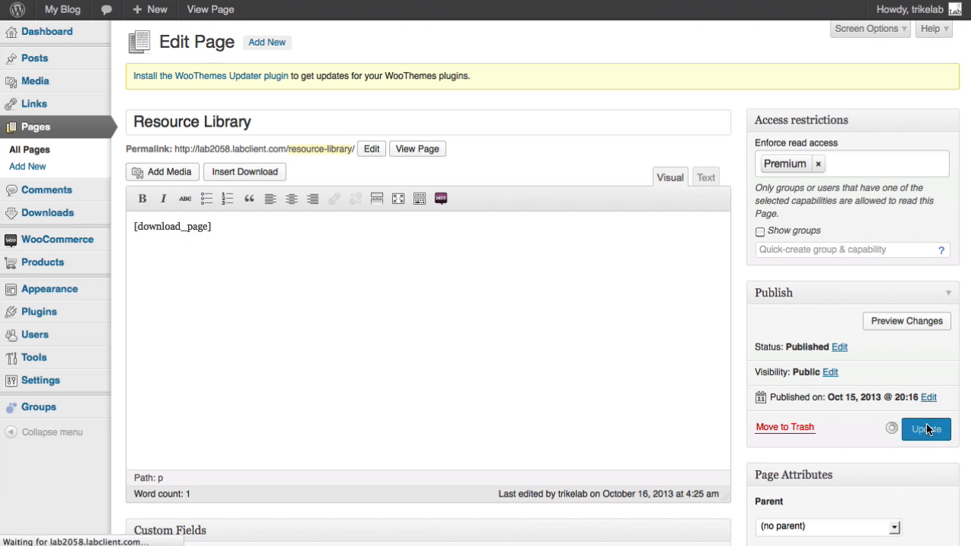
{"action": "left_click", "coordinate": [926, 429]}
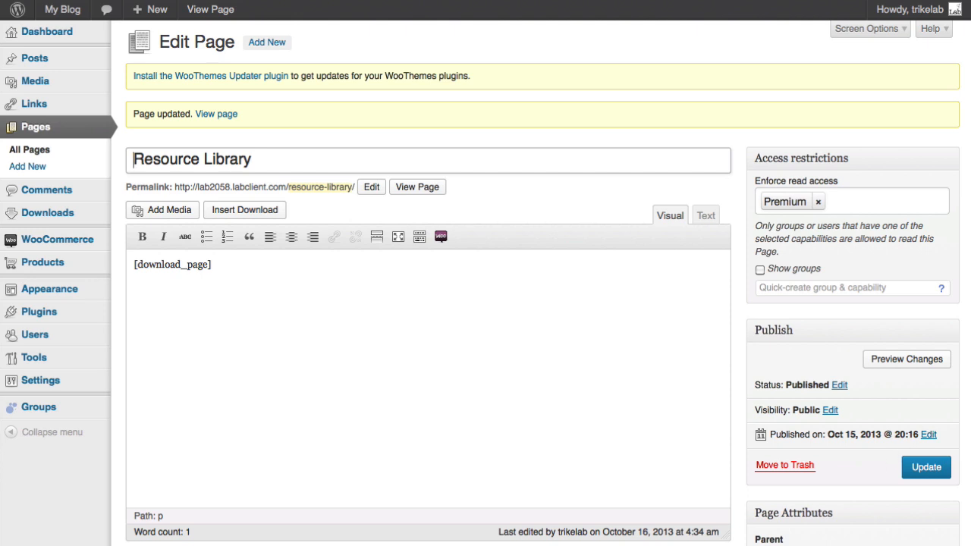
{"action": "left_click", "coordinate": [417, 187]}
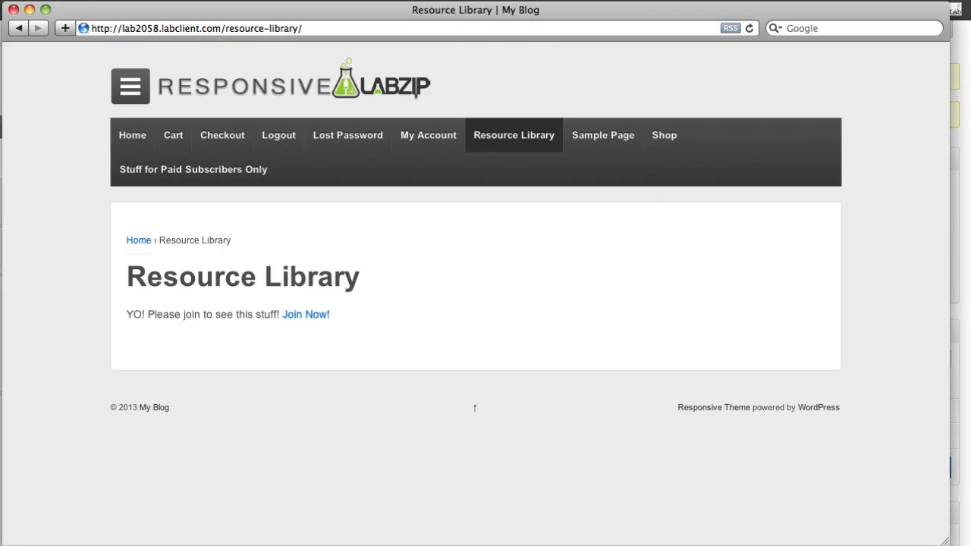
{"action": "mouse_move", "coordinate": [757, 28]}
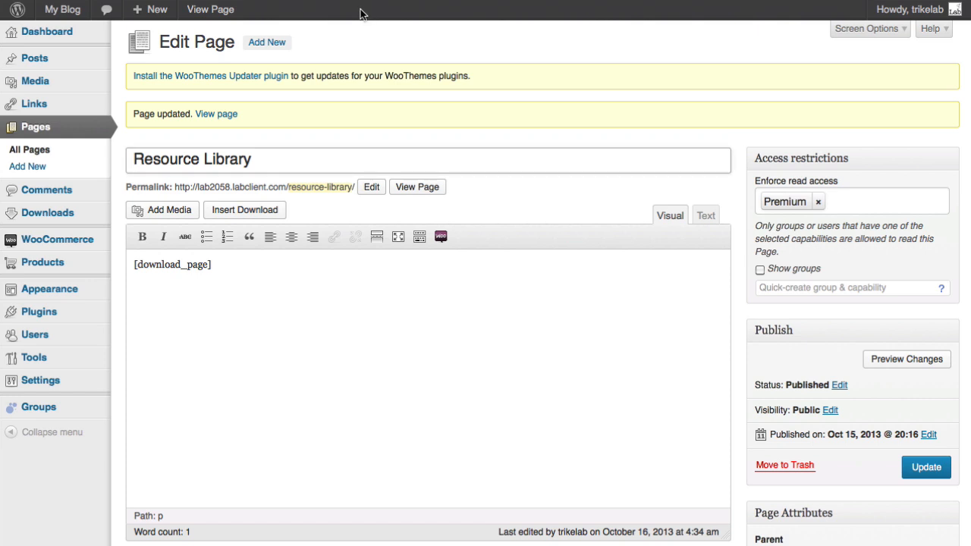
{"action": "mouse_move", "coordinate": [415, 43]}
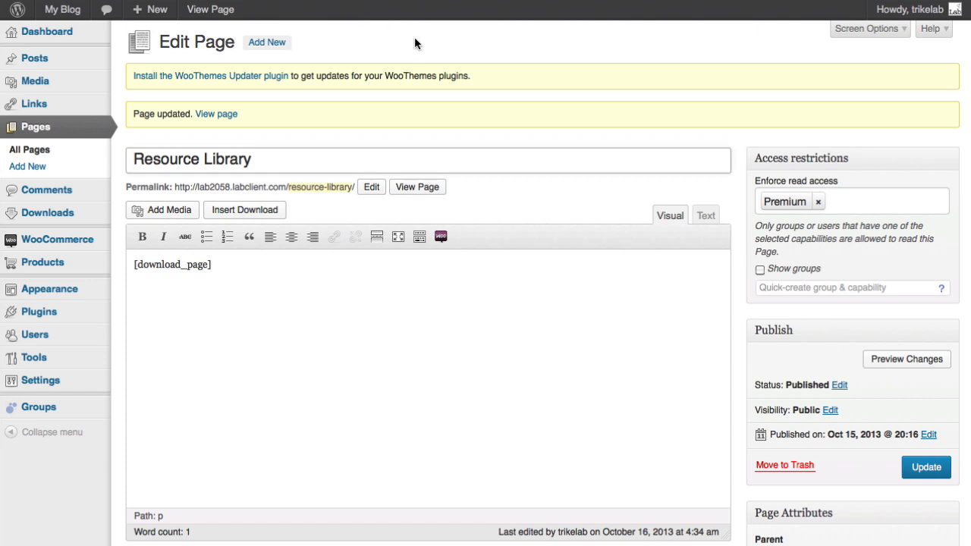
{"action": "mouse_move", "coordinate": [35, 335]}
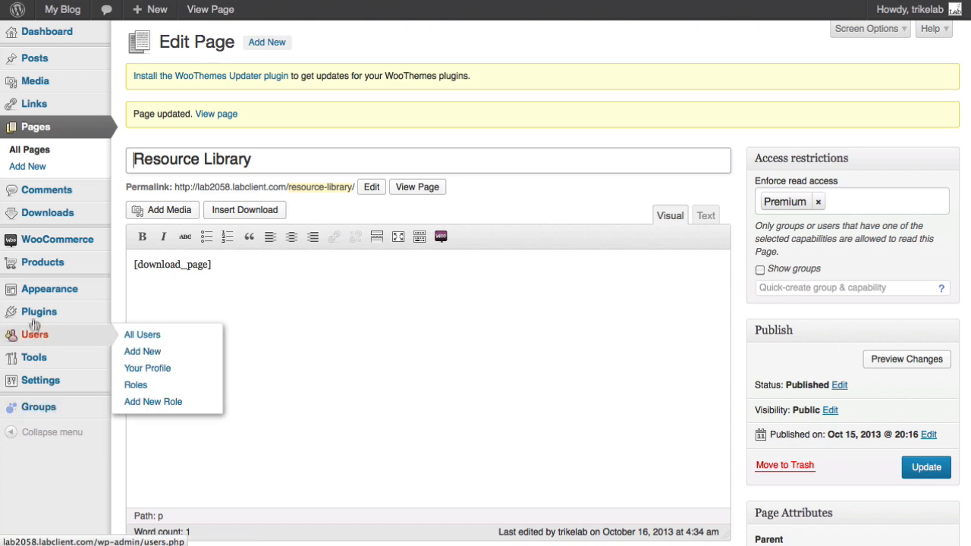
{"action": "mouse_move", "coordinate": [39, 311]}
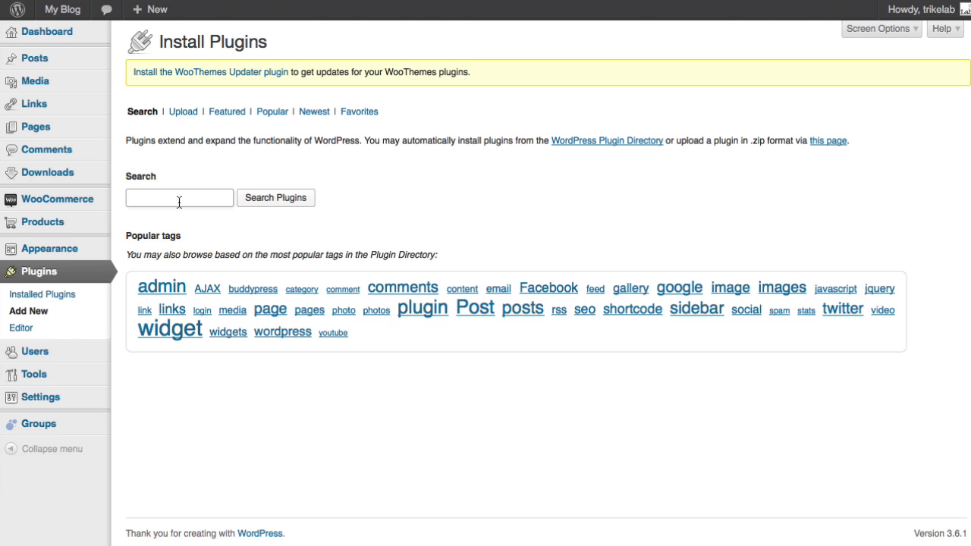
Search the plugin directory for 'Groups 404 Redirect' and install version 1.1.2
{"action": "type", "text": "fr"}
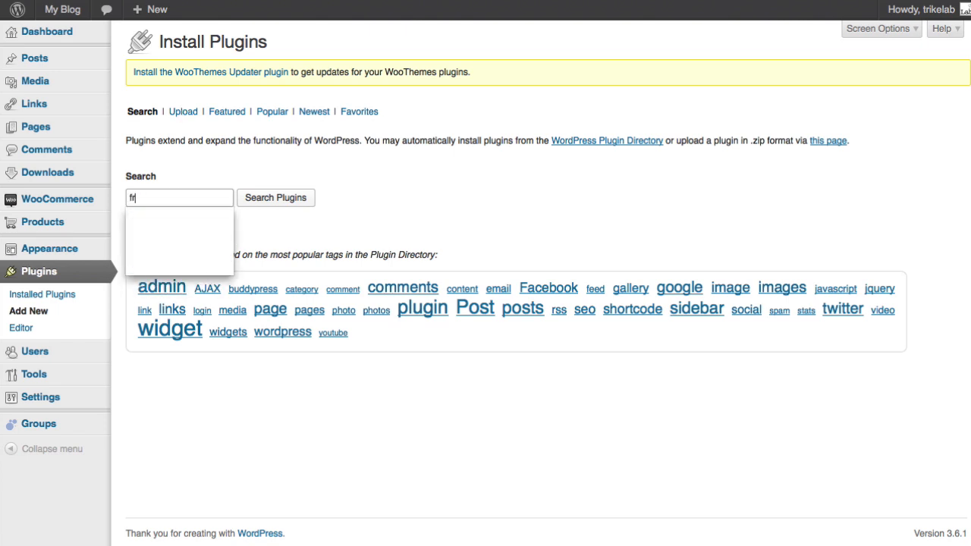
{"action": "type", "text": "Groups 404 Redirect"}
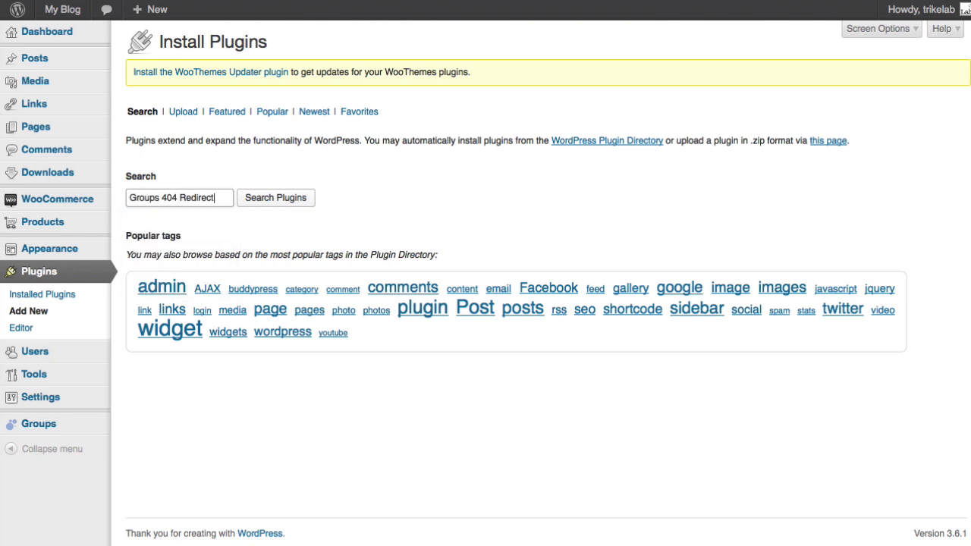
{"action": "left_click", "coordinate": [275, 197]}
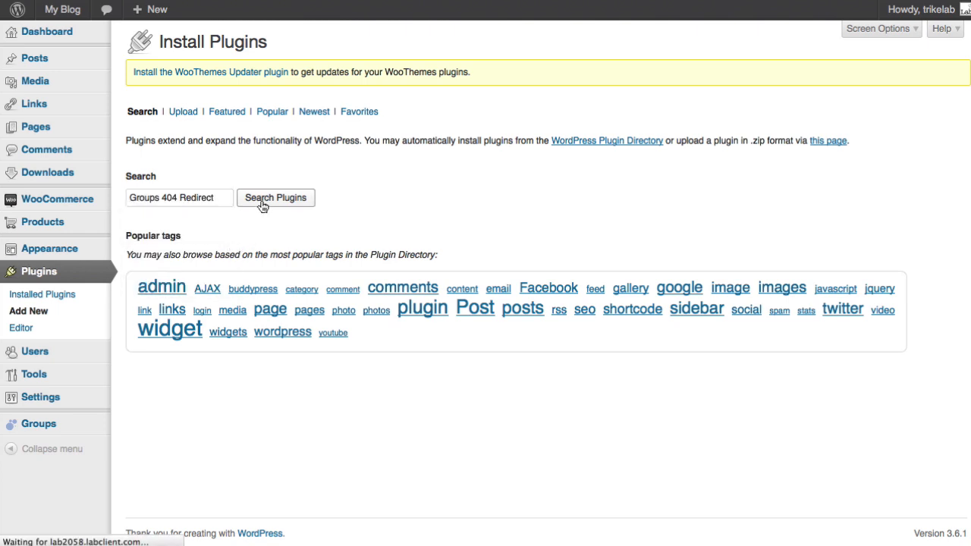
{"action": "left_click", "coordinate": [276, 197]}
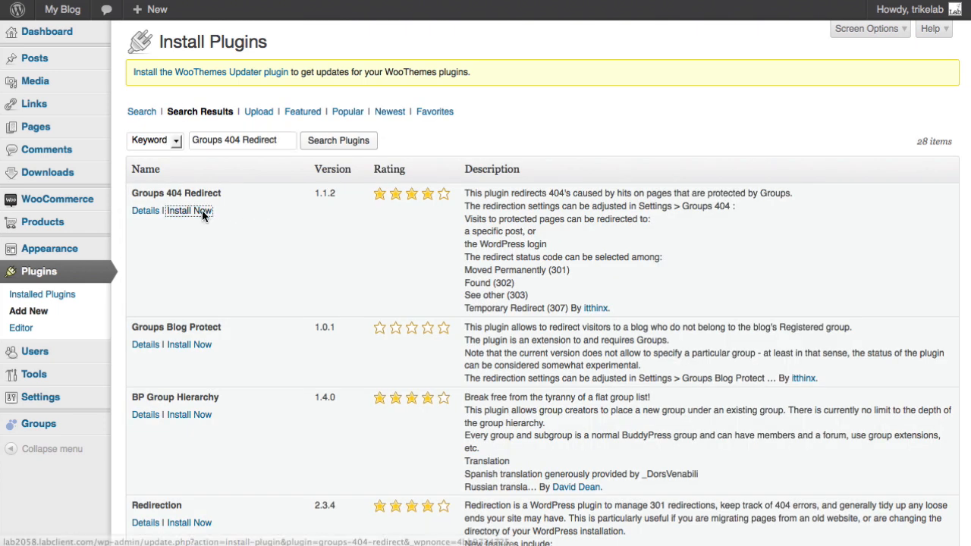
{"action": "left_click", "coordinate": [188, 210]}
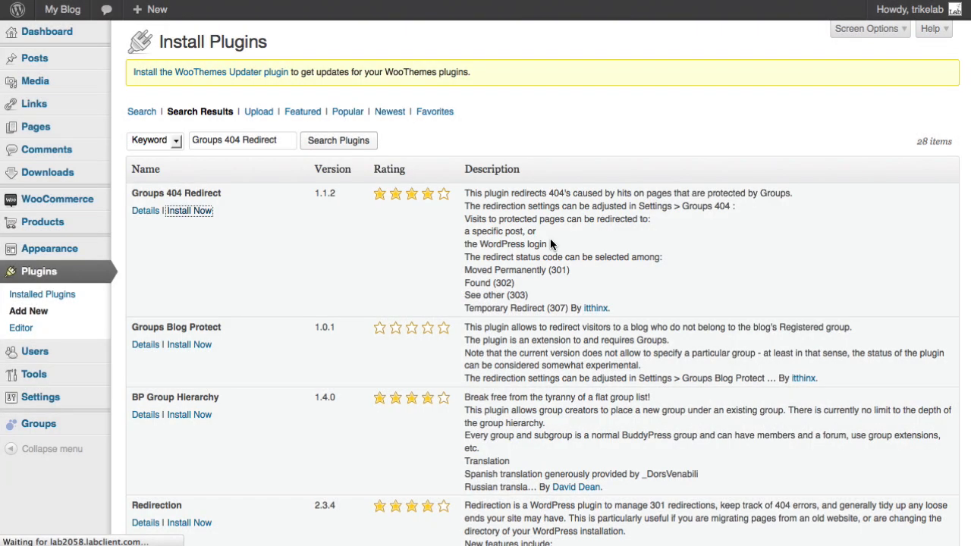
{"action": "left_click", "coordinate": [189, 210]}
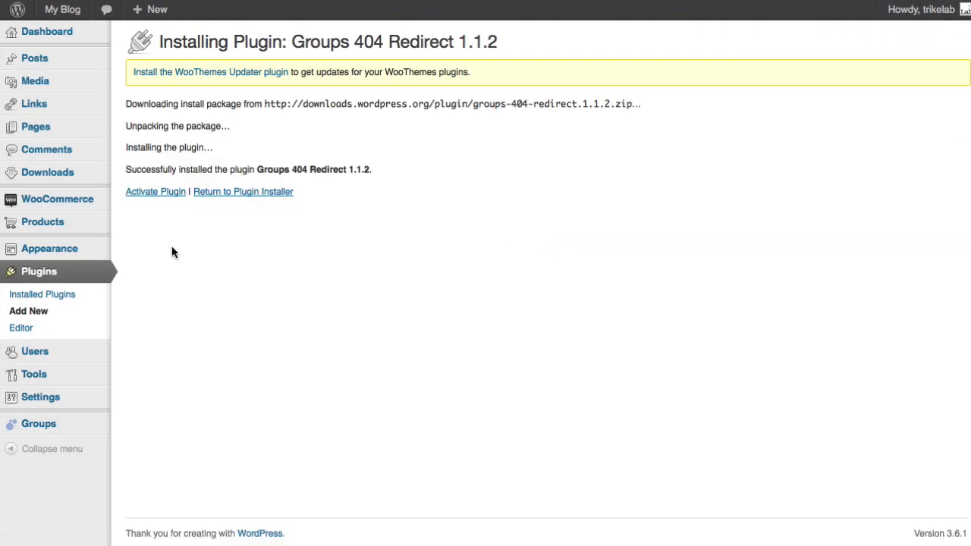
{"action": "mouse_move", "coordinate": [156, 191]}
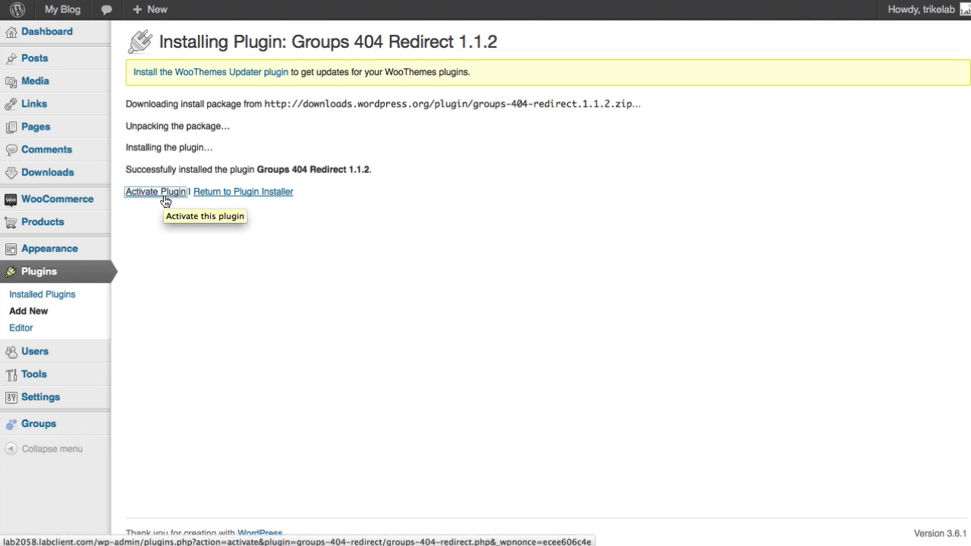
Activate the Groups 404 Redirect plugin from the installation success page
{"action": "left_click", "coordinate": [155, 191]}
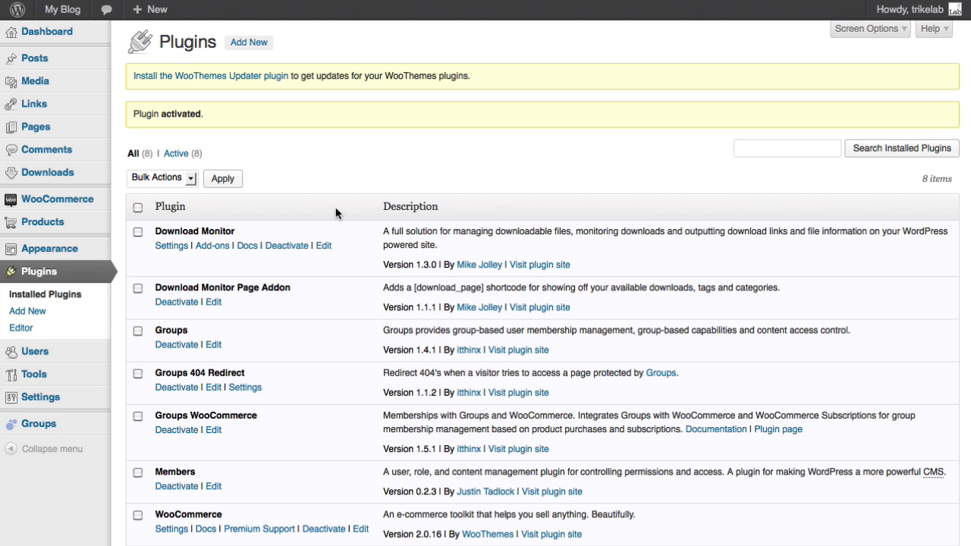
{"action": "mouse_move", "coordinate": [132, 378]}
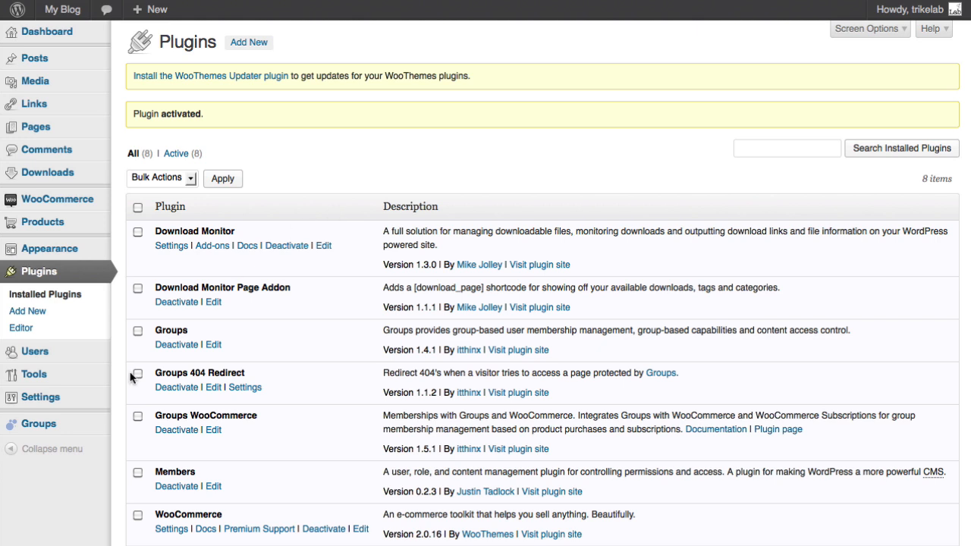
{"action": "mouse_move", "coordinate": [40, 397]}
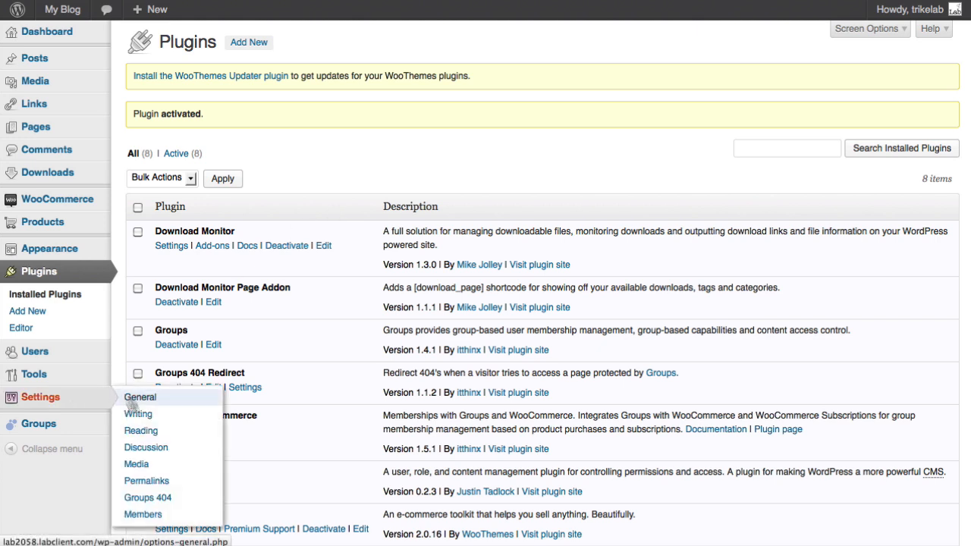
{"action": "mouse_move", "coordinate": [148, 497]}
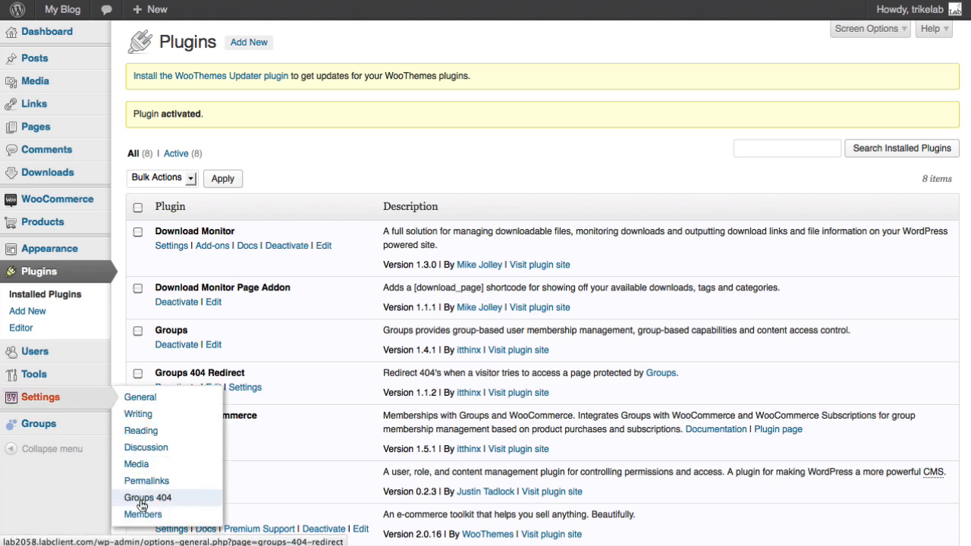
Review the Groups 404 redirect options, leaving Page or Post ID empty, then list all pages
{"action": "left_click", "coordinate": [147, 497]}
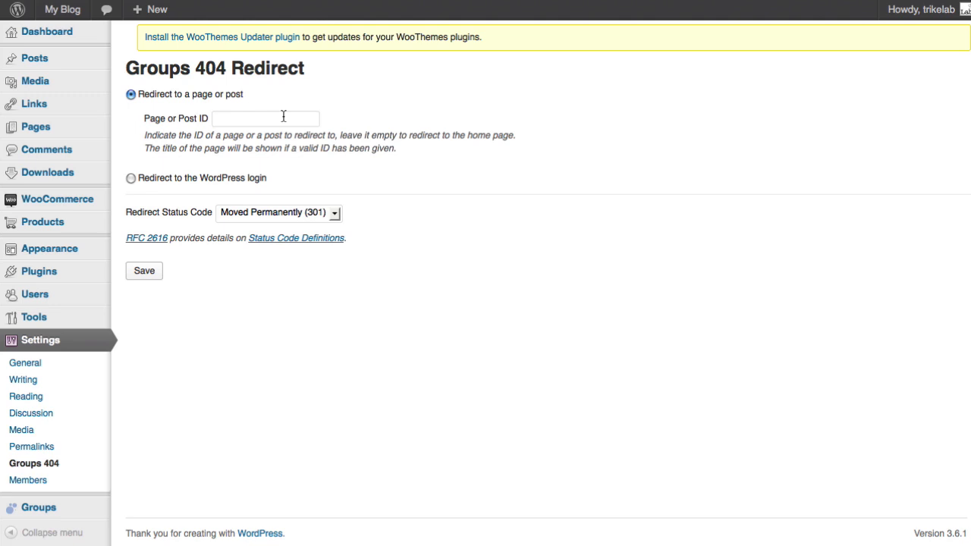
{"action": "mouse_move", "coordinate": [283, 116]}
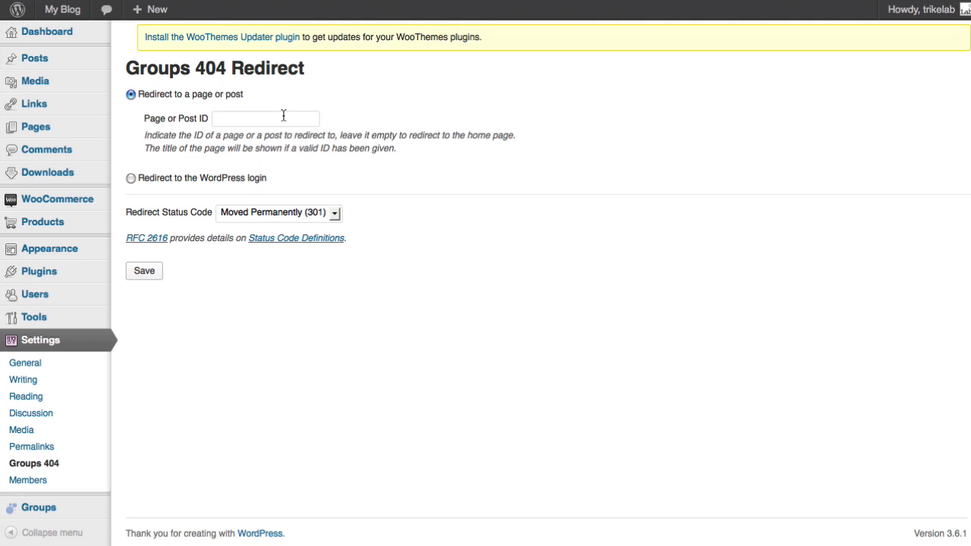
{"action": "mouse_move", "coordinate": [266, 115]}
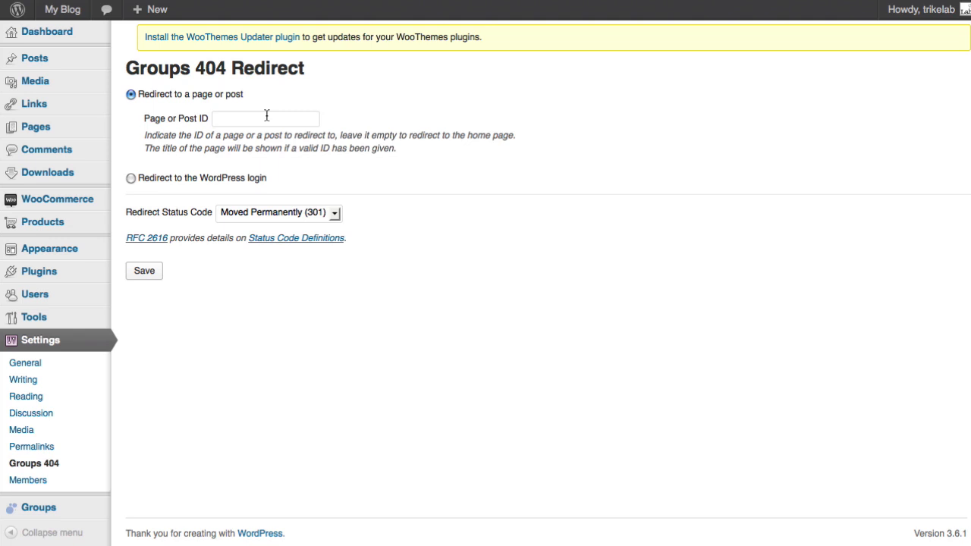
{"action": "mouse_move", "coordinate": [195, 135]}
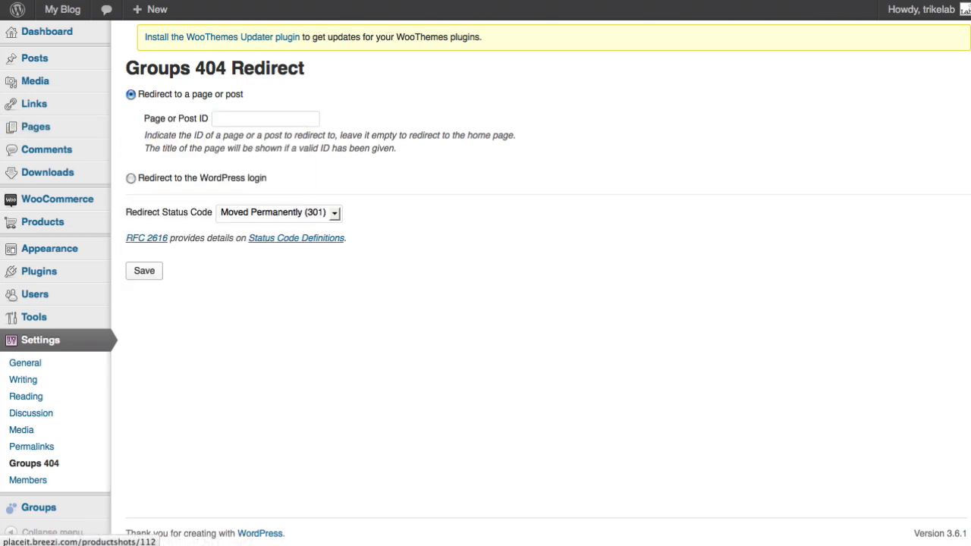
{"action": "left_click", "coordinate": [35, 127]}
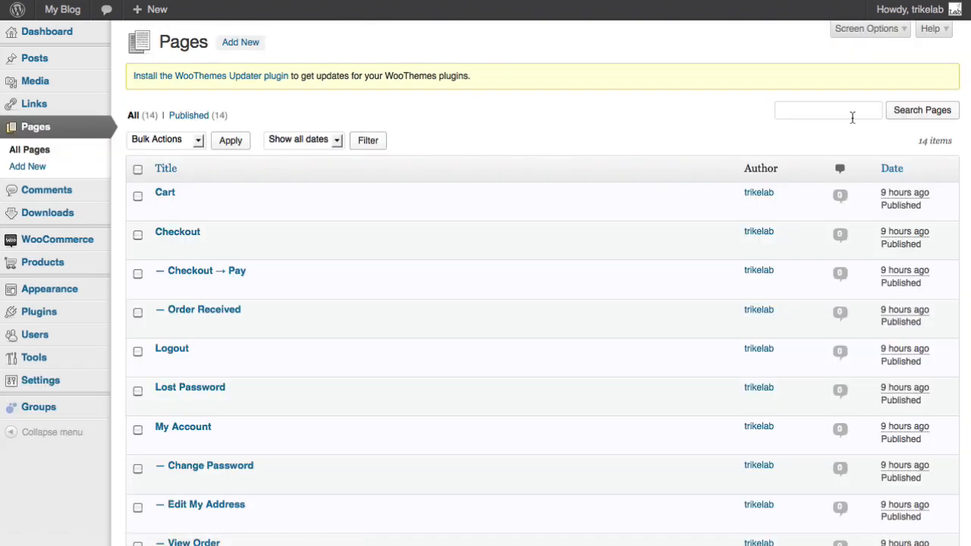
Search the site's pages for 'shop' to find the Shop page's ID (21)
{"action": "type", "text": "shop"}
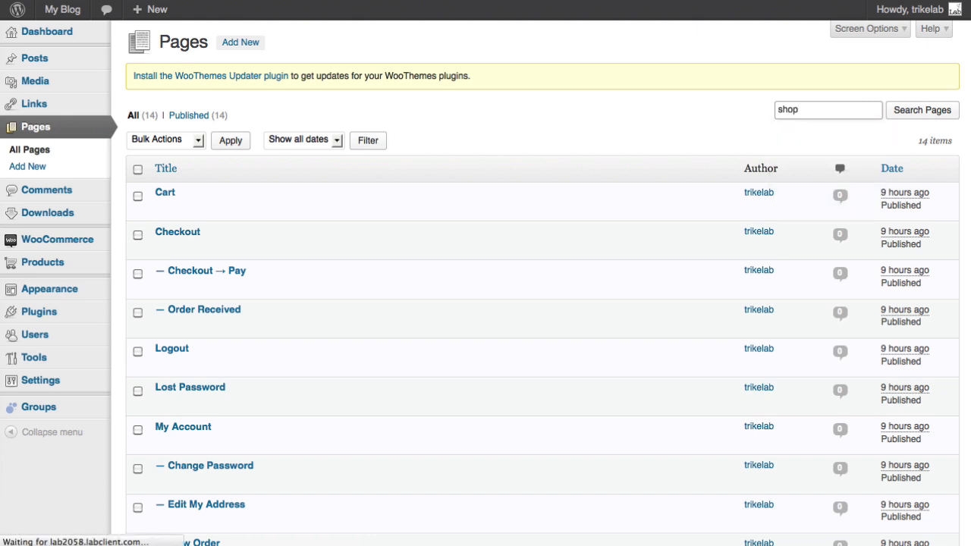
{"action": "left_click", "coordinate": [922, 110]}
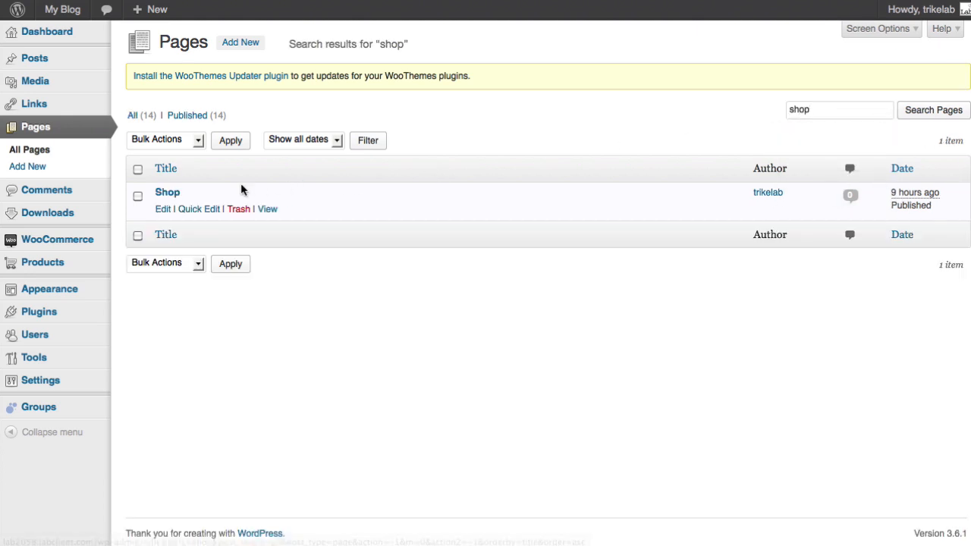
{"action": "mouse_move", "coordinate": [167, 192]}
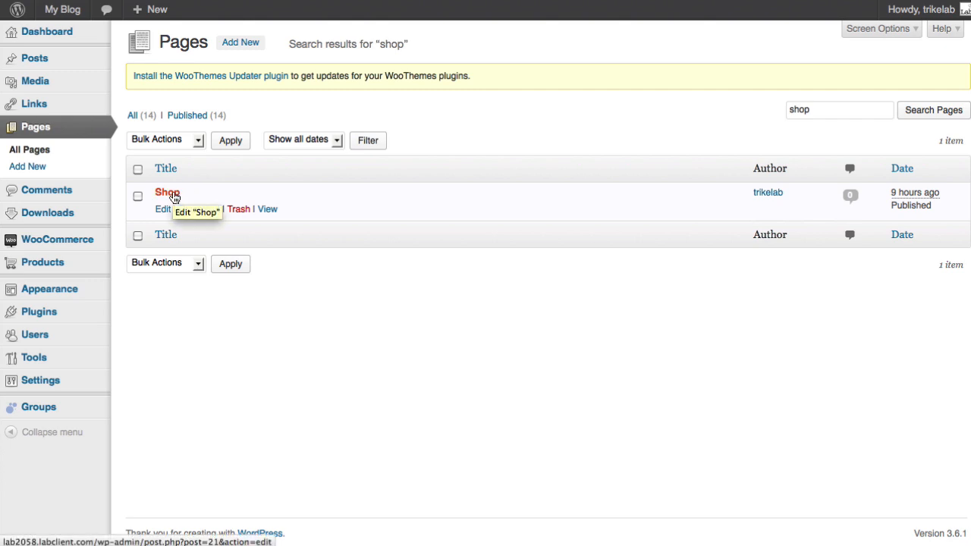
{"action": "mouse_move", "coordinate": [153, 507]}
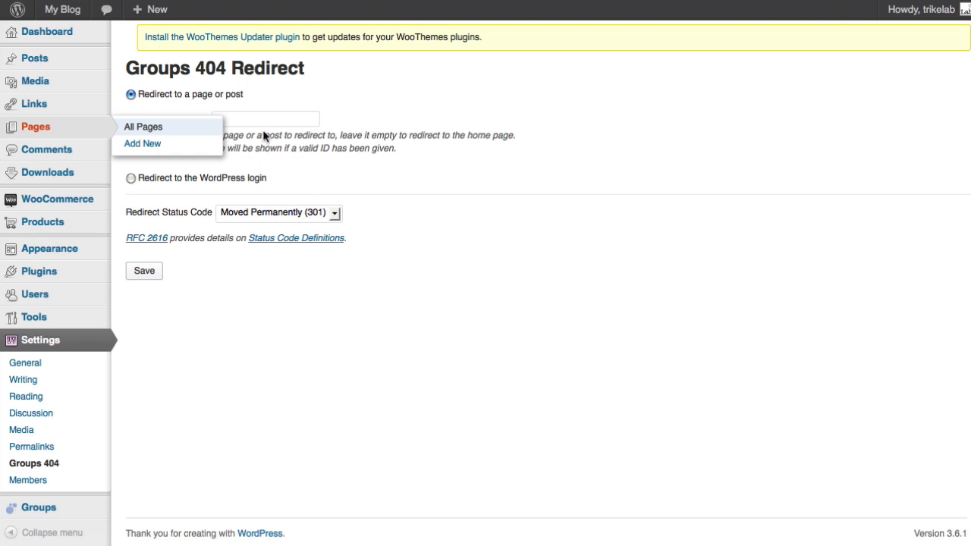
Save the redirect to page ID 21 with Moved Permanently (301) status
{"action": "type", "text": "21"}
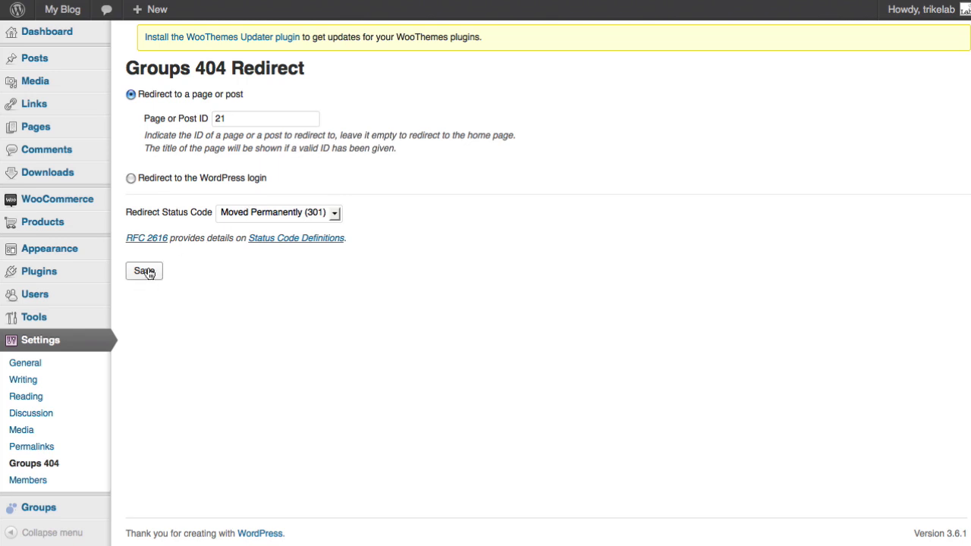
{"action": "left_click", "coordinate": [143, 271]}
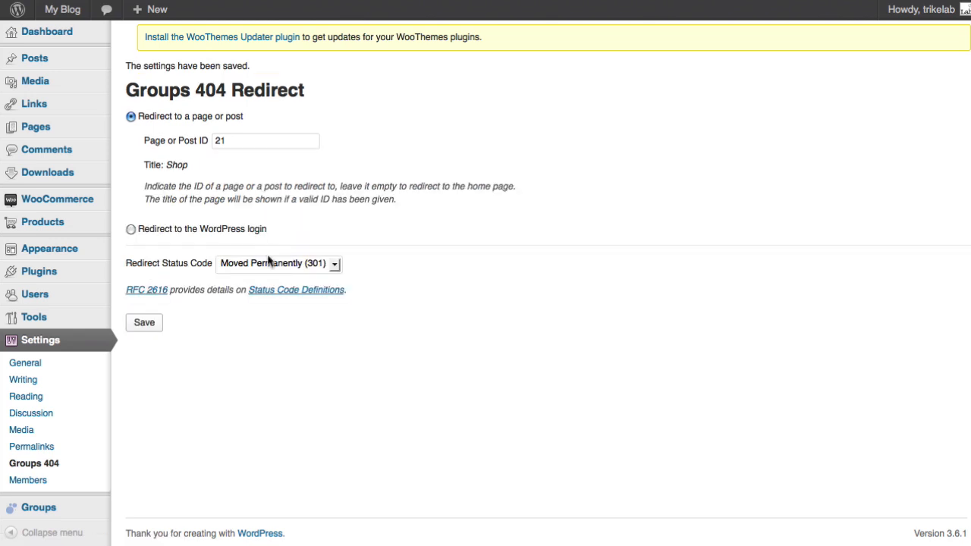
{"action": "left_click", "coordinate": [277, 263]}
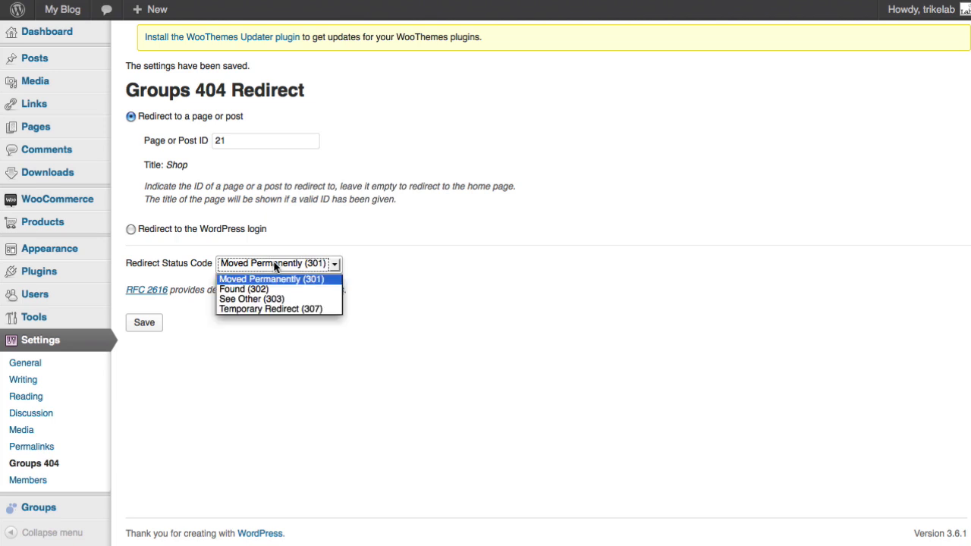
{"action": "mouse_move", "coordinate": [281, 260]}
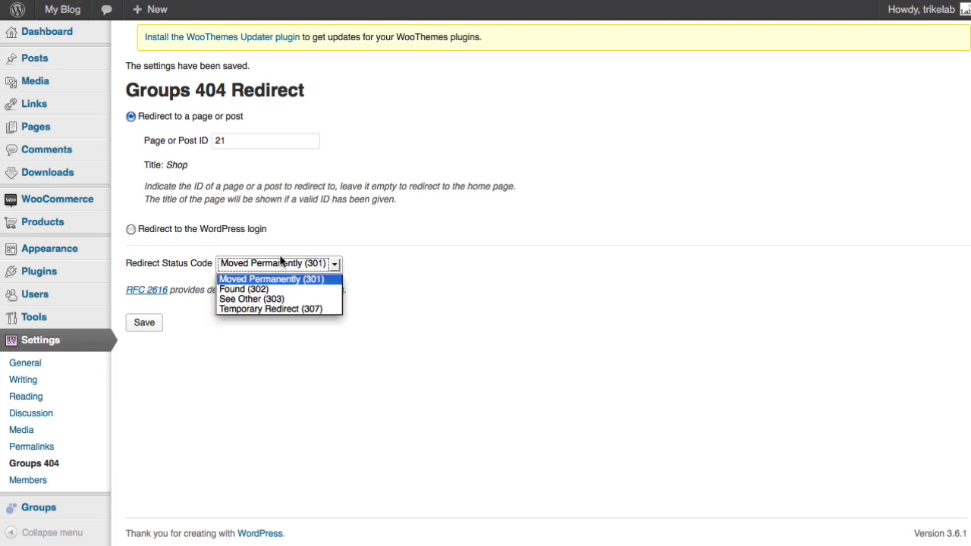
{"action": "left_click", "coordinate": [279, 279]}
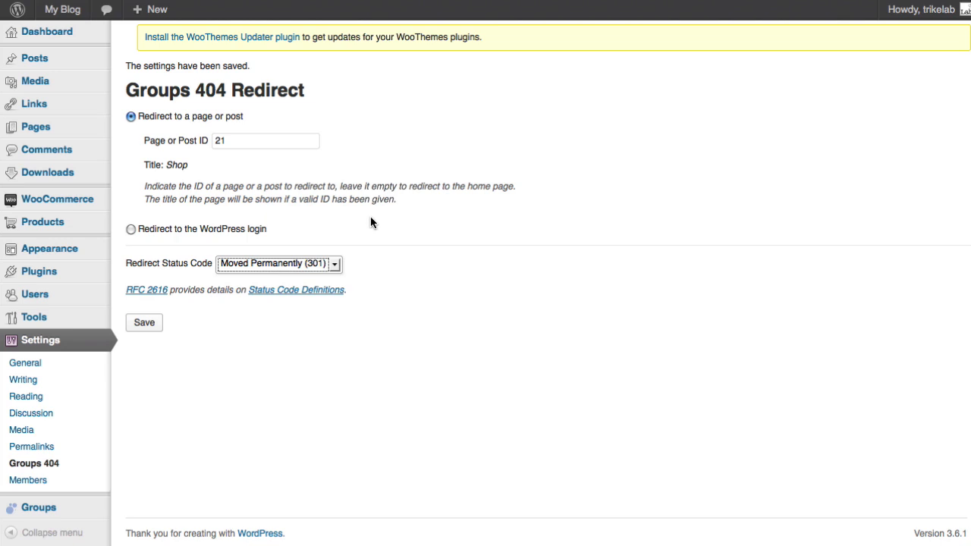
{"action": "mouse_move", "coordinate": [514, 191]}
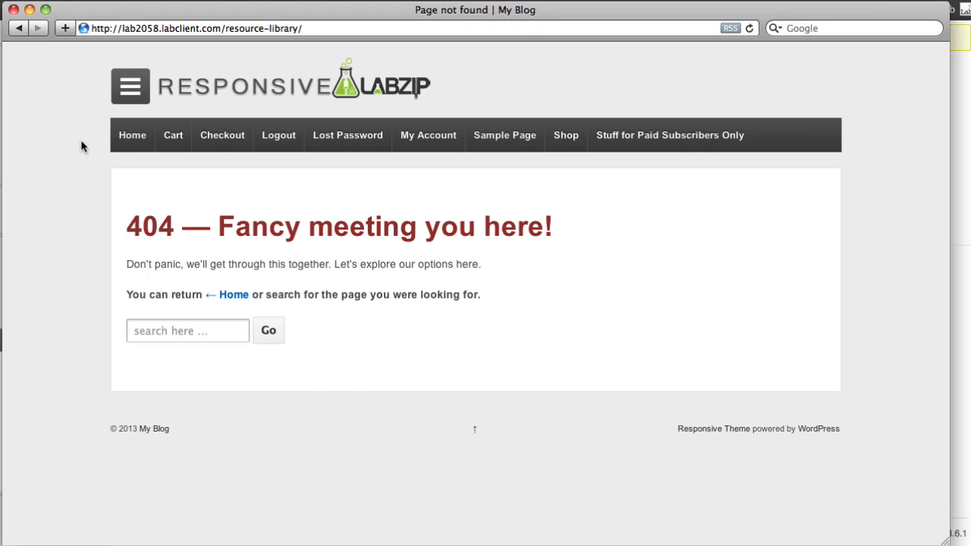
Check the live Resource Library page, which shows a 404, then start a blank new page
{"action": "left_click", "coordinate": [566, 135]}
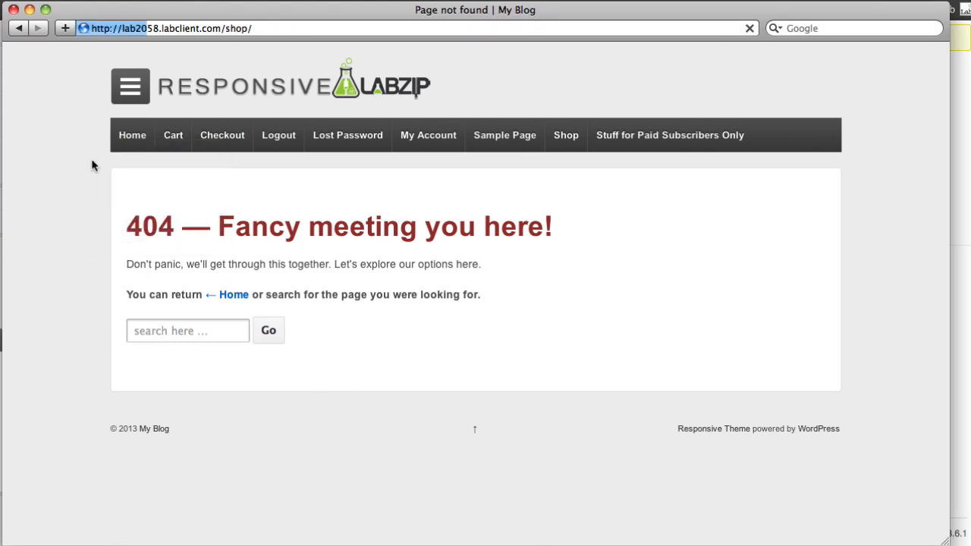
{"action": "left_click", "coordinate": [565, 135]}
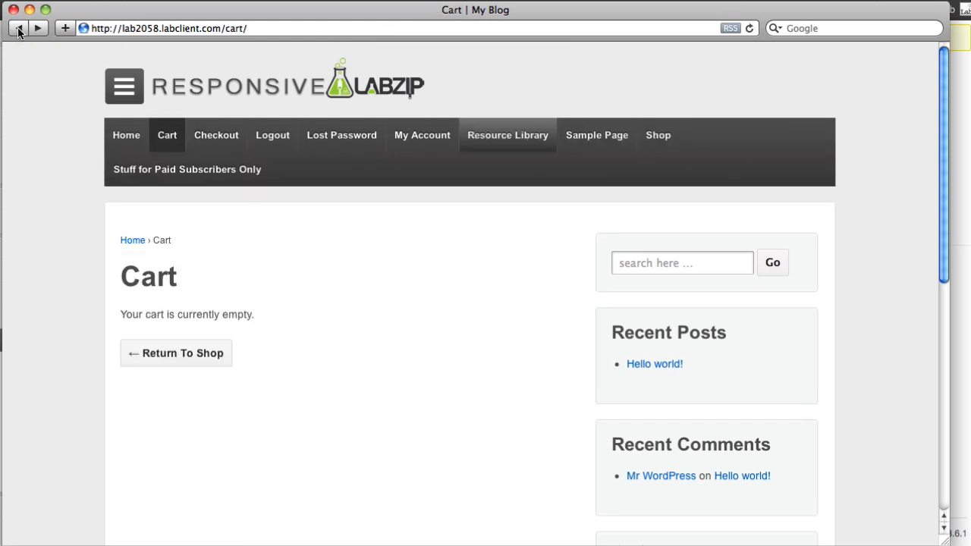
{"action": "left_click", "coordinate": [18, 28]}
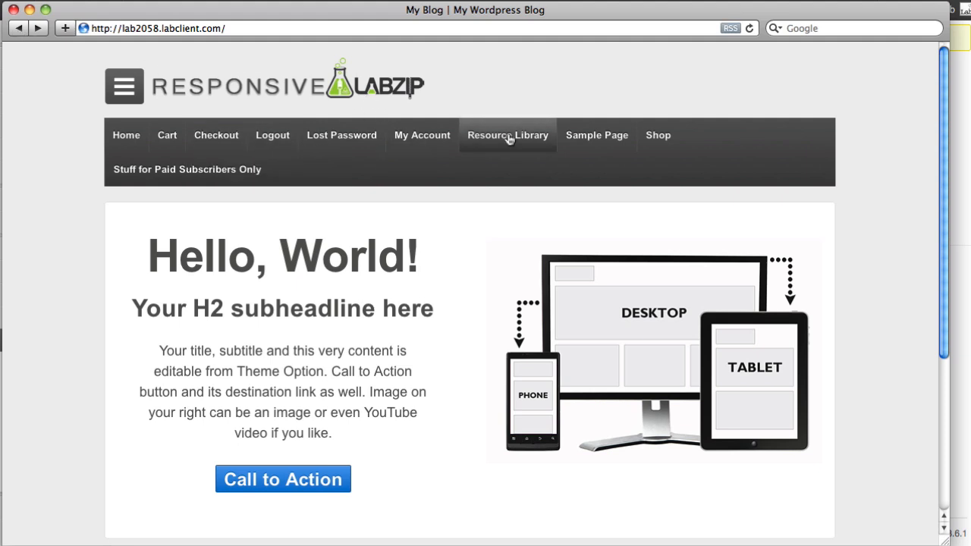
{"action": "left_click", "coordinate": [508, 135]}
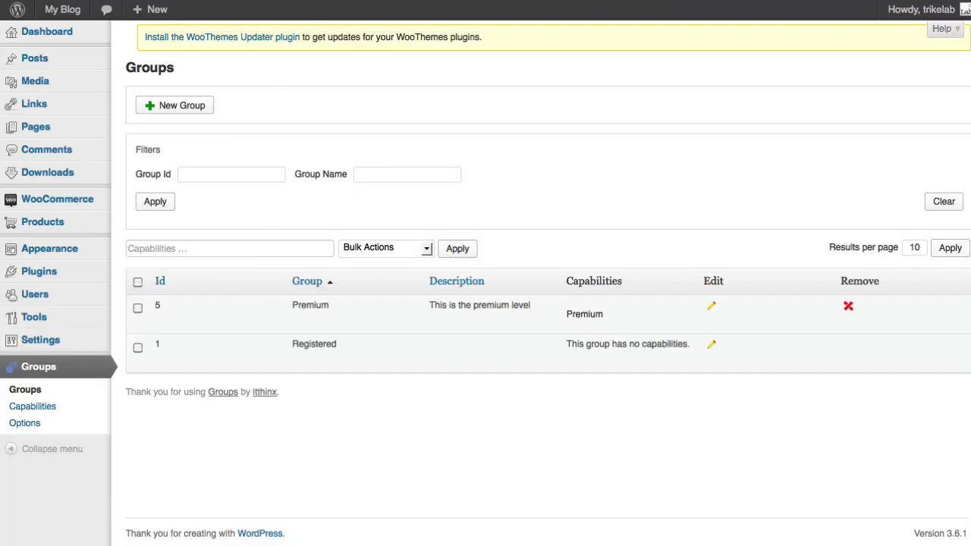
{"action": "left_click", "coordinate": [36, 127]}
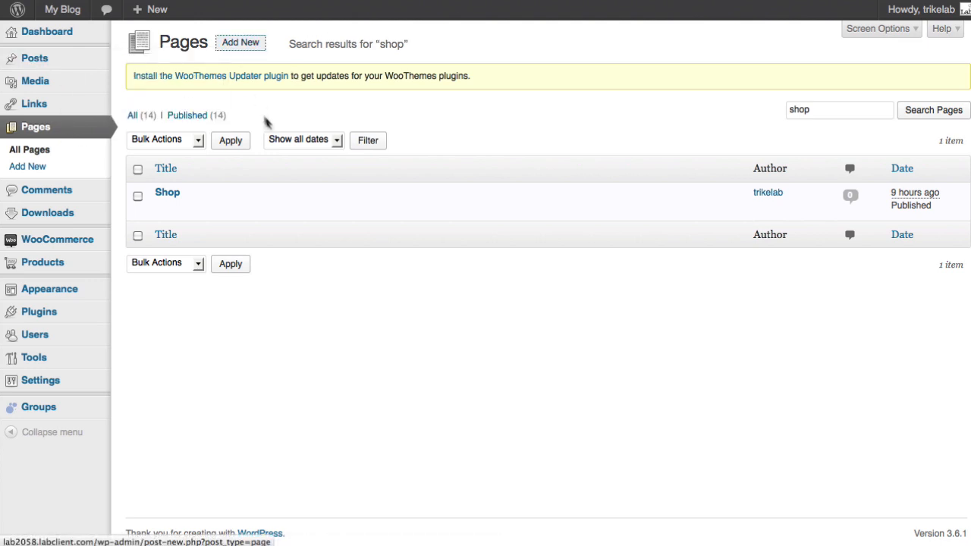
{"action": "left_click", "coordinate": [240, 42]}
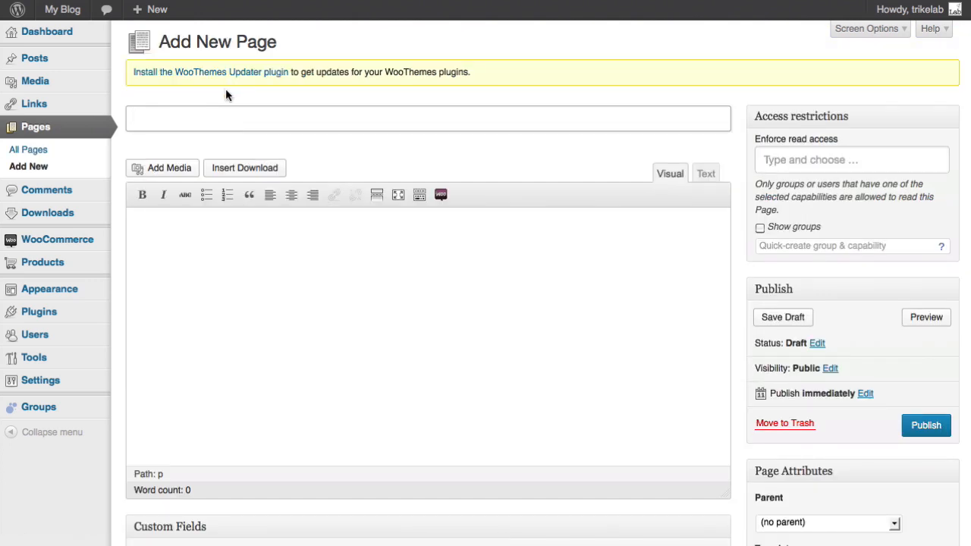
Title the page 'Yo…You Need To Subscribe!' and write text telling visitors to visit the shop
{"action": "type", "text": "You Need To"}
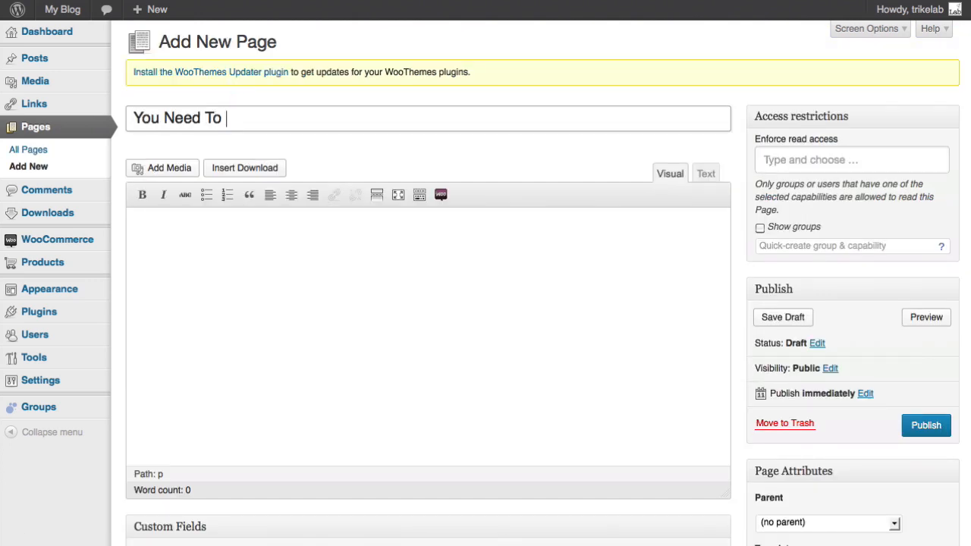
{"action": "type", "text": "Subscribe!"}
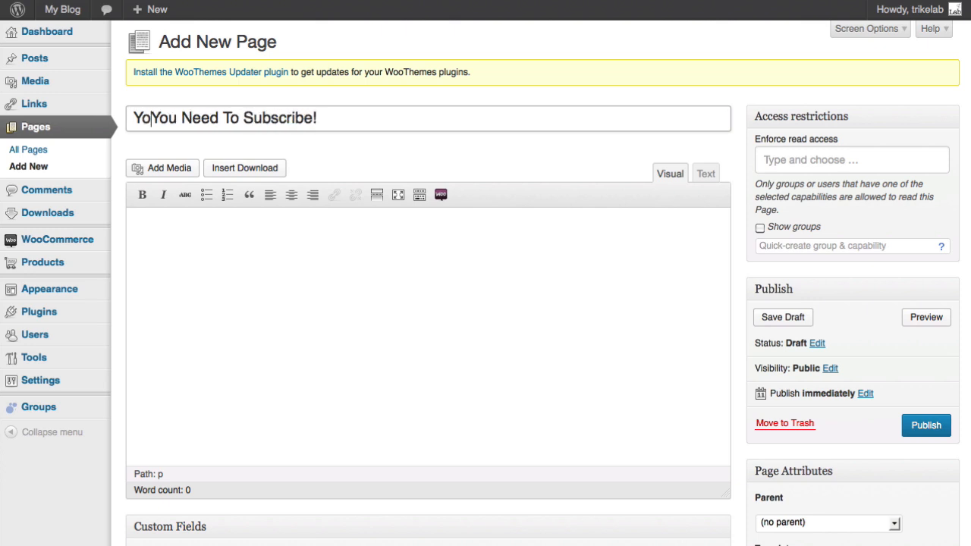
{"action": "type", "text": "..."}
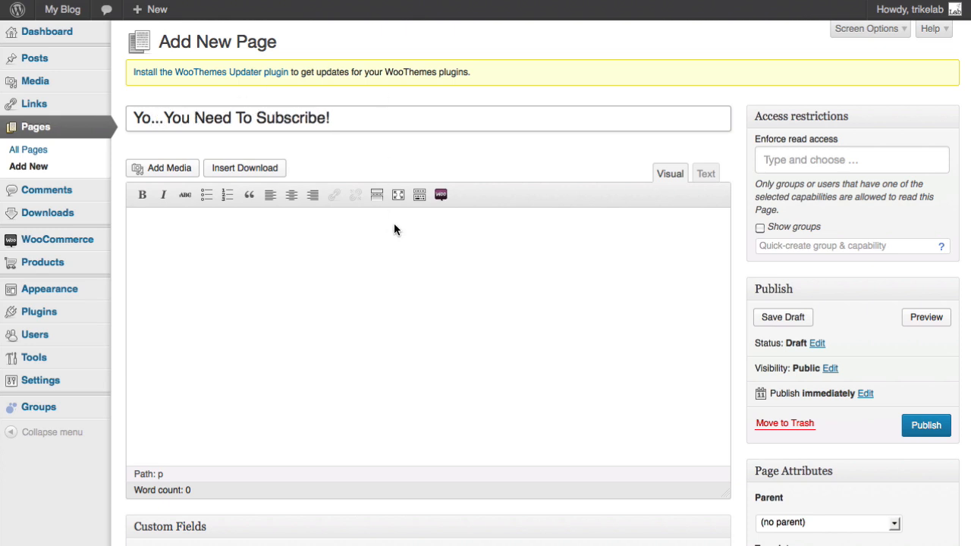
{"action": "type", "text": "To get this"}
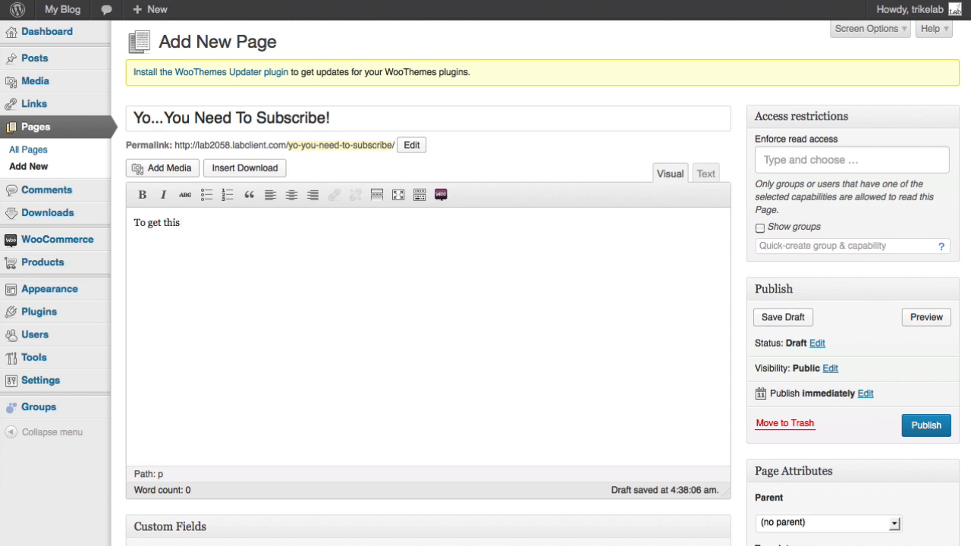
{"action": "type", "text": "resource you need to first"}
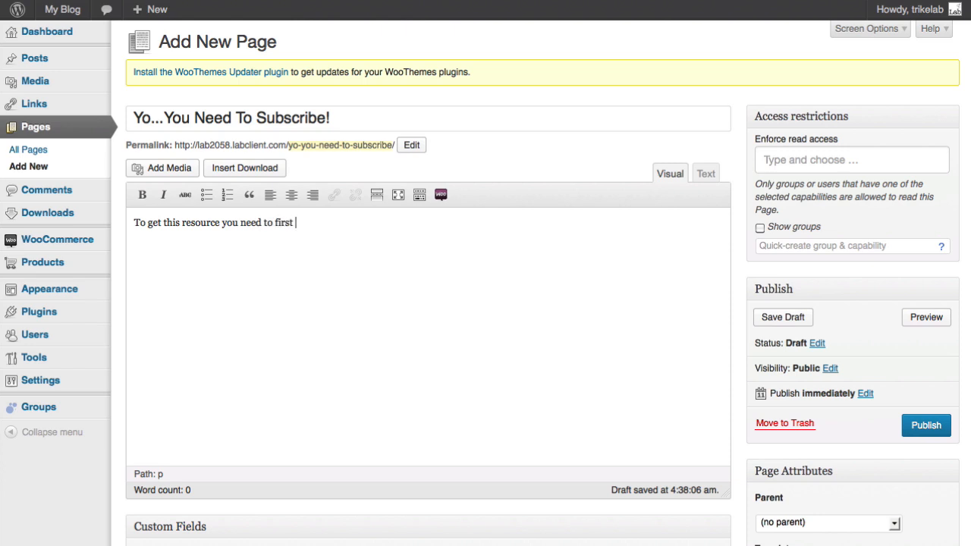
{"action": "type", "text": "go to our shop page and pick a subscription..."}
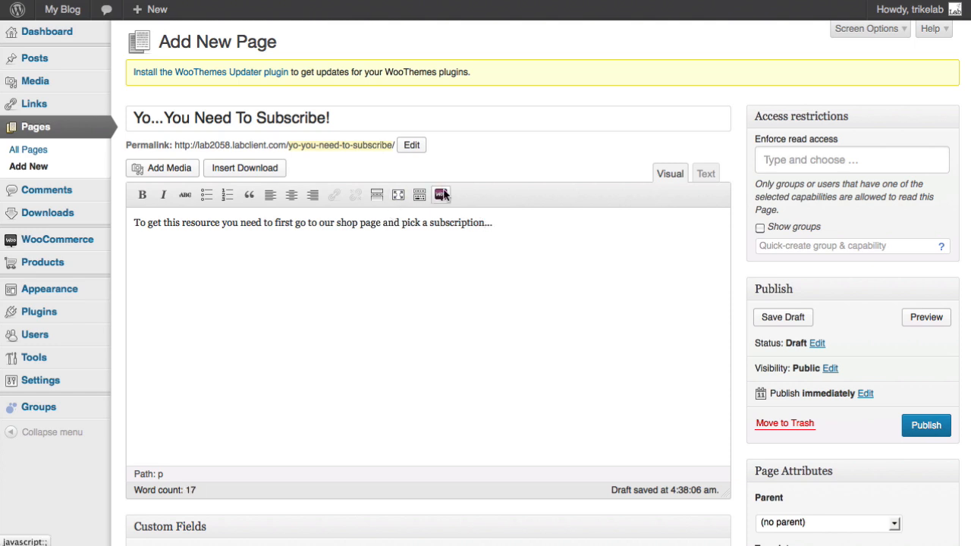
Add a <a href="/shop">Shop Page</a> link to the body and publish the page
{"action": "left_click", "coordinate": [441, 195]}
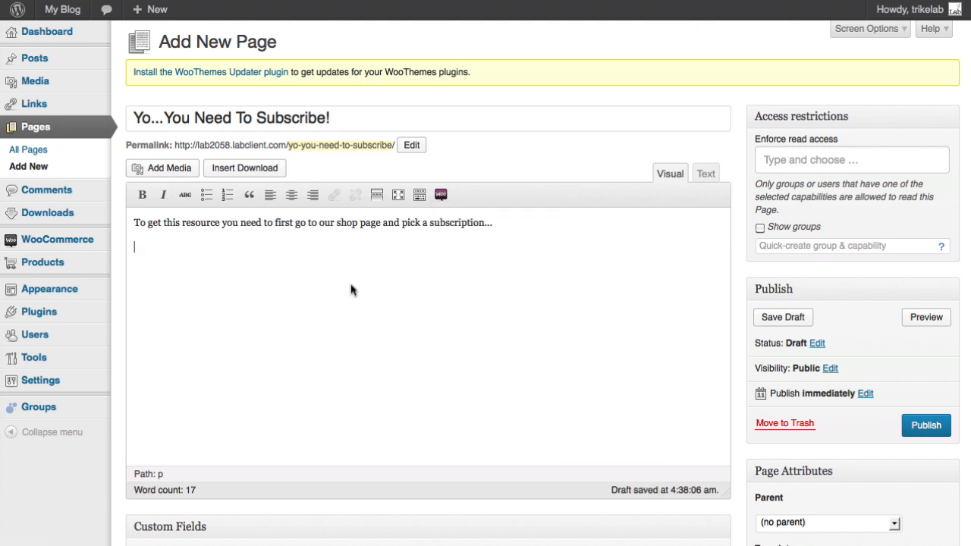
{"action": "type", "text": "<a"}
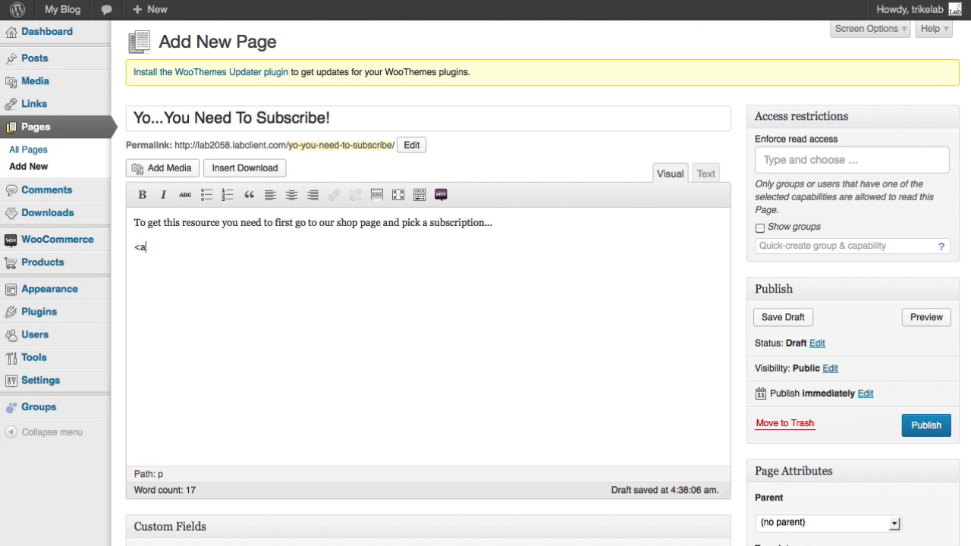
{"action": "type", "text": "href=\"/sh"}
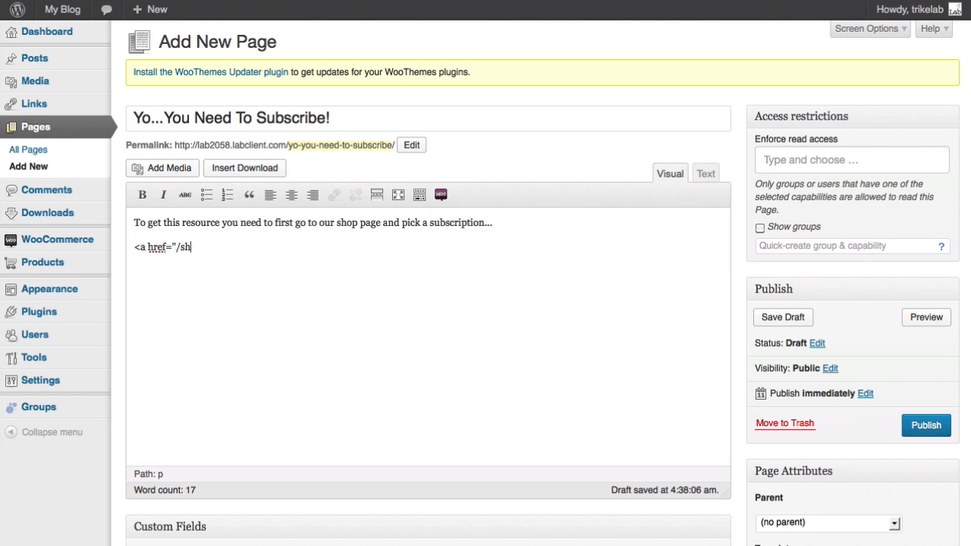
{"action": "type", "text": "op\">Shop"}
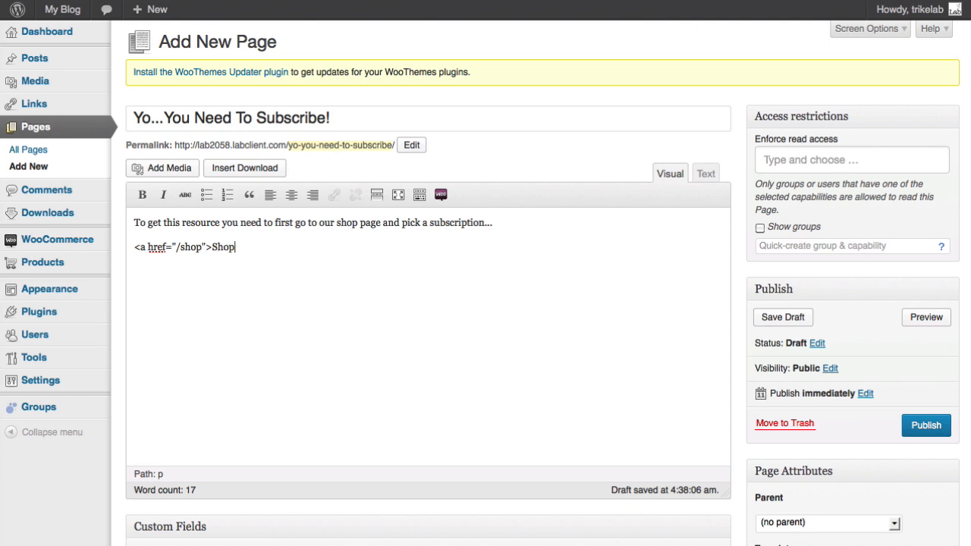
{"action": "type", "text": "Page</"}
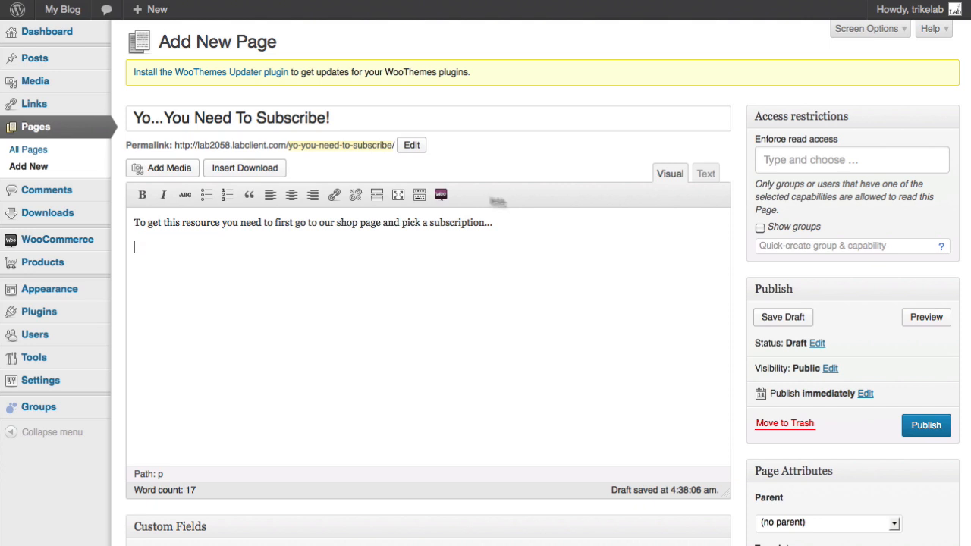
{"action": "left_click", "coordinate": [705, 173]}
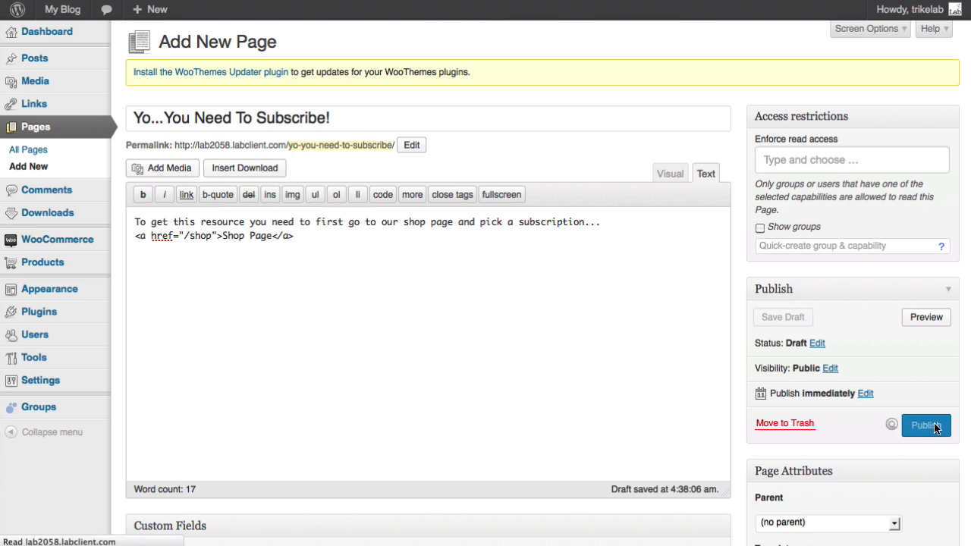
{"action": "left_click", "coordinate": [926, 425]}
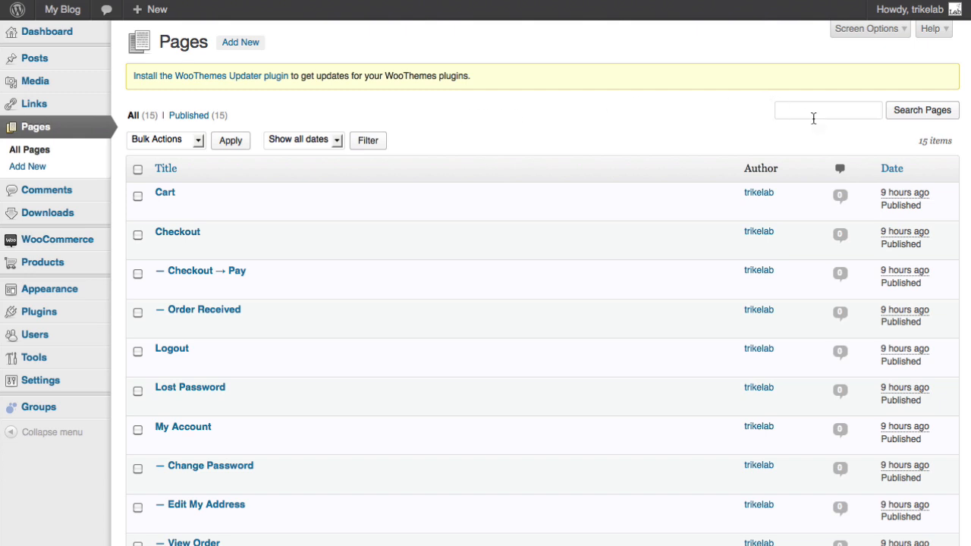
Search the pages for 'yo' to locate the new subscribe page
{"action": "type", "text": "yo"}
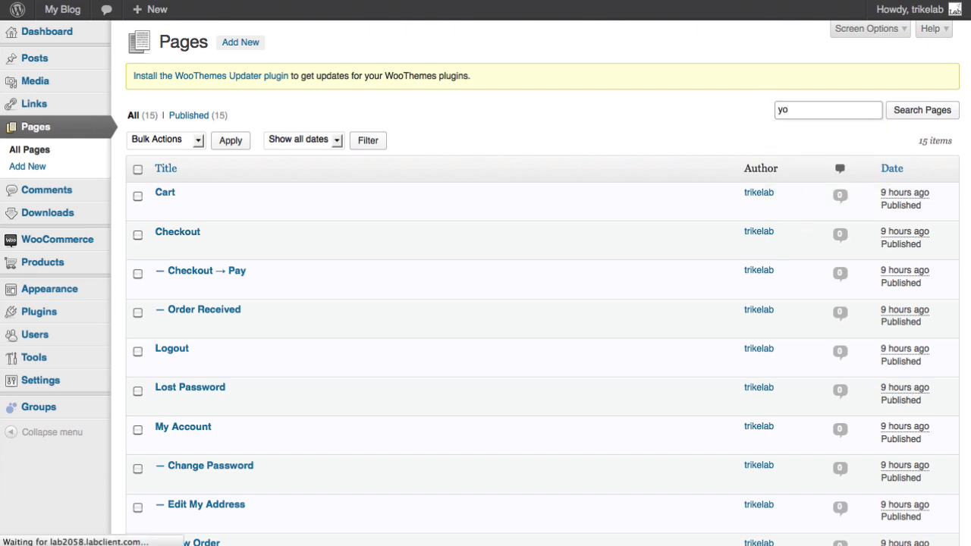
{"action": "left_click", "coordinate": [922, 110]}
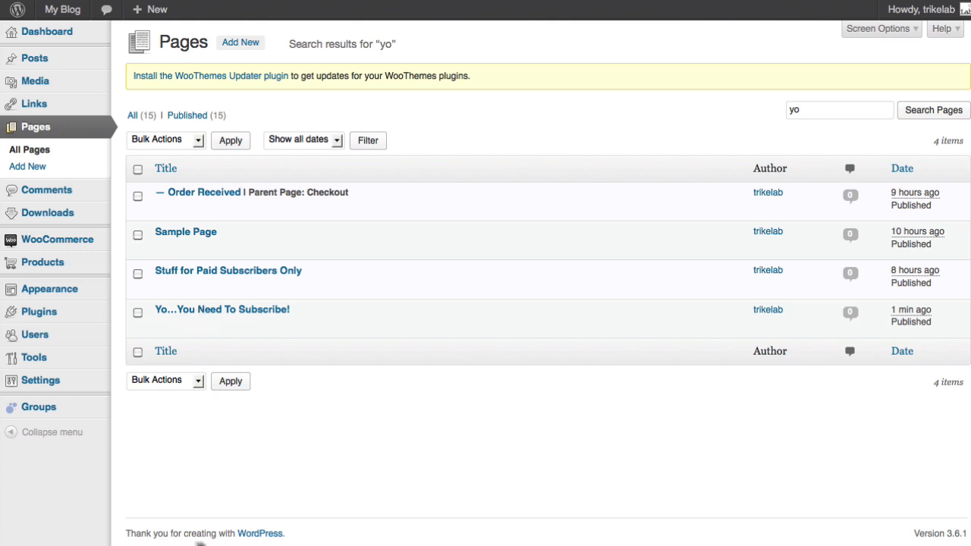
{"action": "mouse_move", "coordinate": [223, 309]}
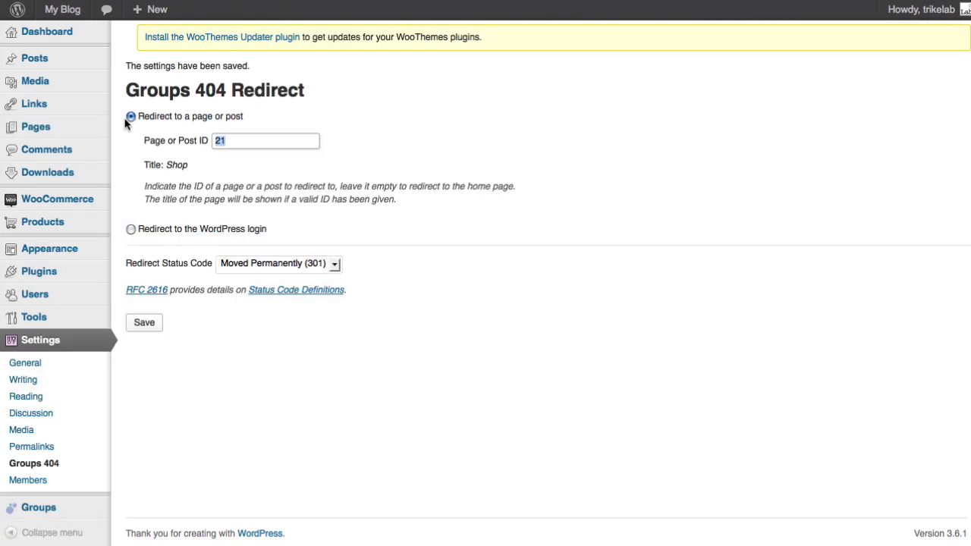
Replace the Groups 404 redirect page ID 21 with 39 and save
{"action": "left_click", "coordinate": [143, 323]}
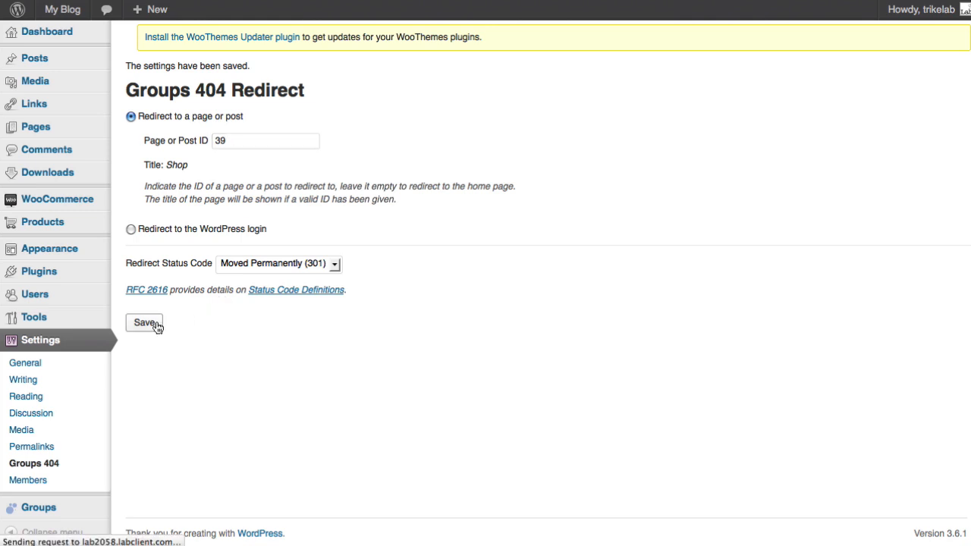
{"action": "left_click", "coordinate": [144, 322]}
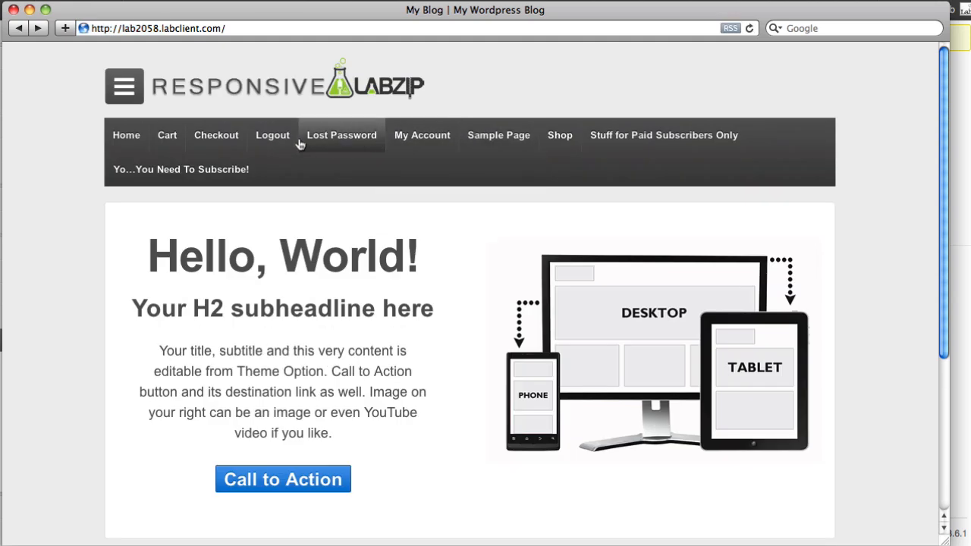
{"action": "mouse_move", "coordinate": [138, 203]}
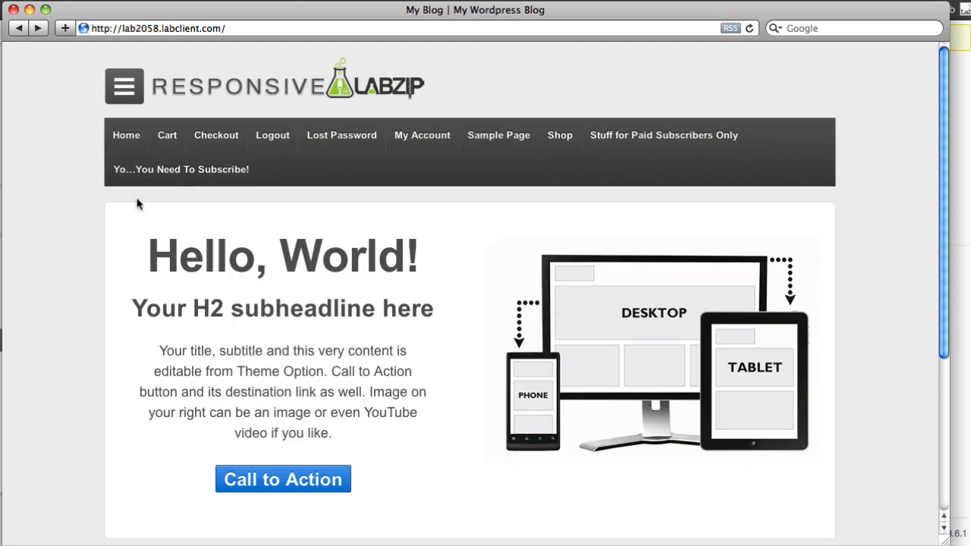
{"action": "mouse_move", "coordinate": [180, 169]}
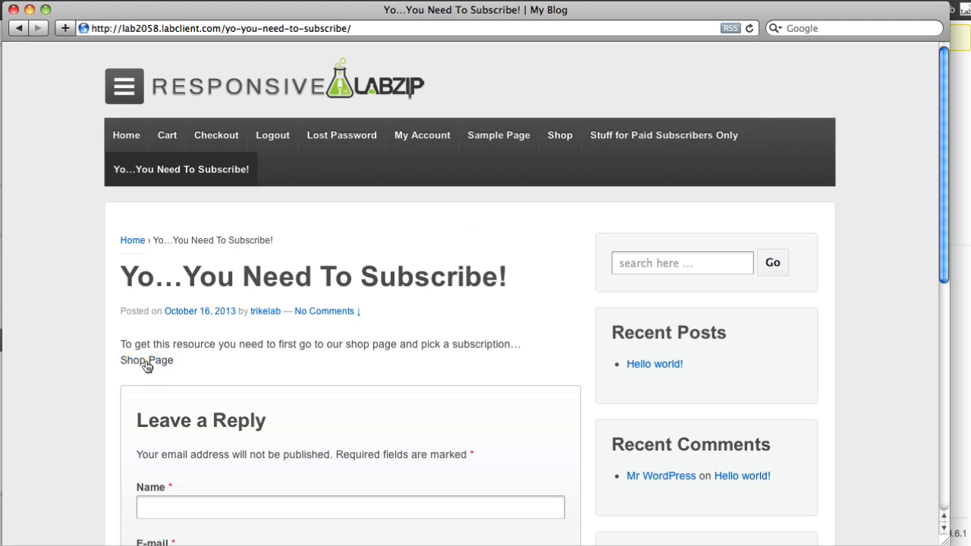
{"action": "mouse_move", "coordinate": [379, 327]}
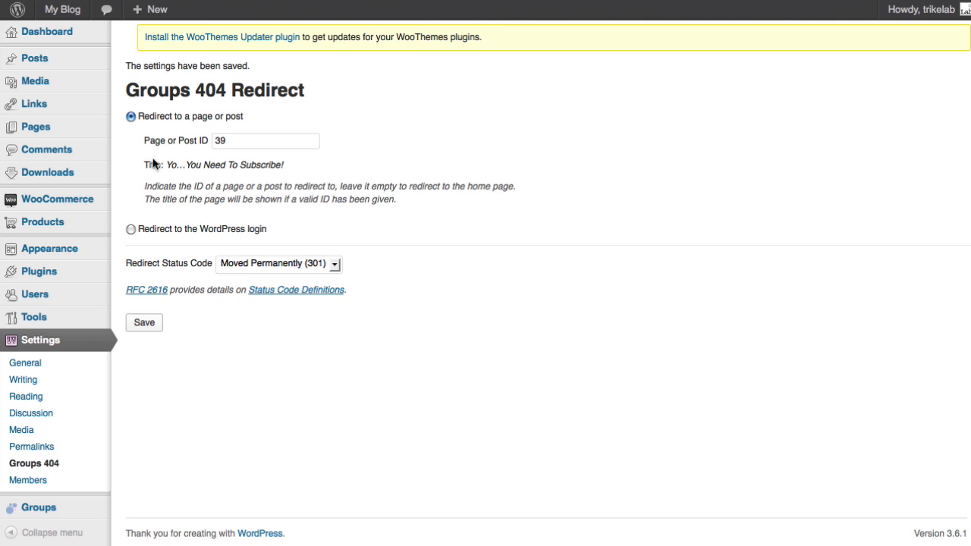
{"action": "mouse_move", "coordinate": [35, 127]}
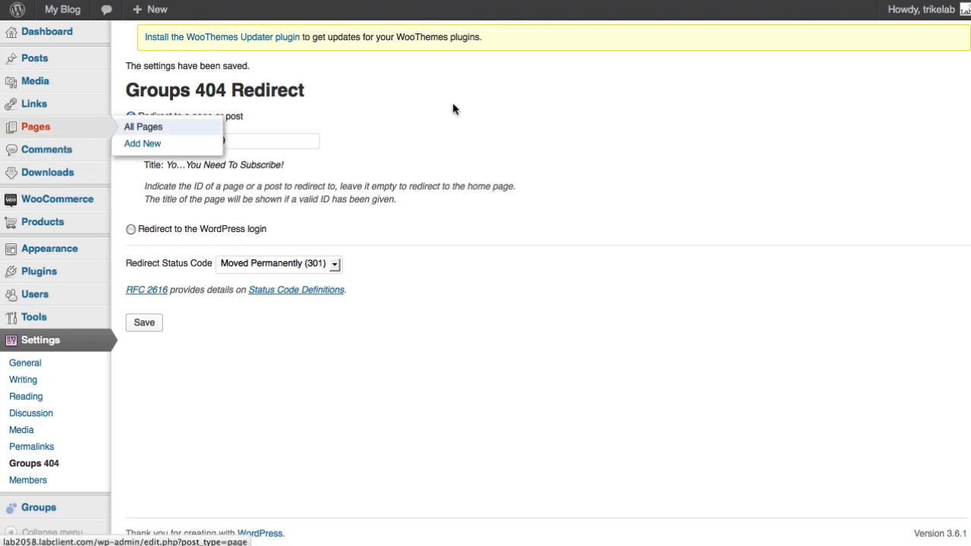
Search All Pages for 'resource' and open Resource Library in the editor
{"action": "left_click", "coordinate": [143, 127]}
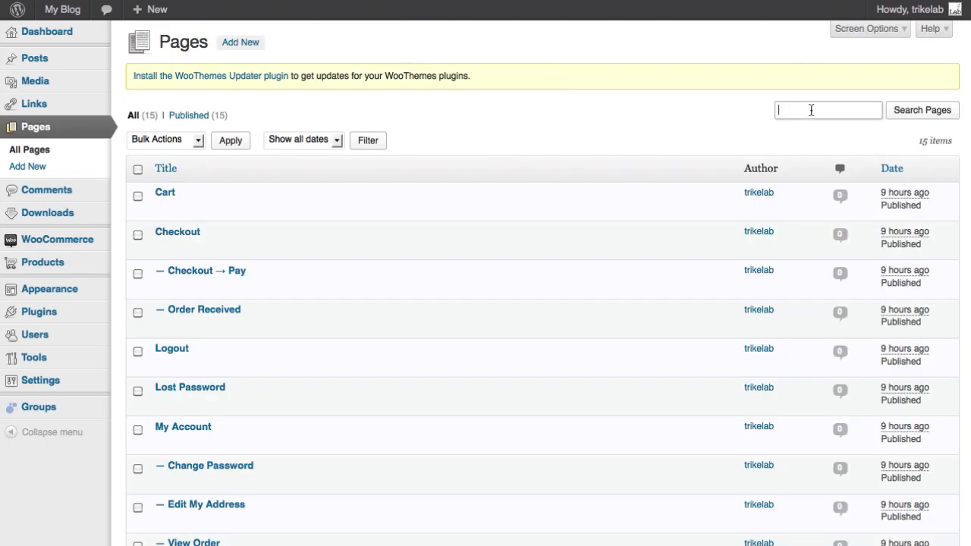
{"action": "type", "text": "resource"}
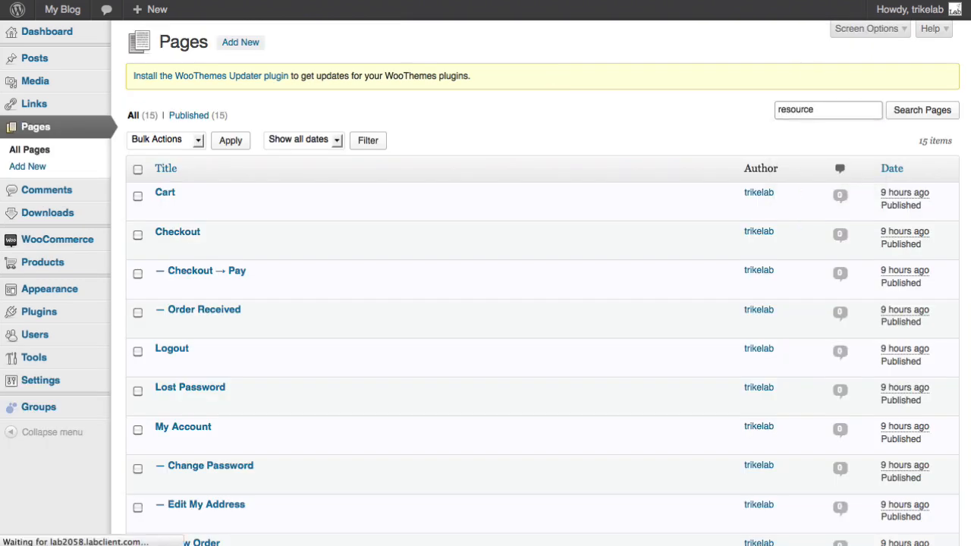
{"action": "left_click", "coordinate": [923, 110]}
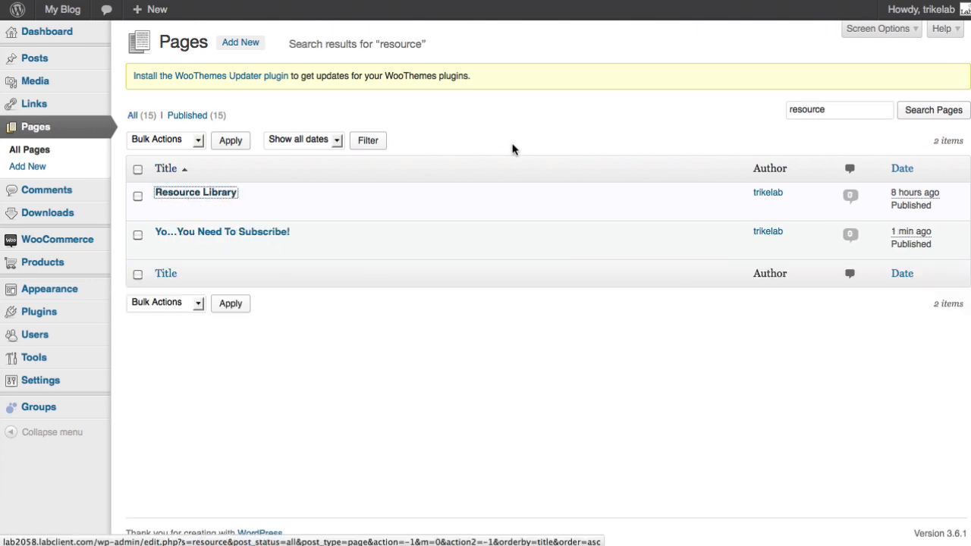
{"action": "left_click", "coordinate": [195, 192]}
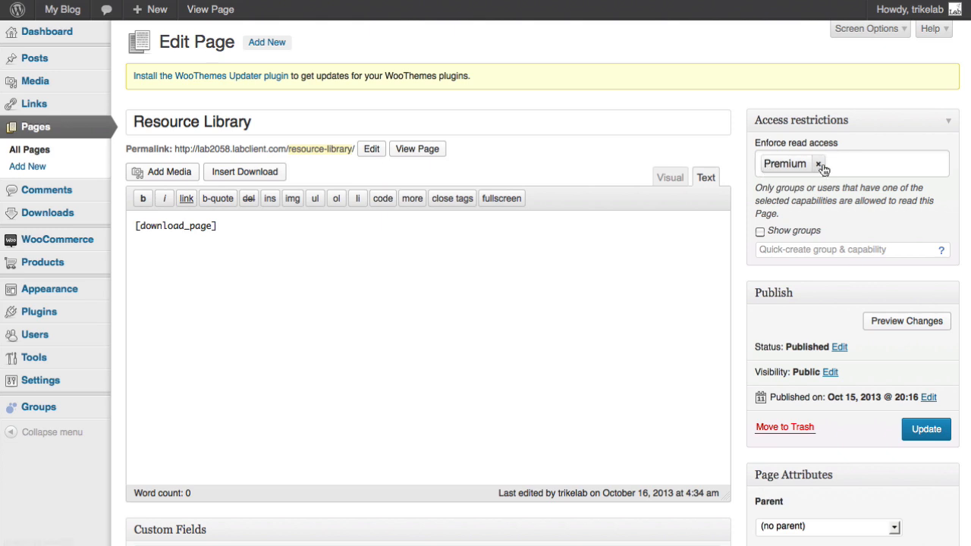
{"action": "mouse_move", "coordinate": [819, 164]}
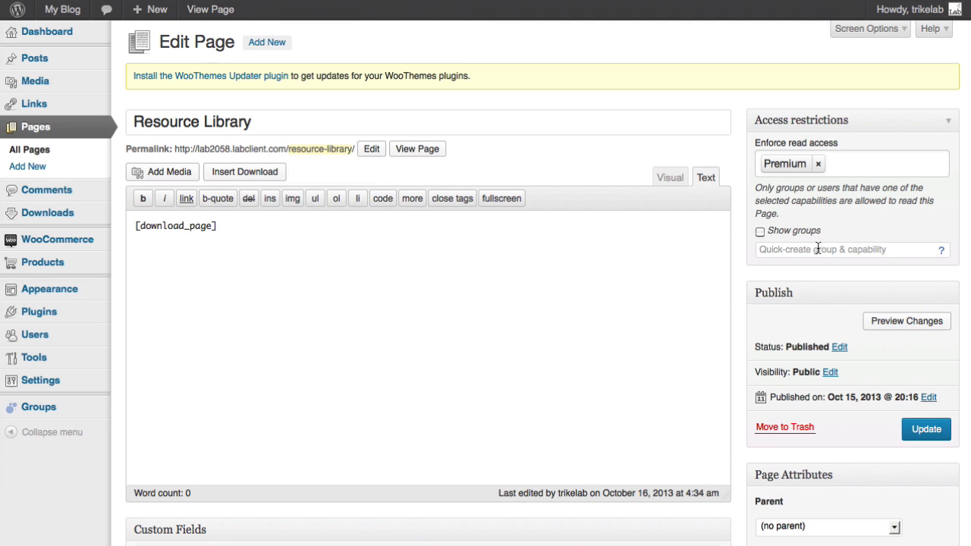
Quick-create a 'superbad' capability and update the page with Premium and superbad read access
{"action": "left_click", "coordinate": [850, 249]}
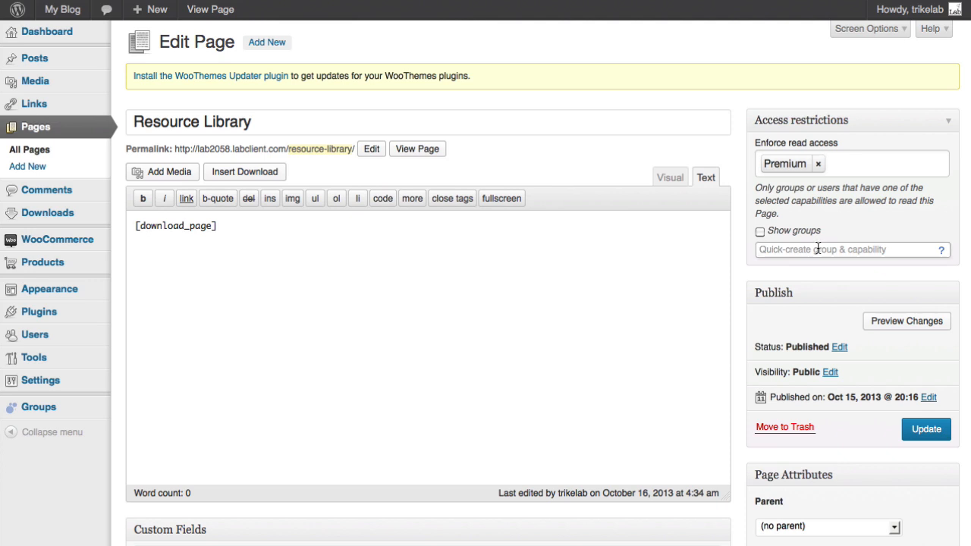
{"action": "type", "text": "SuperBad"}
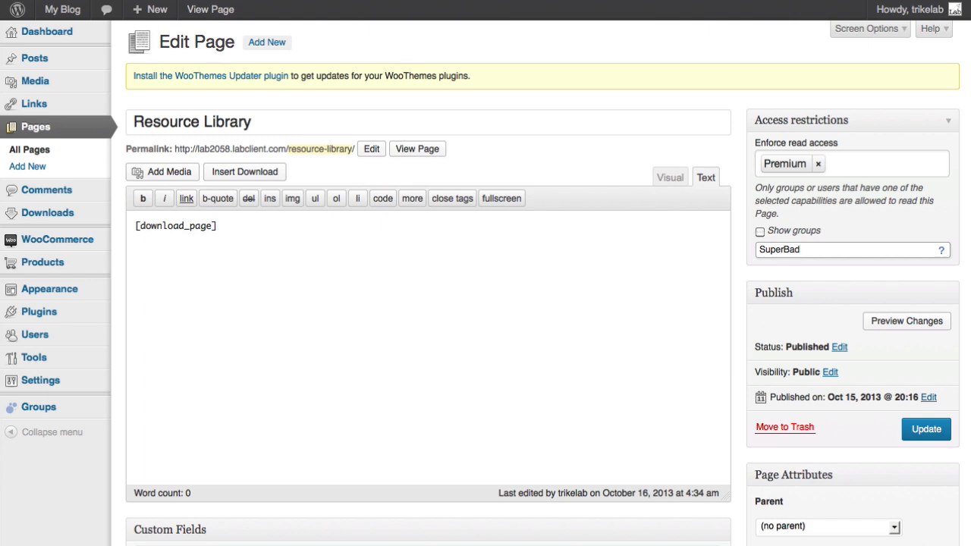
{"action": "left_click", "coordinate": [926, 429]}
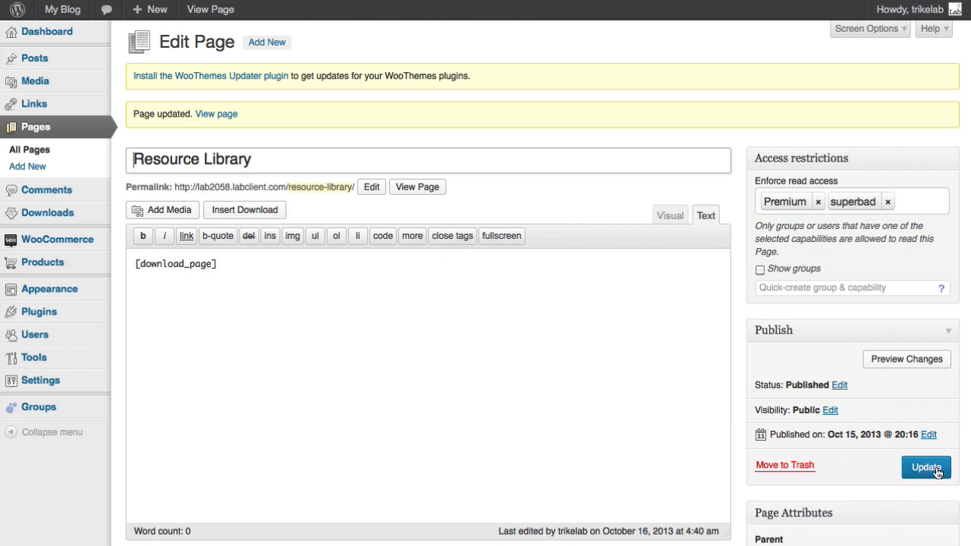
{"action": "left_click", "coordinate": [926, 467]}
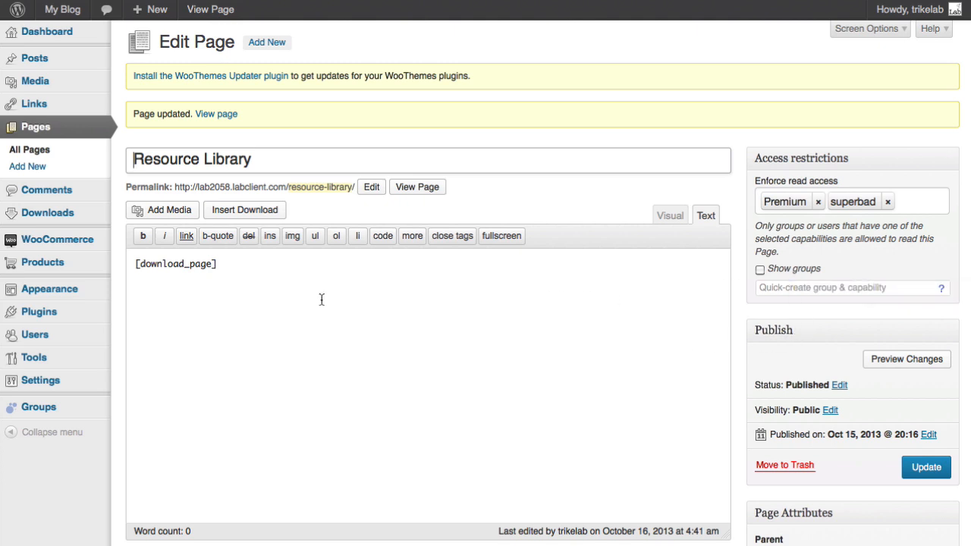
{"action": "mouse_move", "coordinate": [38, 407]}
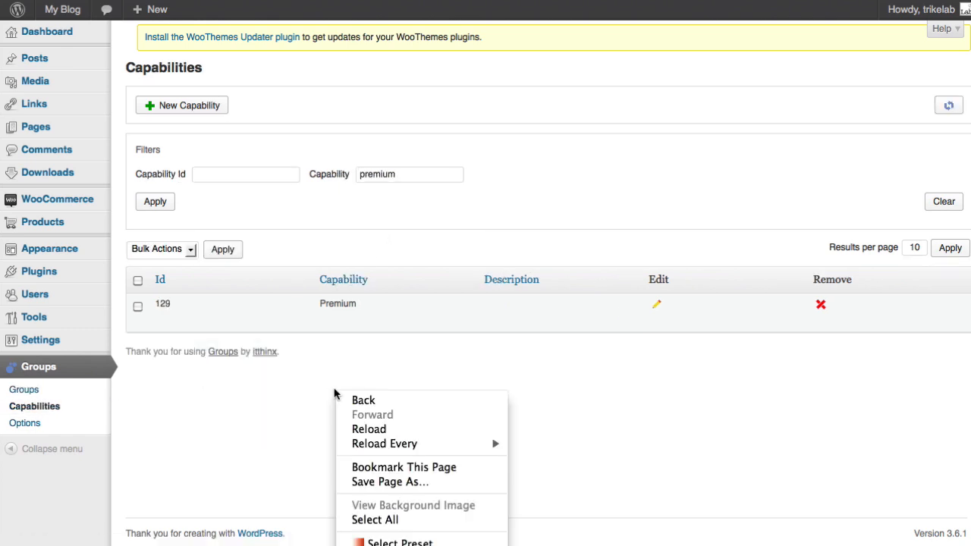
Check the Groups options, return to Capabilities, and start a new capability
{"action": "left_click", "coordinate": [360, 431]}
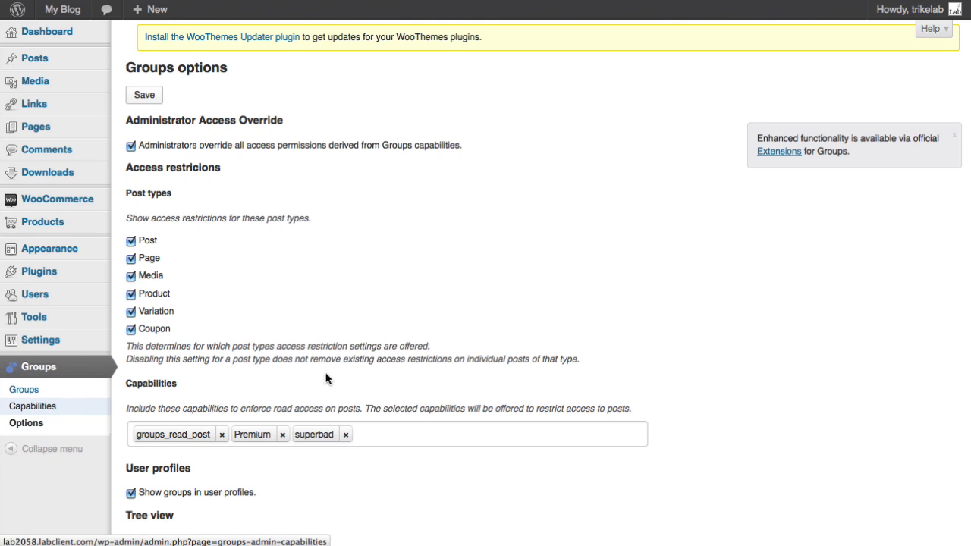
{"action": "left_click", "coordinate": [33, 406]}
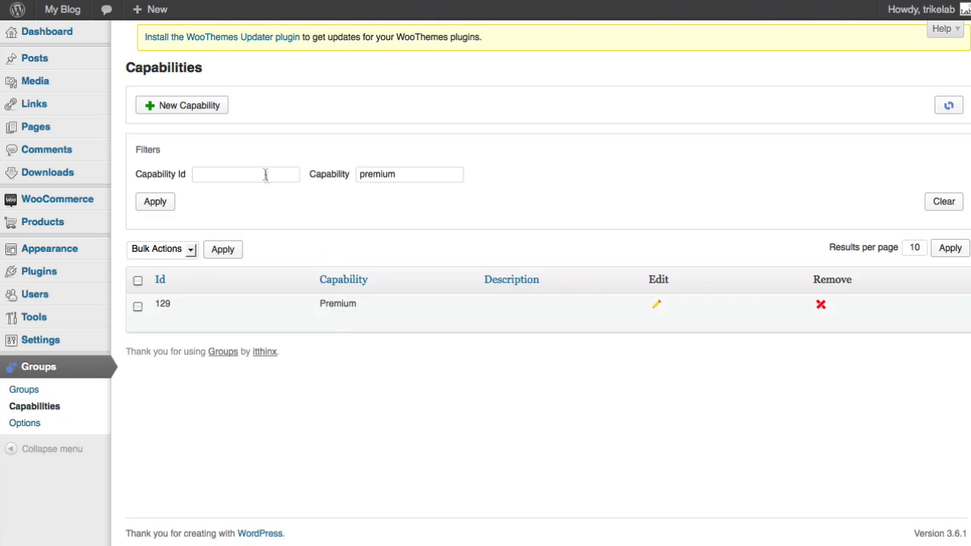
{"action": "left_click", "coordinate": [183, 105]}
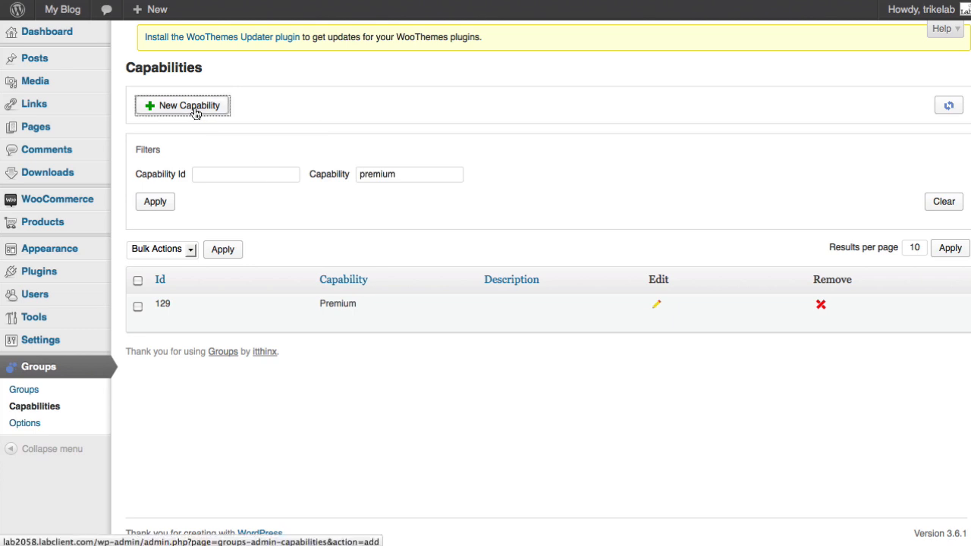
{"action": "left_click", "coordinate": [181, 105]}
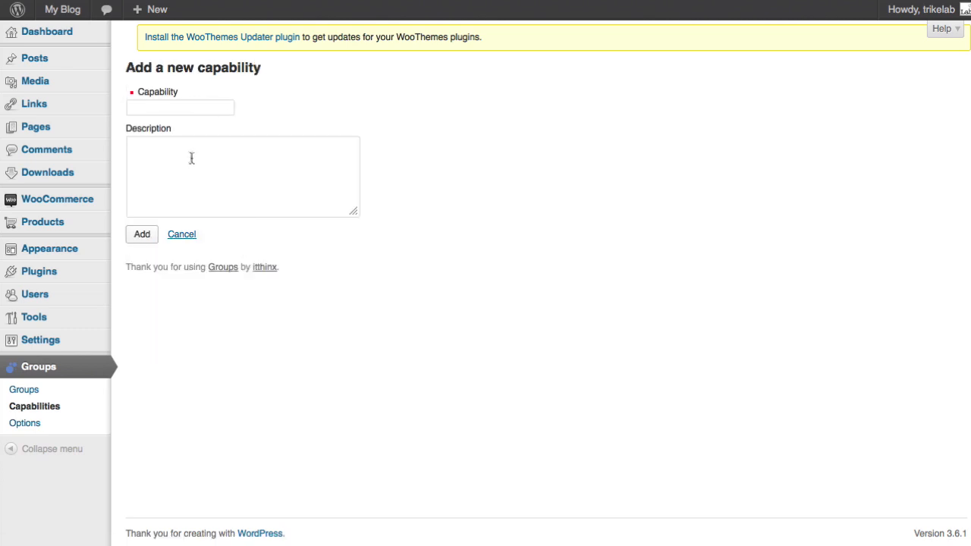
Enter the capability name 'superbad' and submit it
{"action": "type", "text": "superb"}
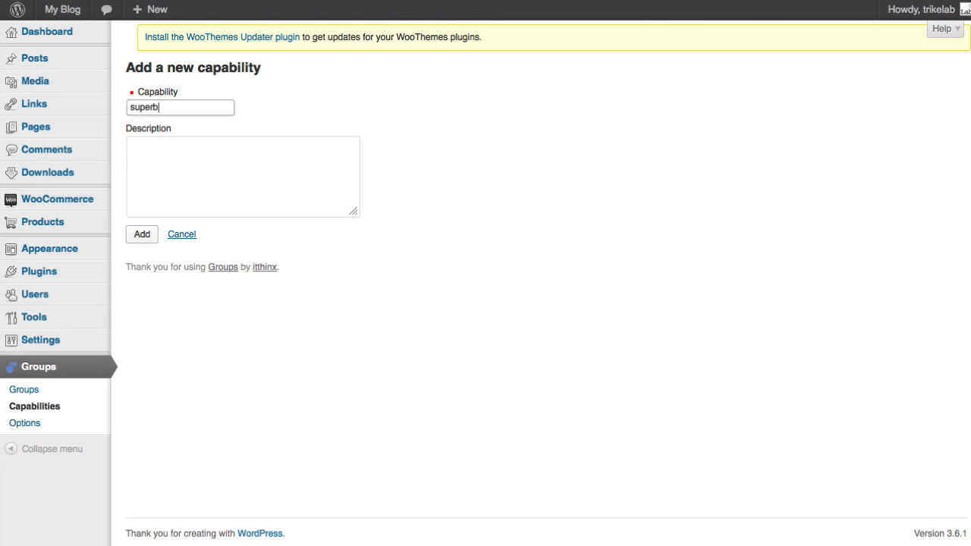
{"action": "left_click", "coordinate": [142, 234]}
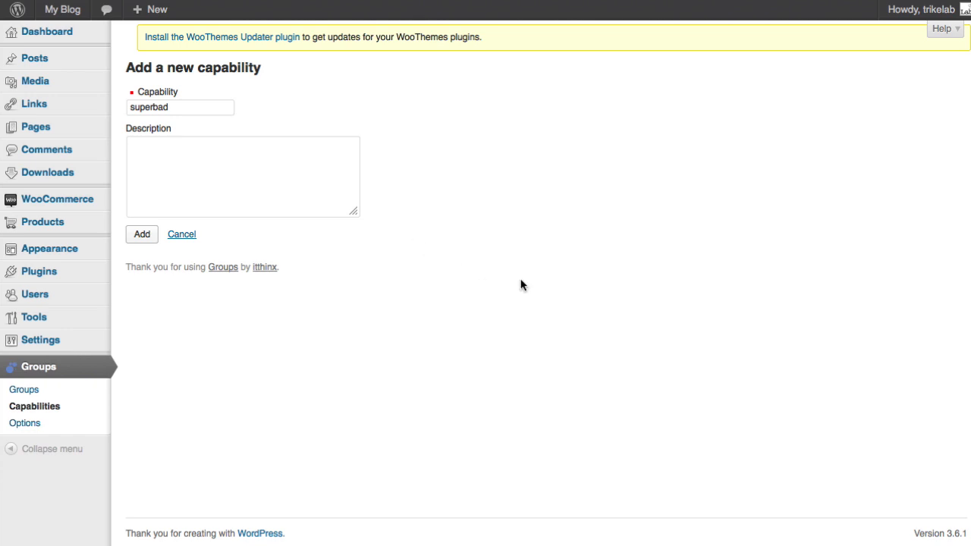
{"action": "left_click", "coordinate": [142, 234]}
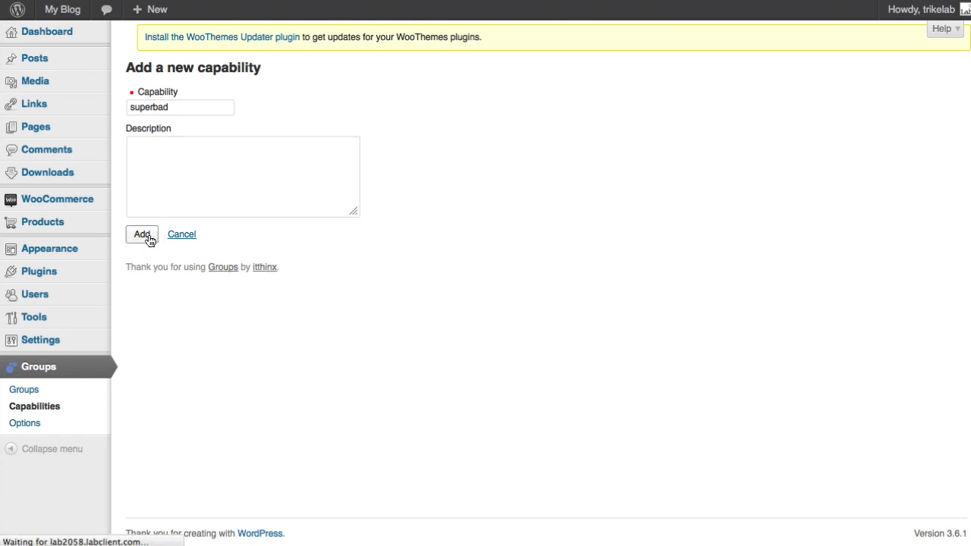
{"action": "left_click", "coordinate": [142, 234]}
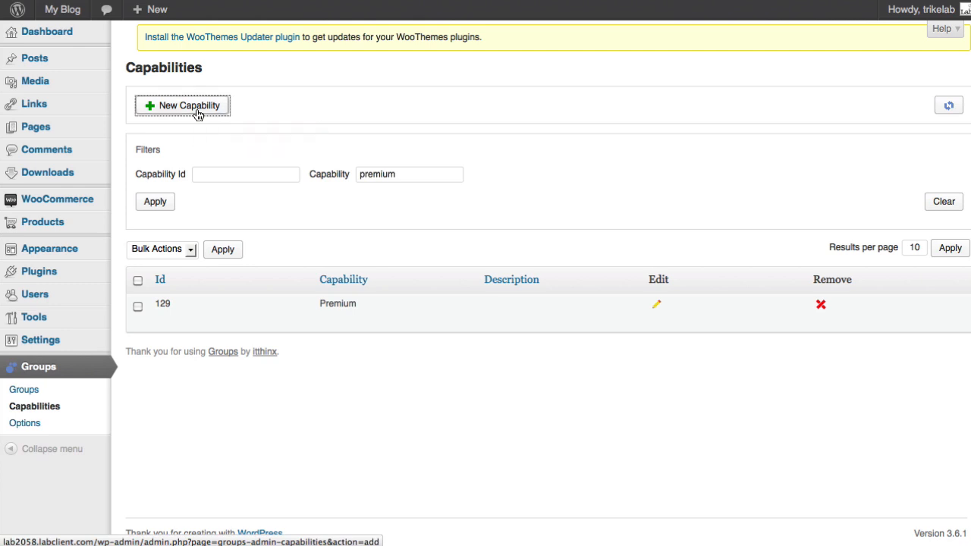
Add capability 'Superbad' described 'Superbad capability', then view the Groups options
{"action": "left_click", "coordinate": [182, 106]}
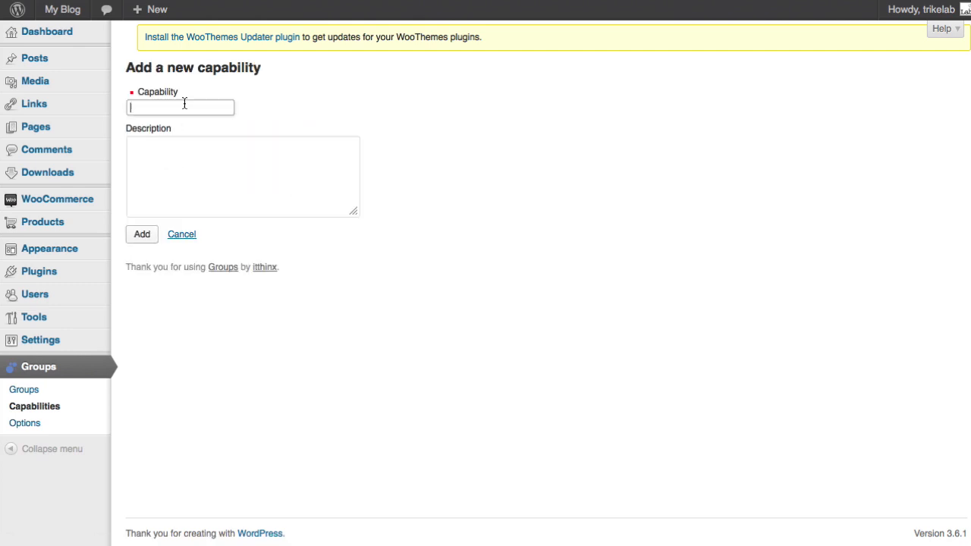
{"action": "type", "text": "Superbad"}
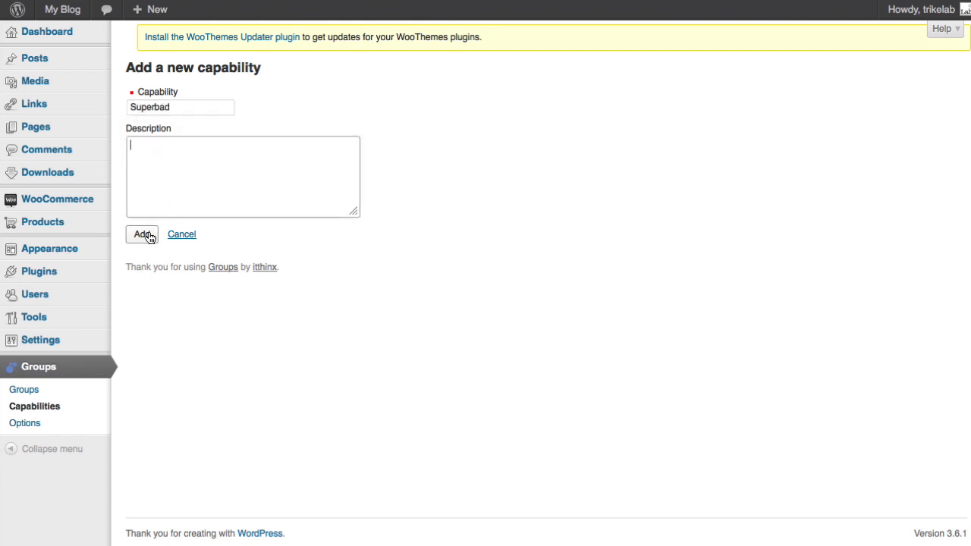
{"action": "type", "text": "Superbad"}
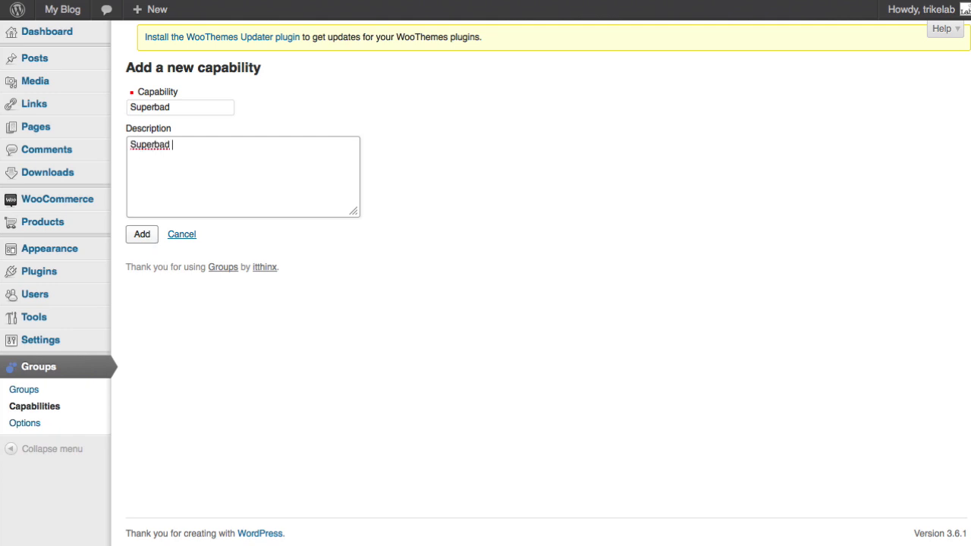
{"action": "type", "text": "capability"}
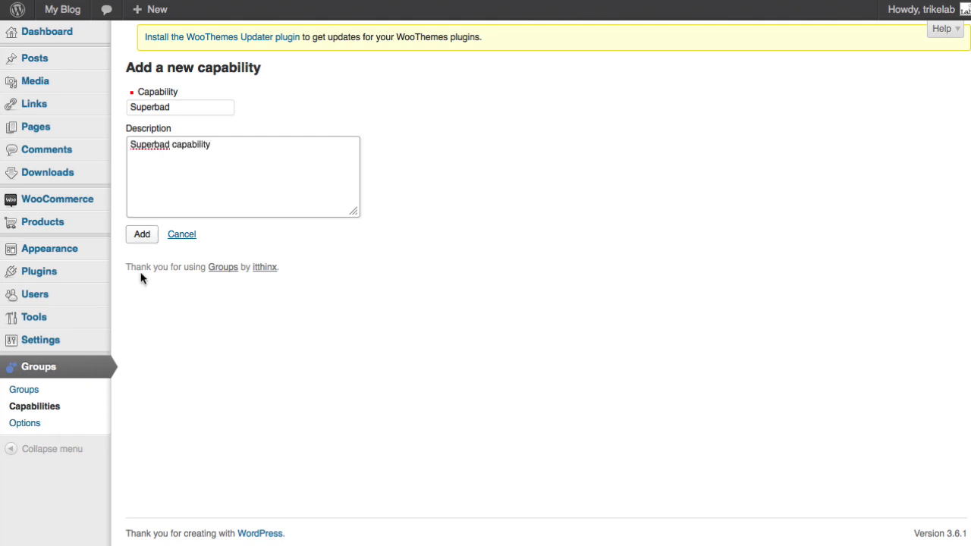
{"action": "left_click", "coordinate": [141, 234]}
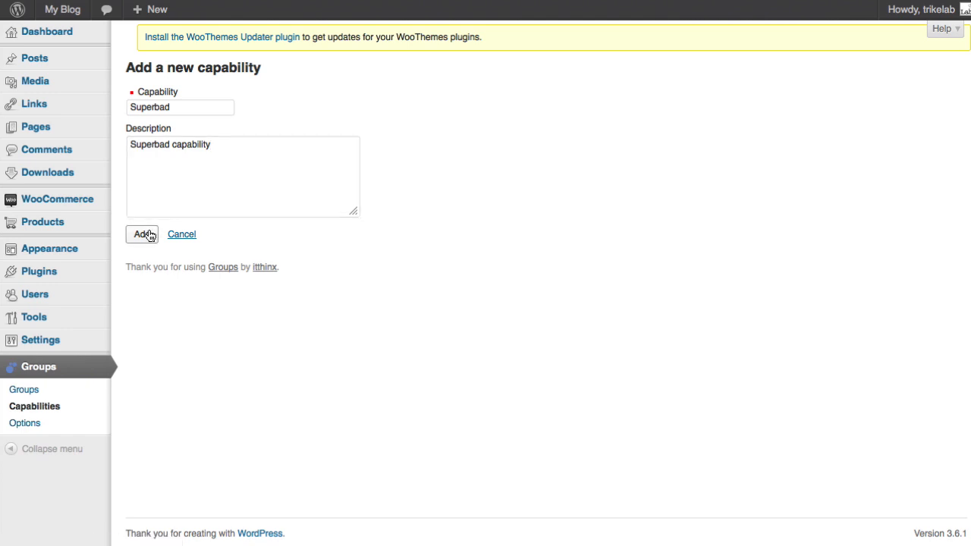
{"action": "mouse_move", "coordinate": [296, 314]}
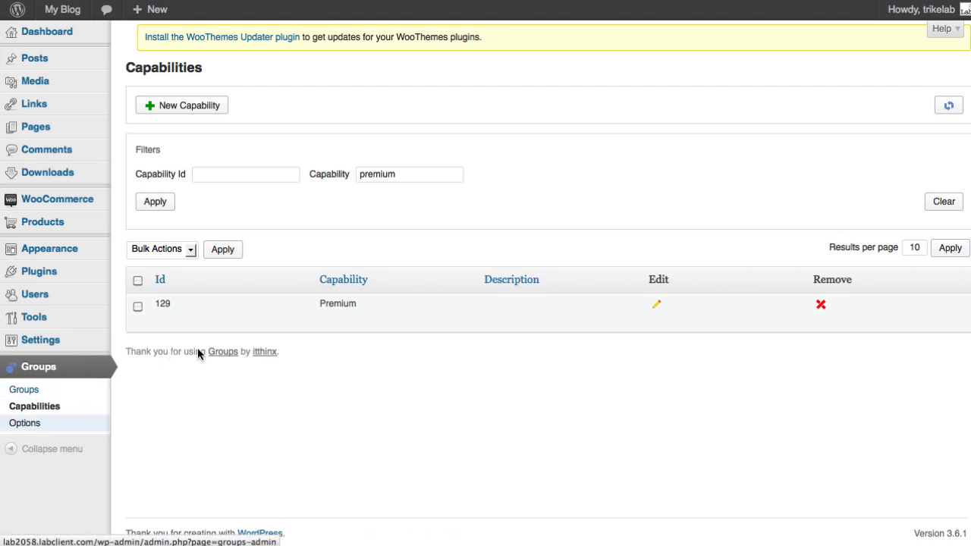
{"action": "left_click", "coordinate": [25, 423]}
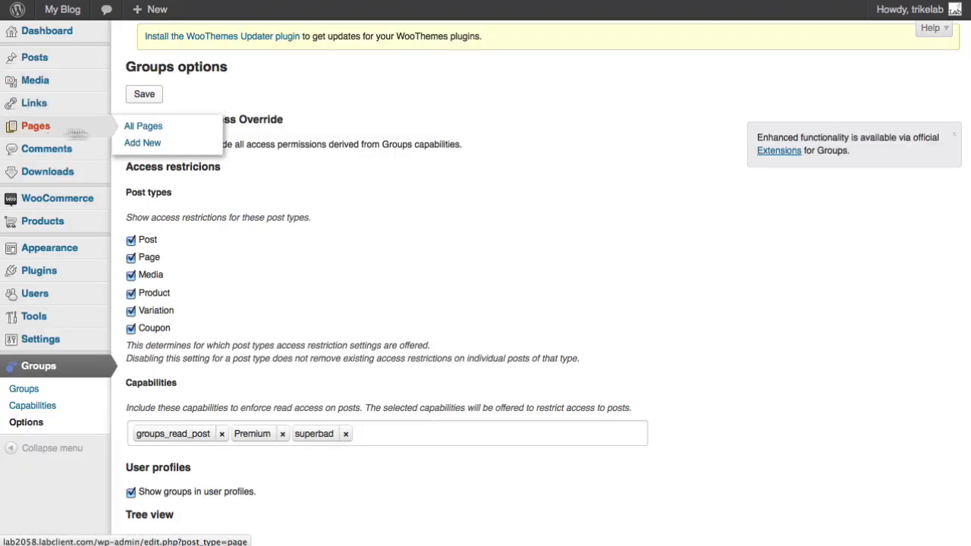
Search All Pages for 'resour' to find the Resource Library page
{"action": "left_click", "coordinate": [142, 126]}
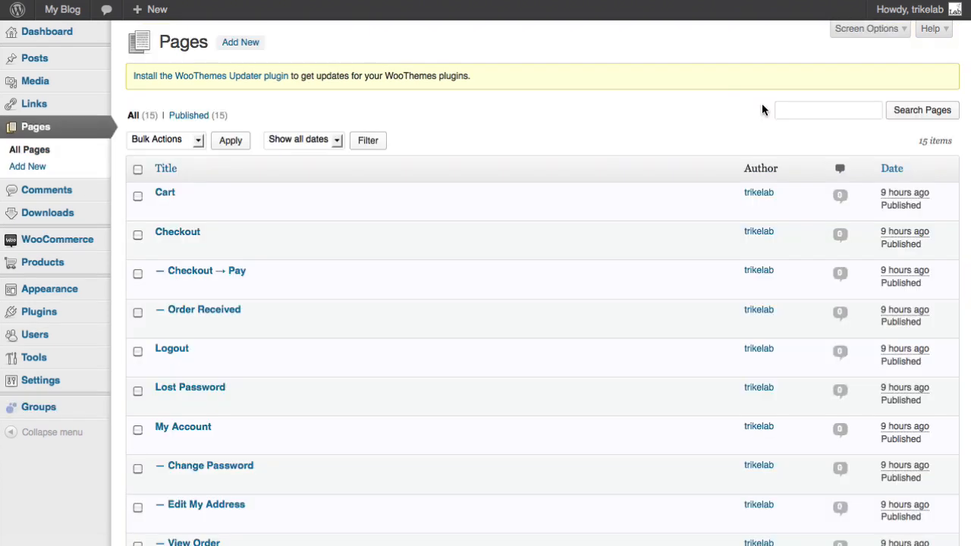
{"action": "type", "text": "resource library"}
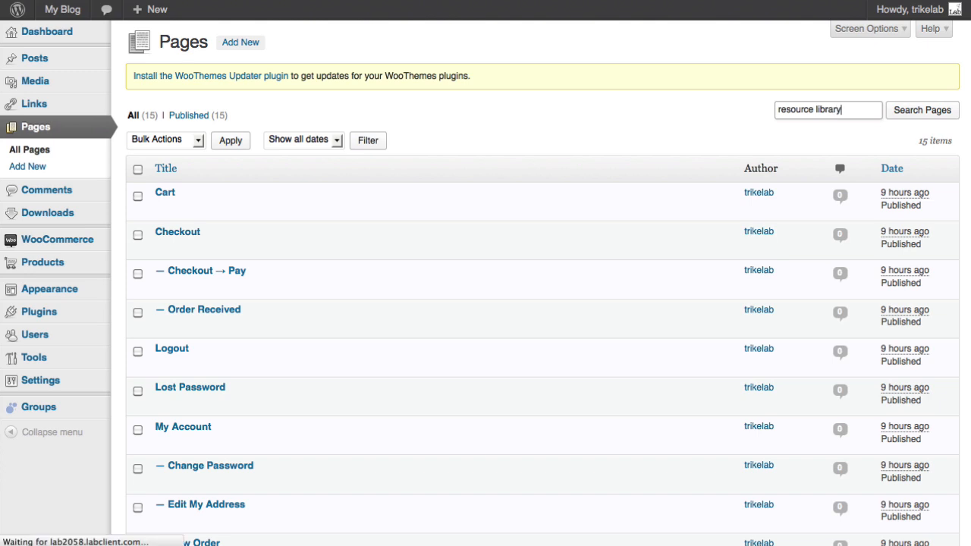
{"action": "left_click", "coordinate": [922, 110]}
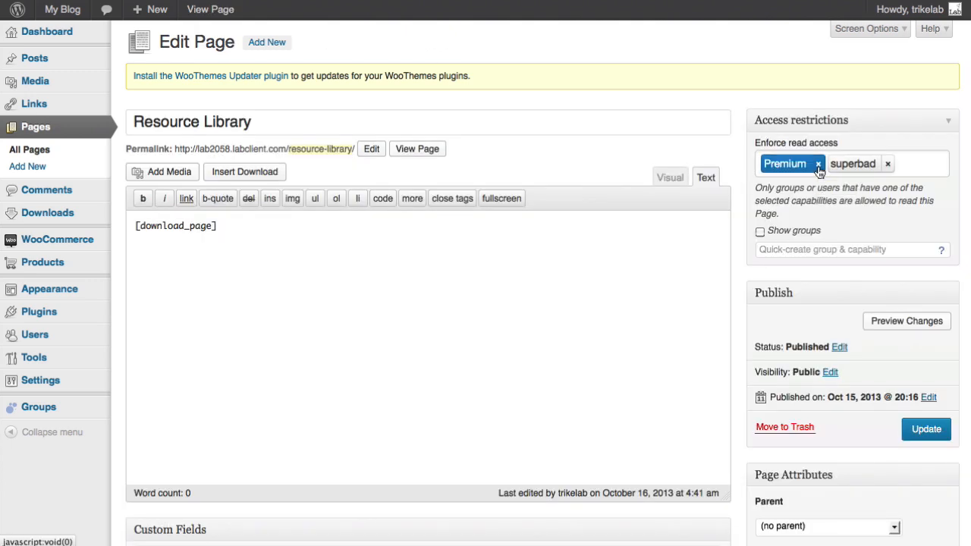
Remove Premium from read access, update the page, and switch to the live site
{"action": "left_click", "coordinate": [818, 164]}
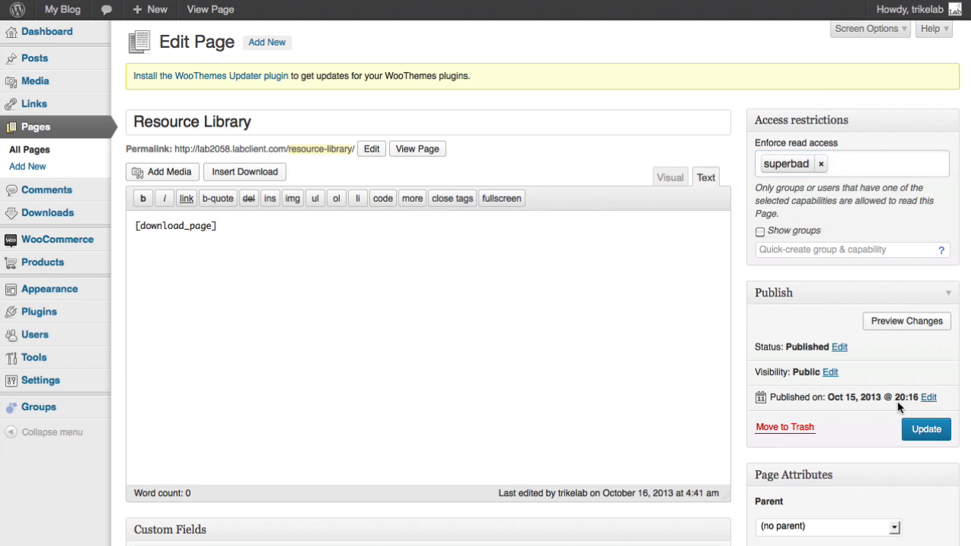
{"action": "left_click", "coordinate": [925, 429]}
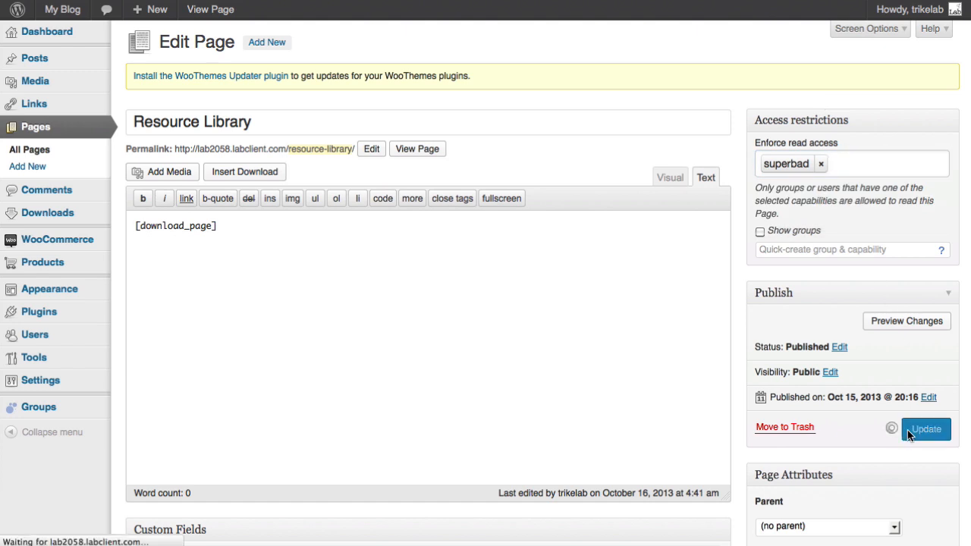
{"action": "left_click", "coordinate": [925, 429]}
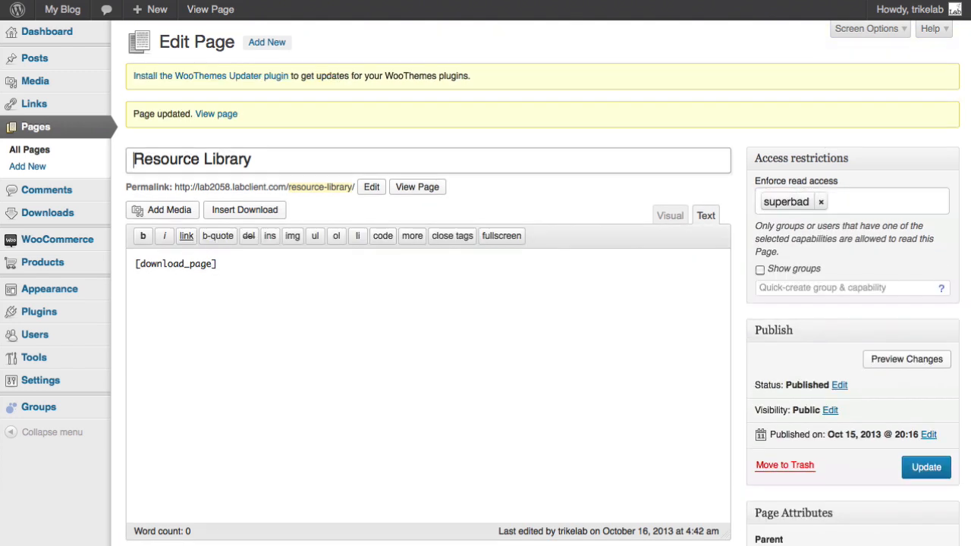
{"action": "left_click", "coordinate": [417, 187]}
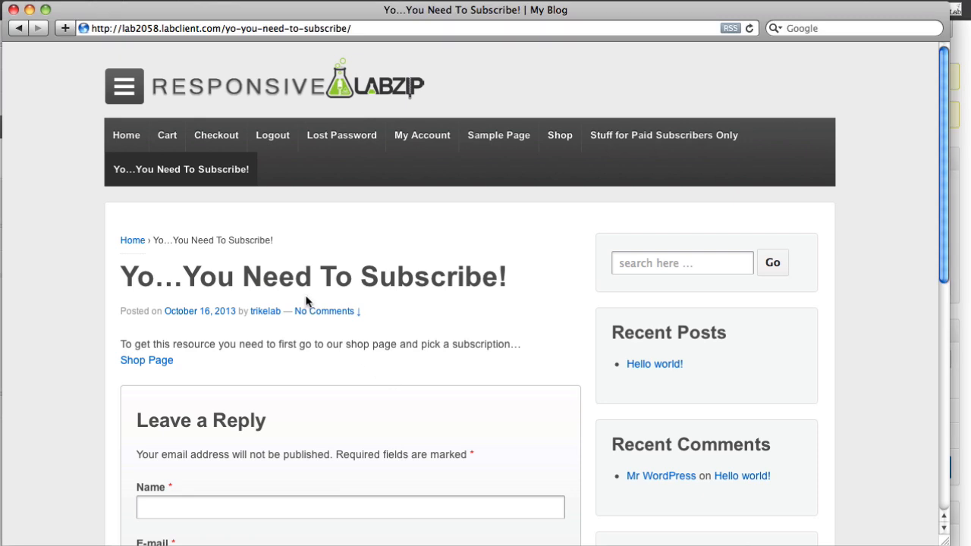
{"action": "mouse_move", "coordinate": [32, 28]}
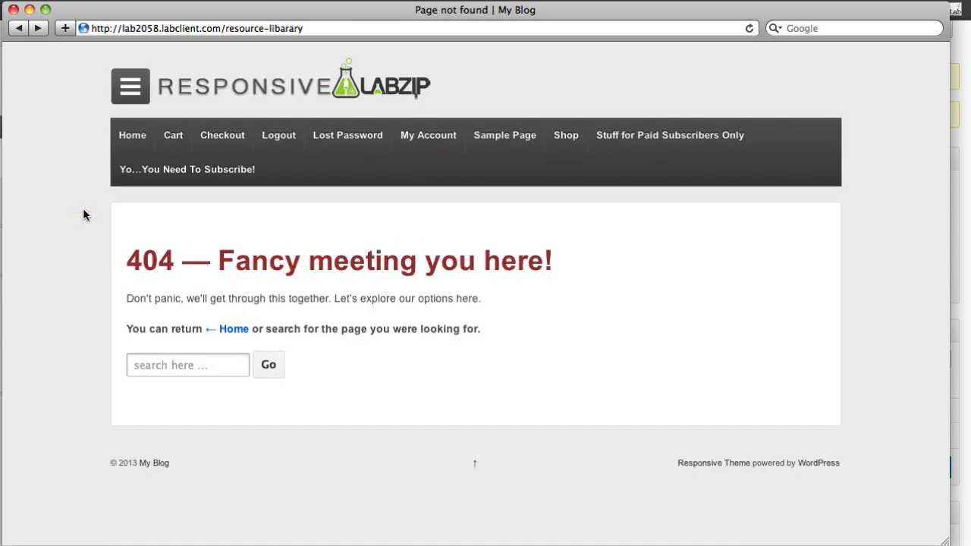
Fix the misspelled Resource Library URL from history, confirming the subscribe-page redirect
{"action": "left_click", "coordinate": [341, 28]}
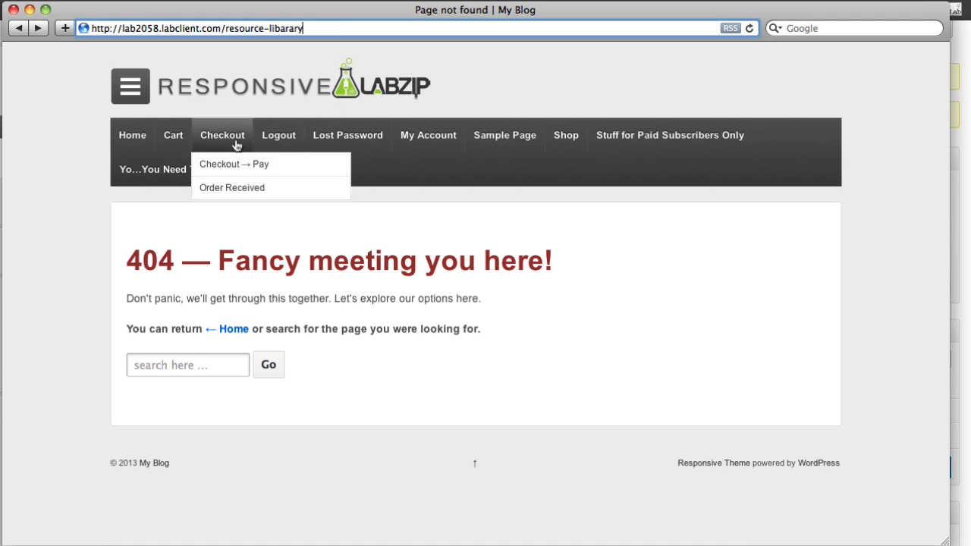
{"action": "left_click", "coordinate": [173, 135]}
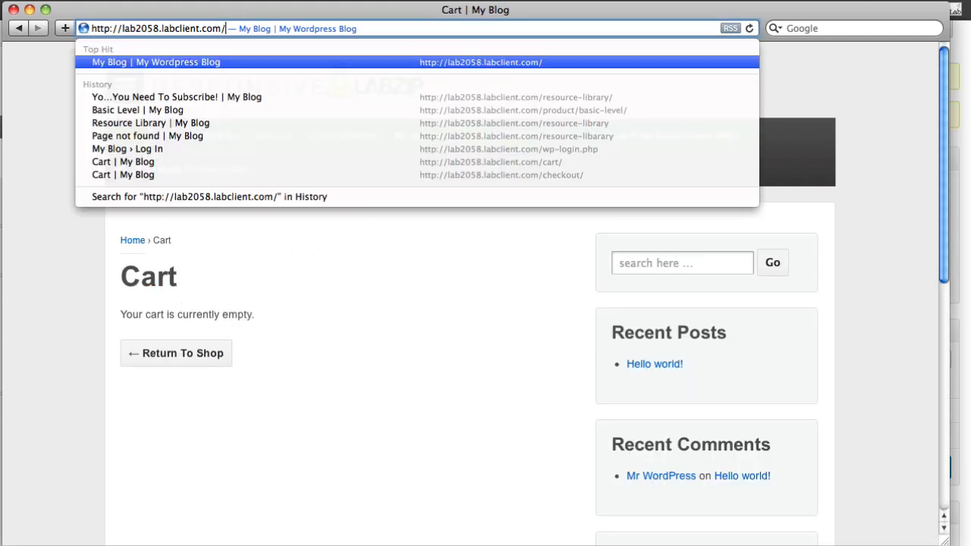
{"action": "left_click", "coordinate": [175, 97]}
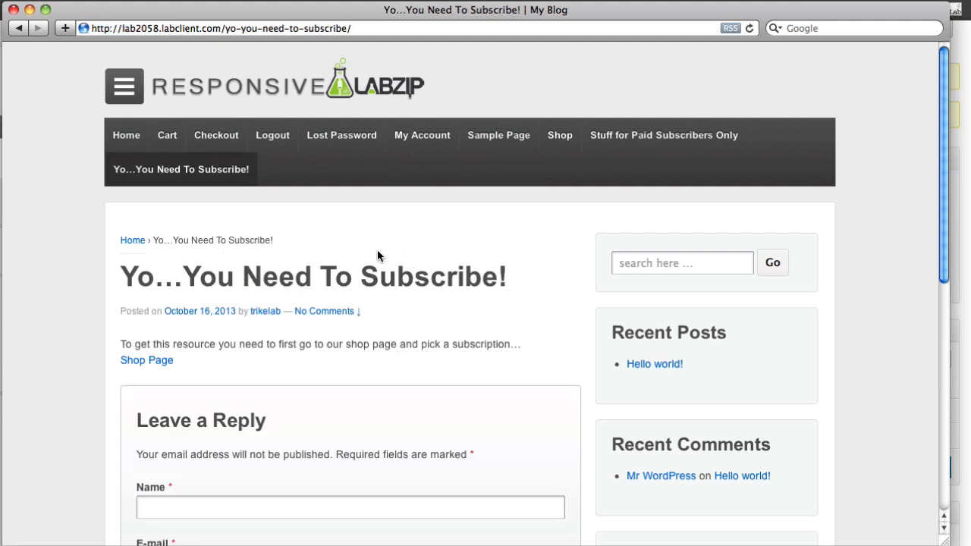
{"action": "mouse_move", "coordinate": [181, 335]}
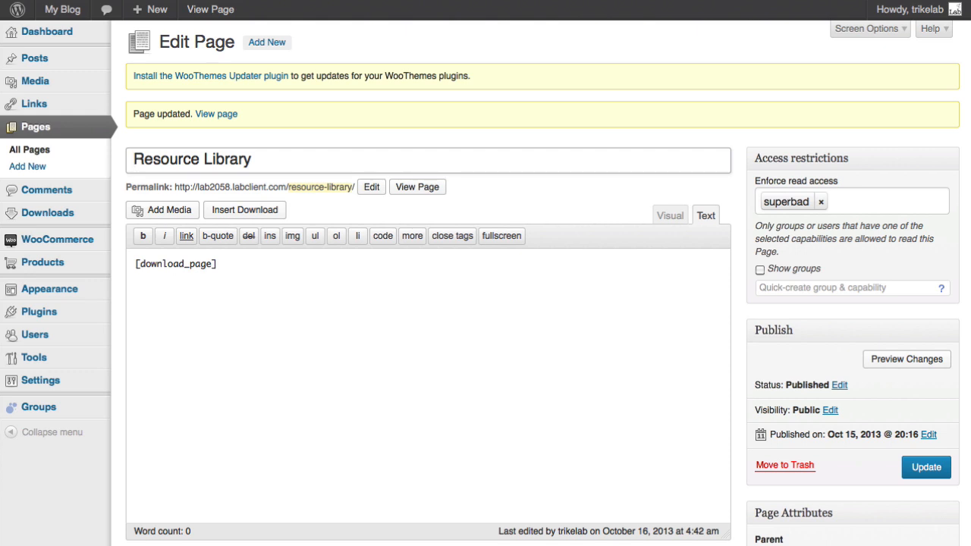
{"action": "left_click", "coordinate": [190, 160]}
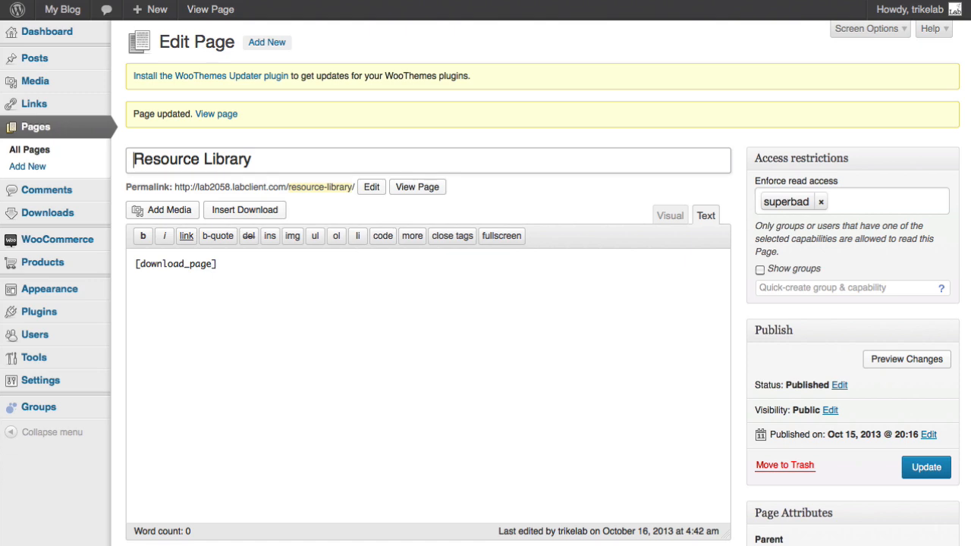